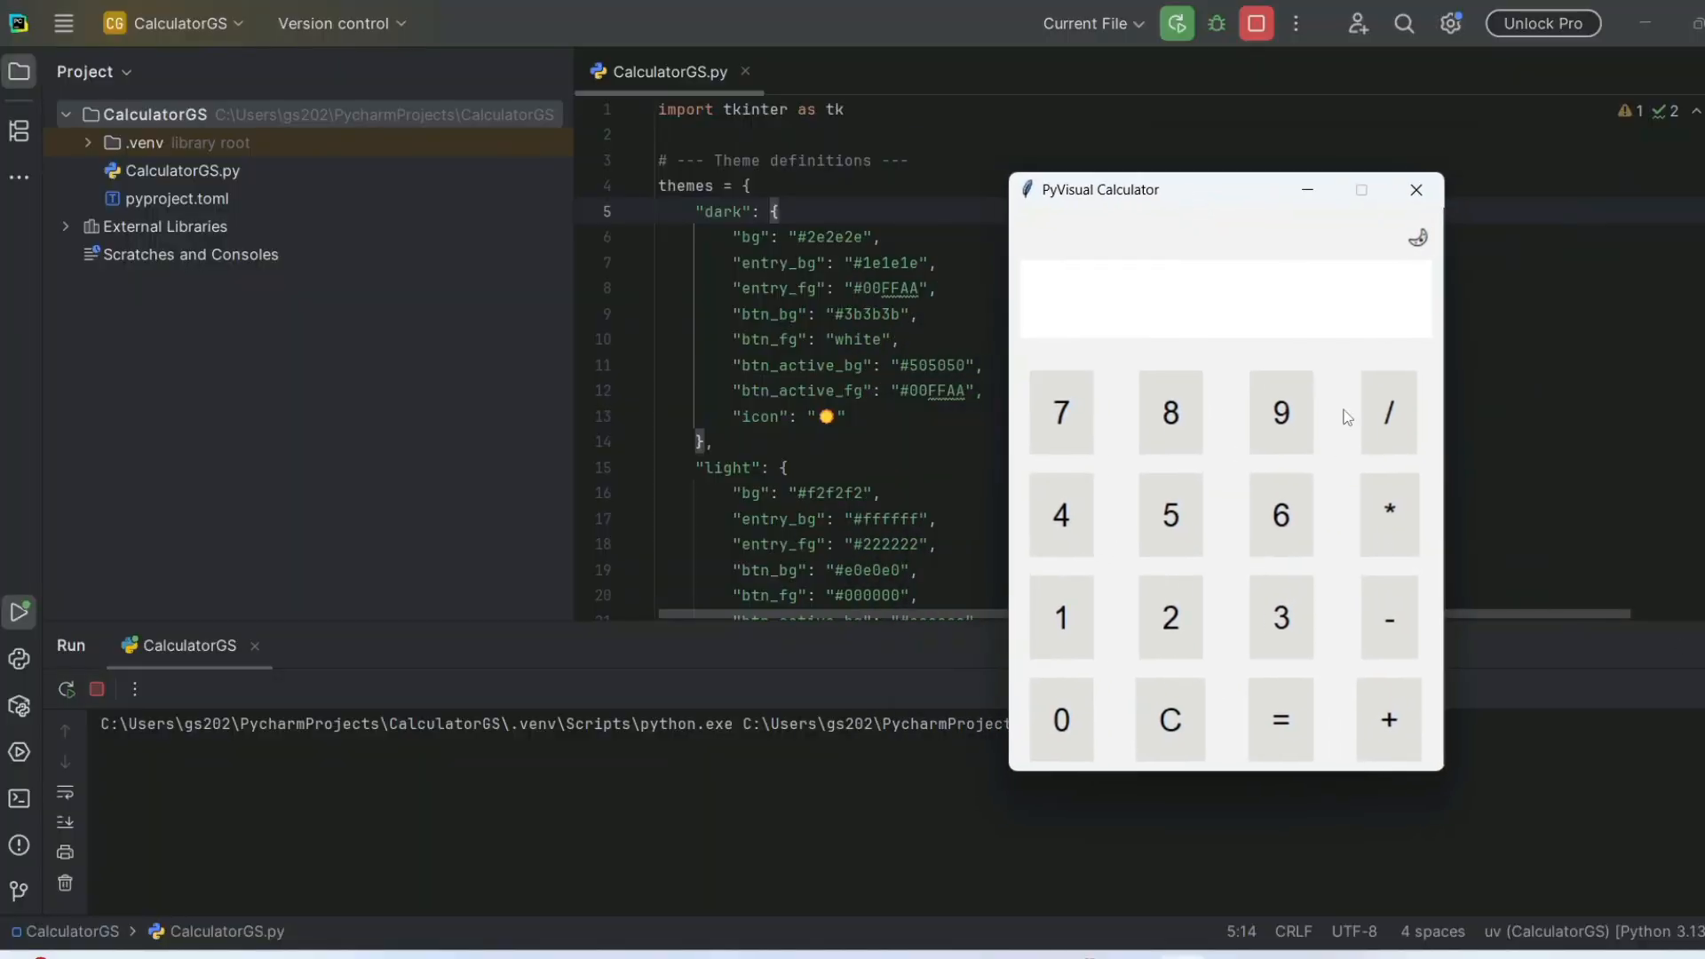
- Toggle the calculator between dark and light themes a few times
click(1415, 236)
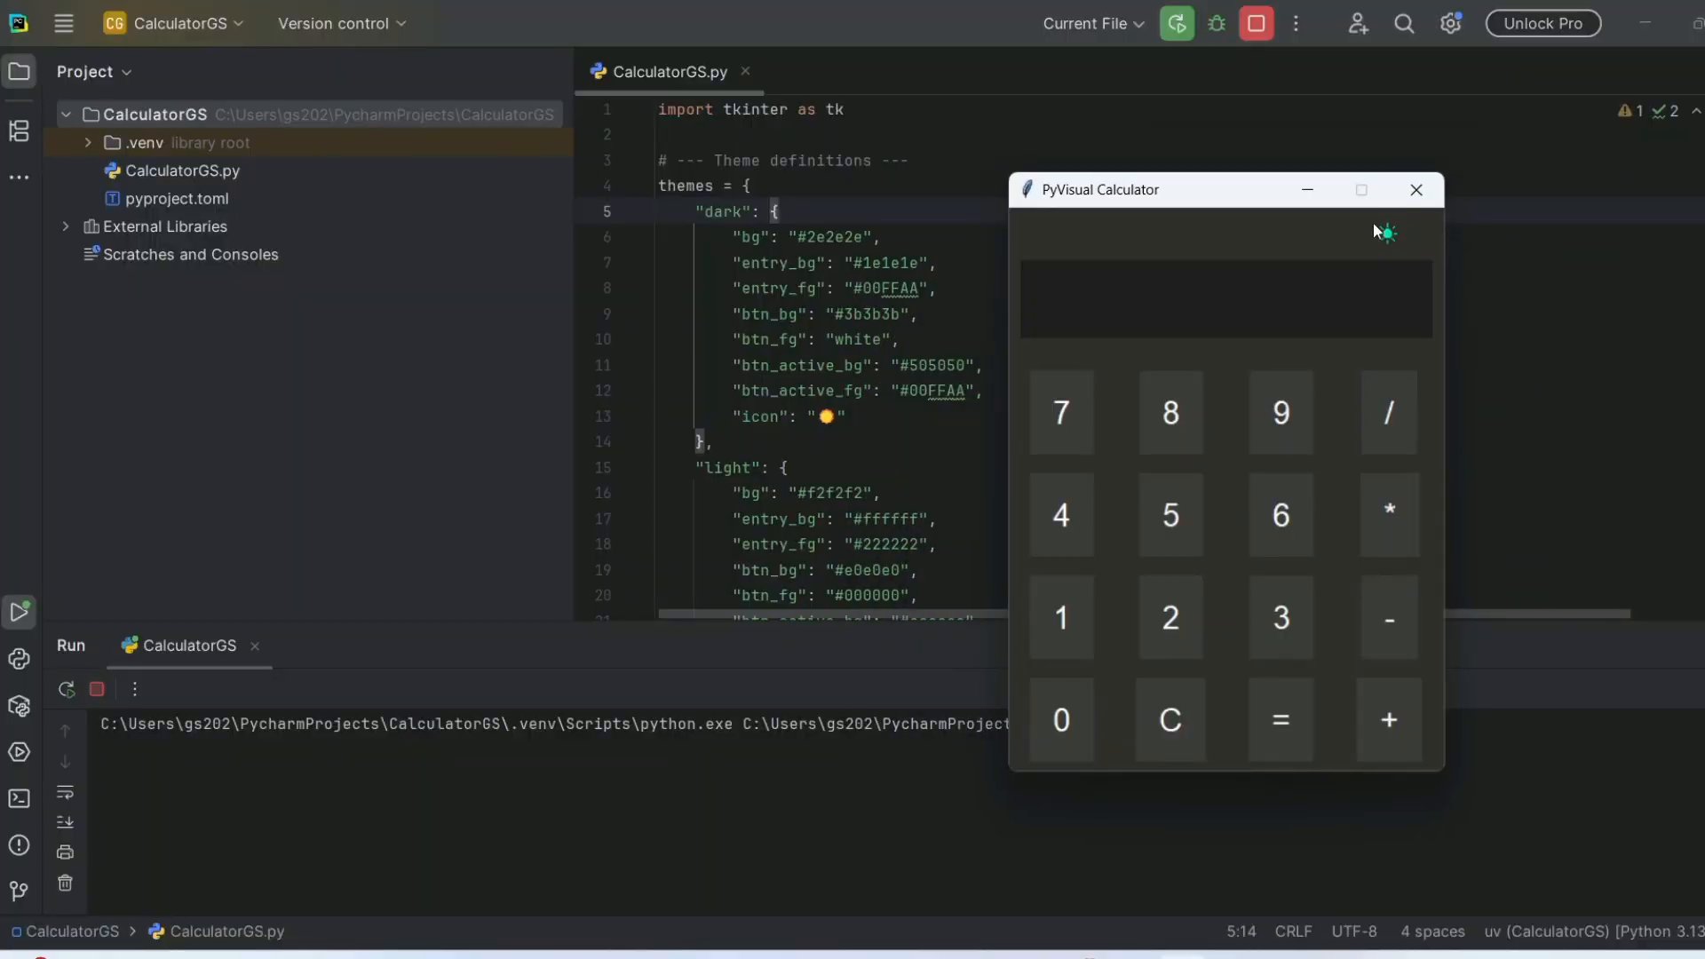
mouse_move(1410, 318)
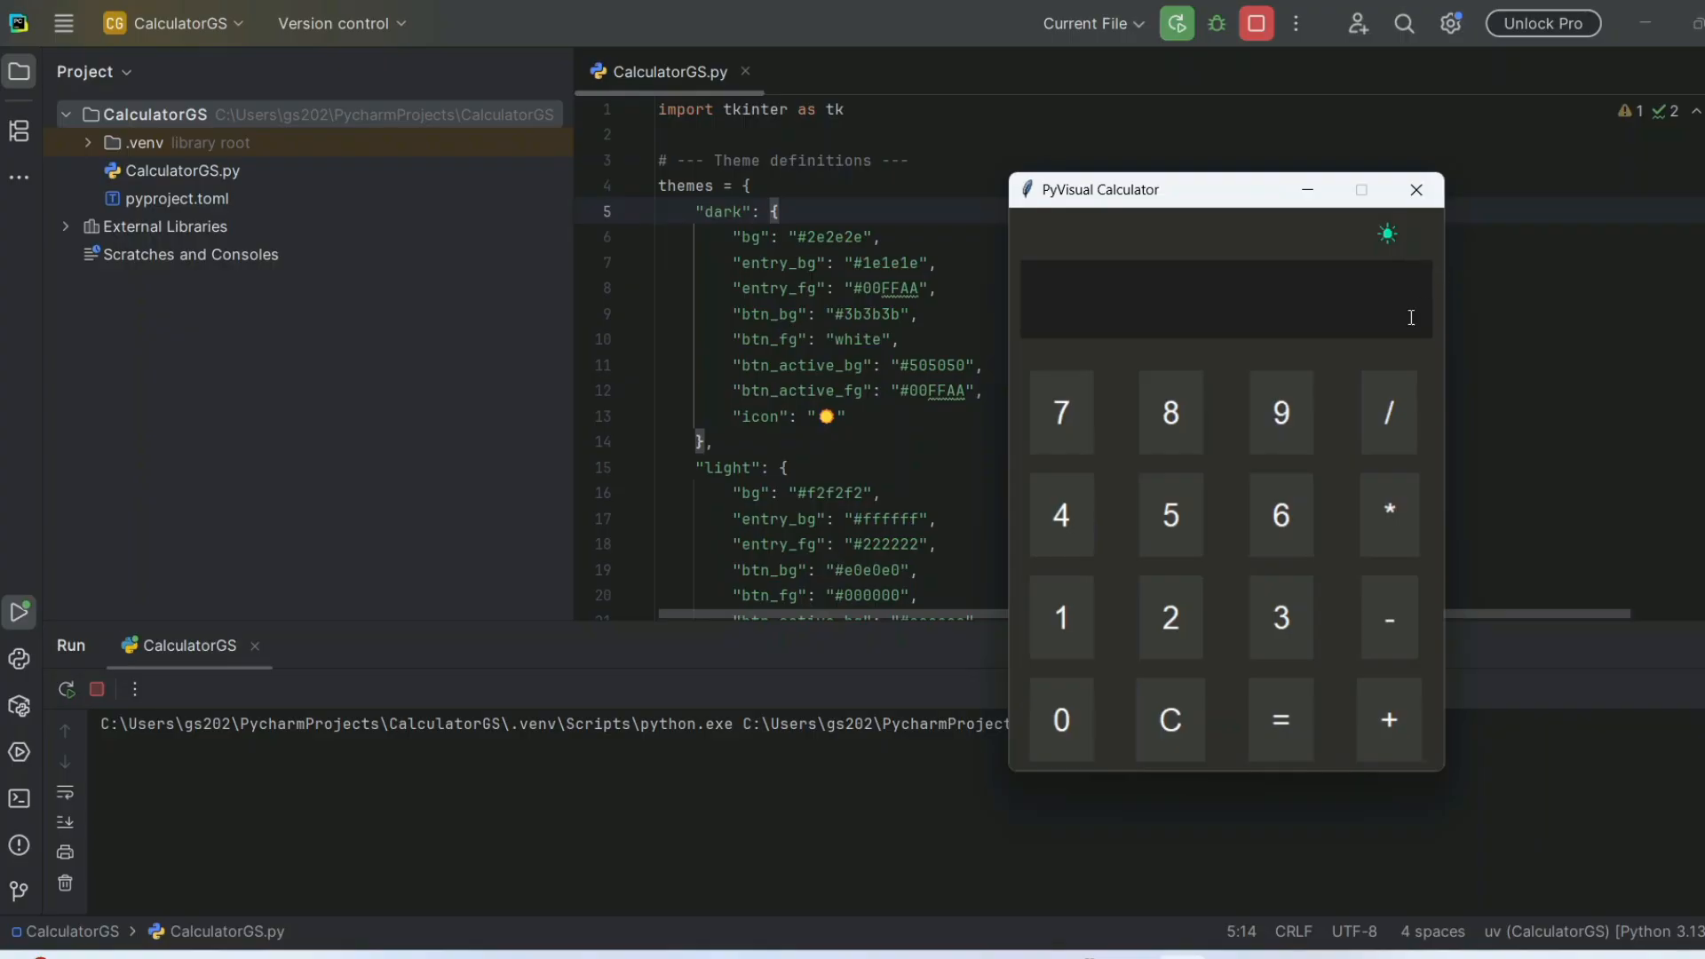
click(1387, 233)
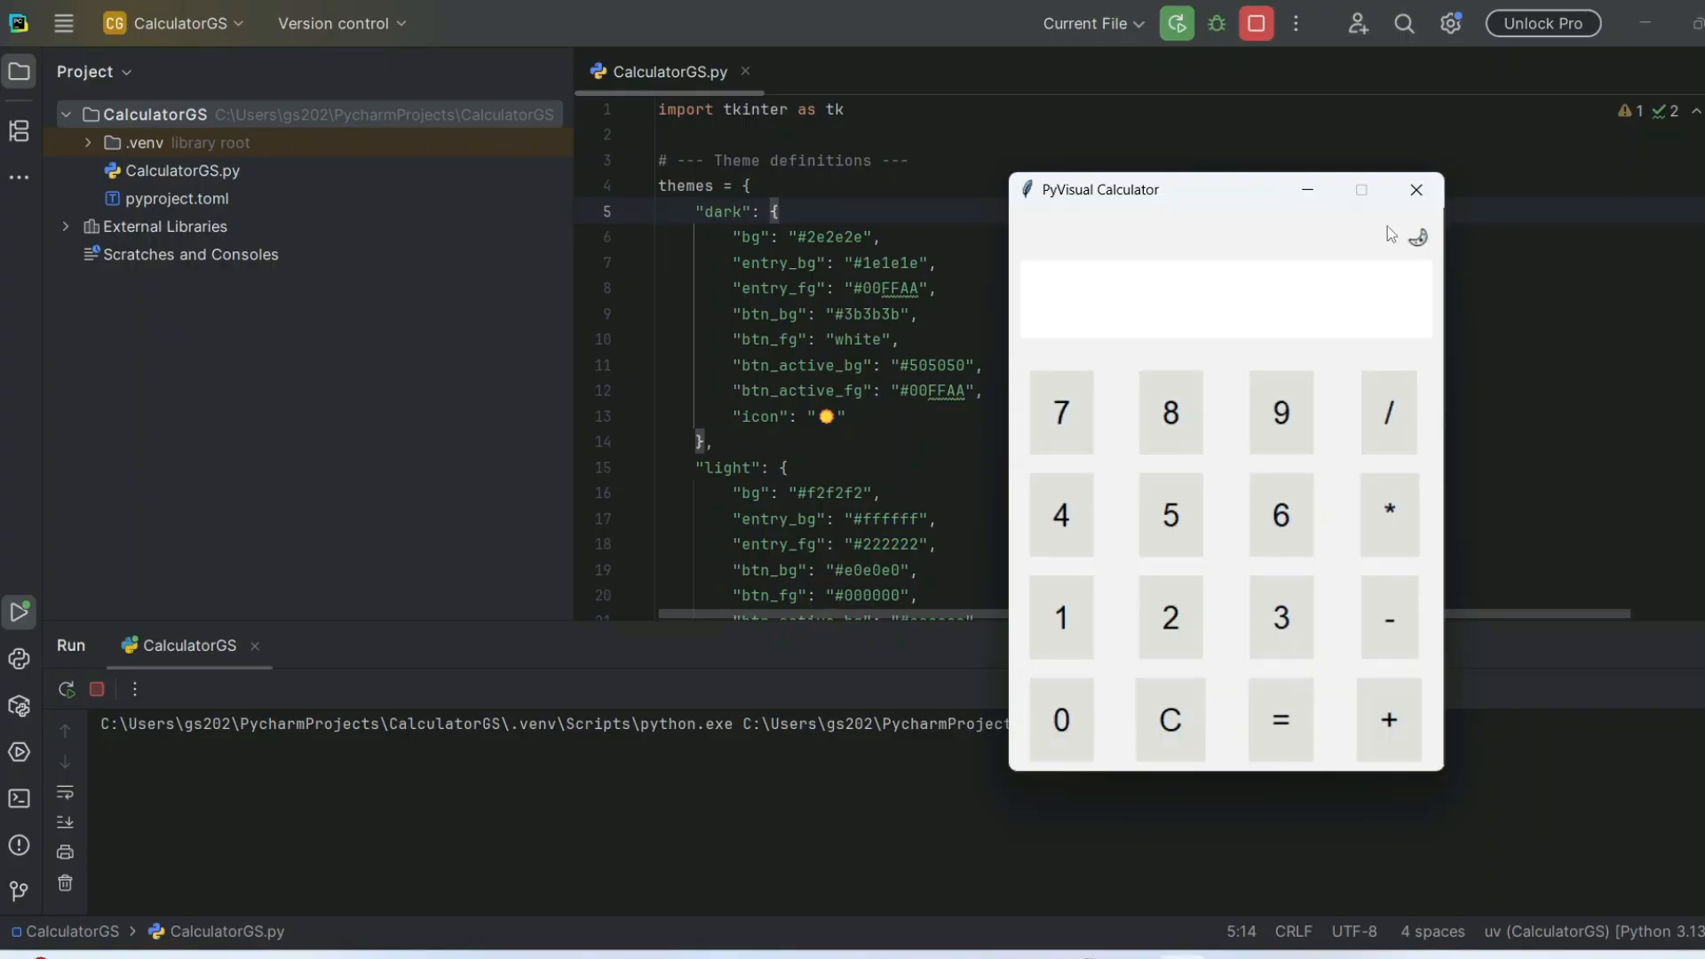
click(1417, 234)
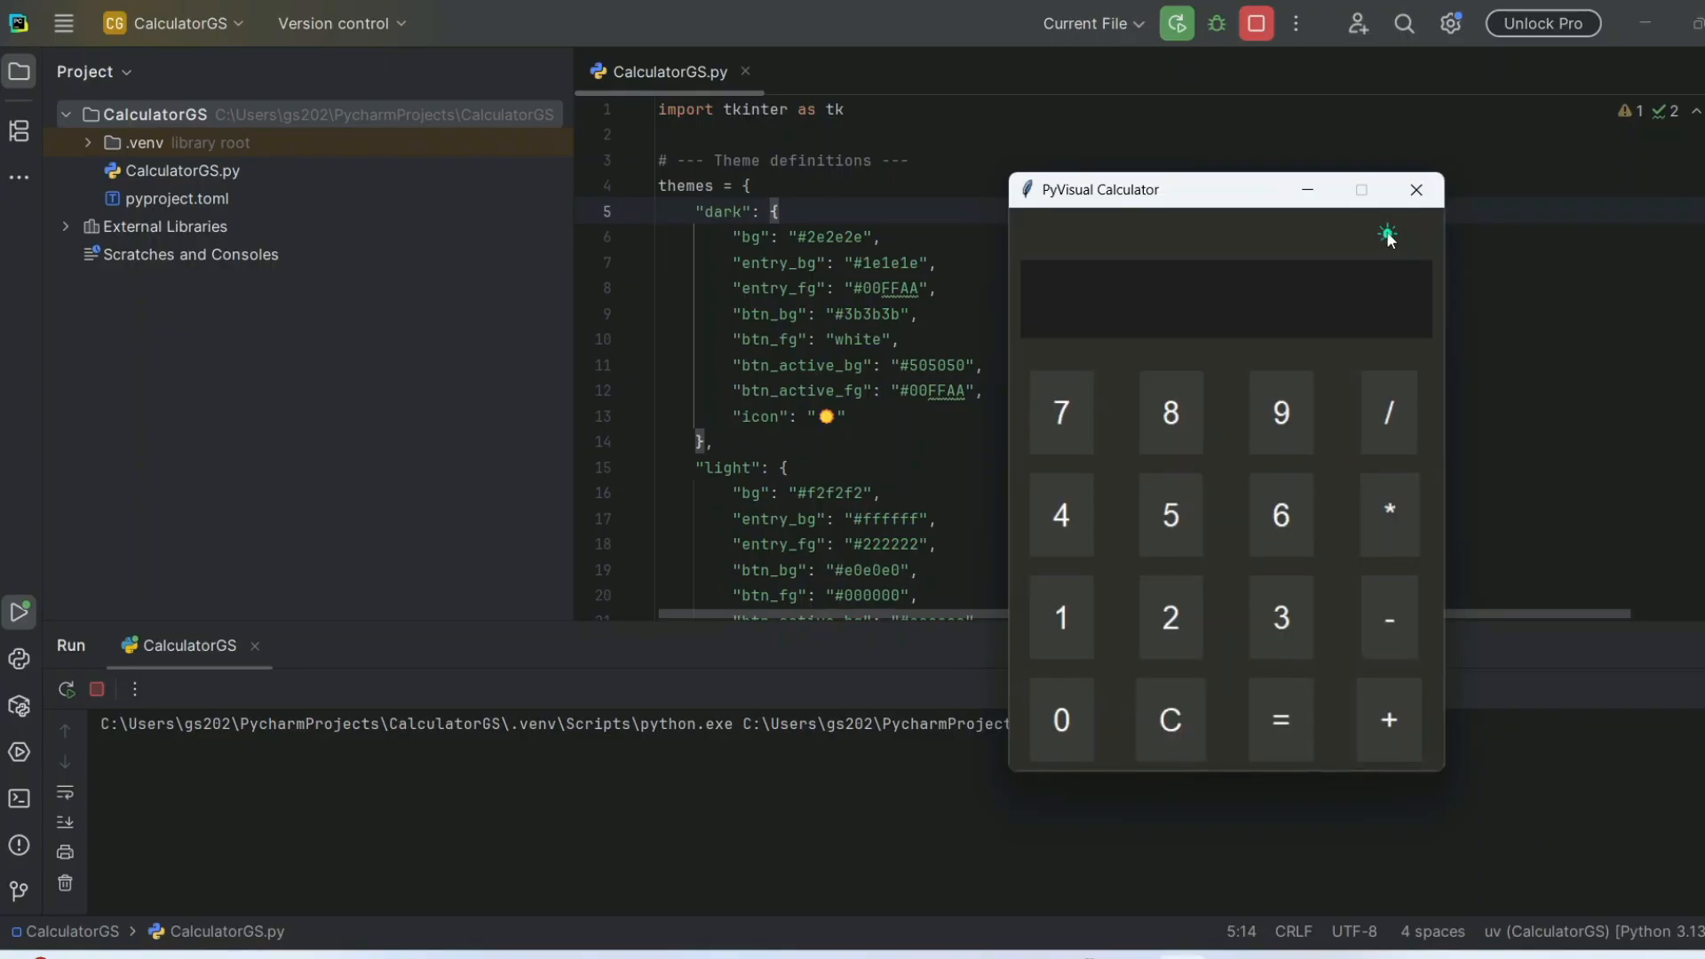
- Evaluate expressions on the calculator, getting 5/2 = 2.5 and a result of 15.0
click(1389, 513)
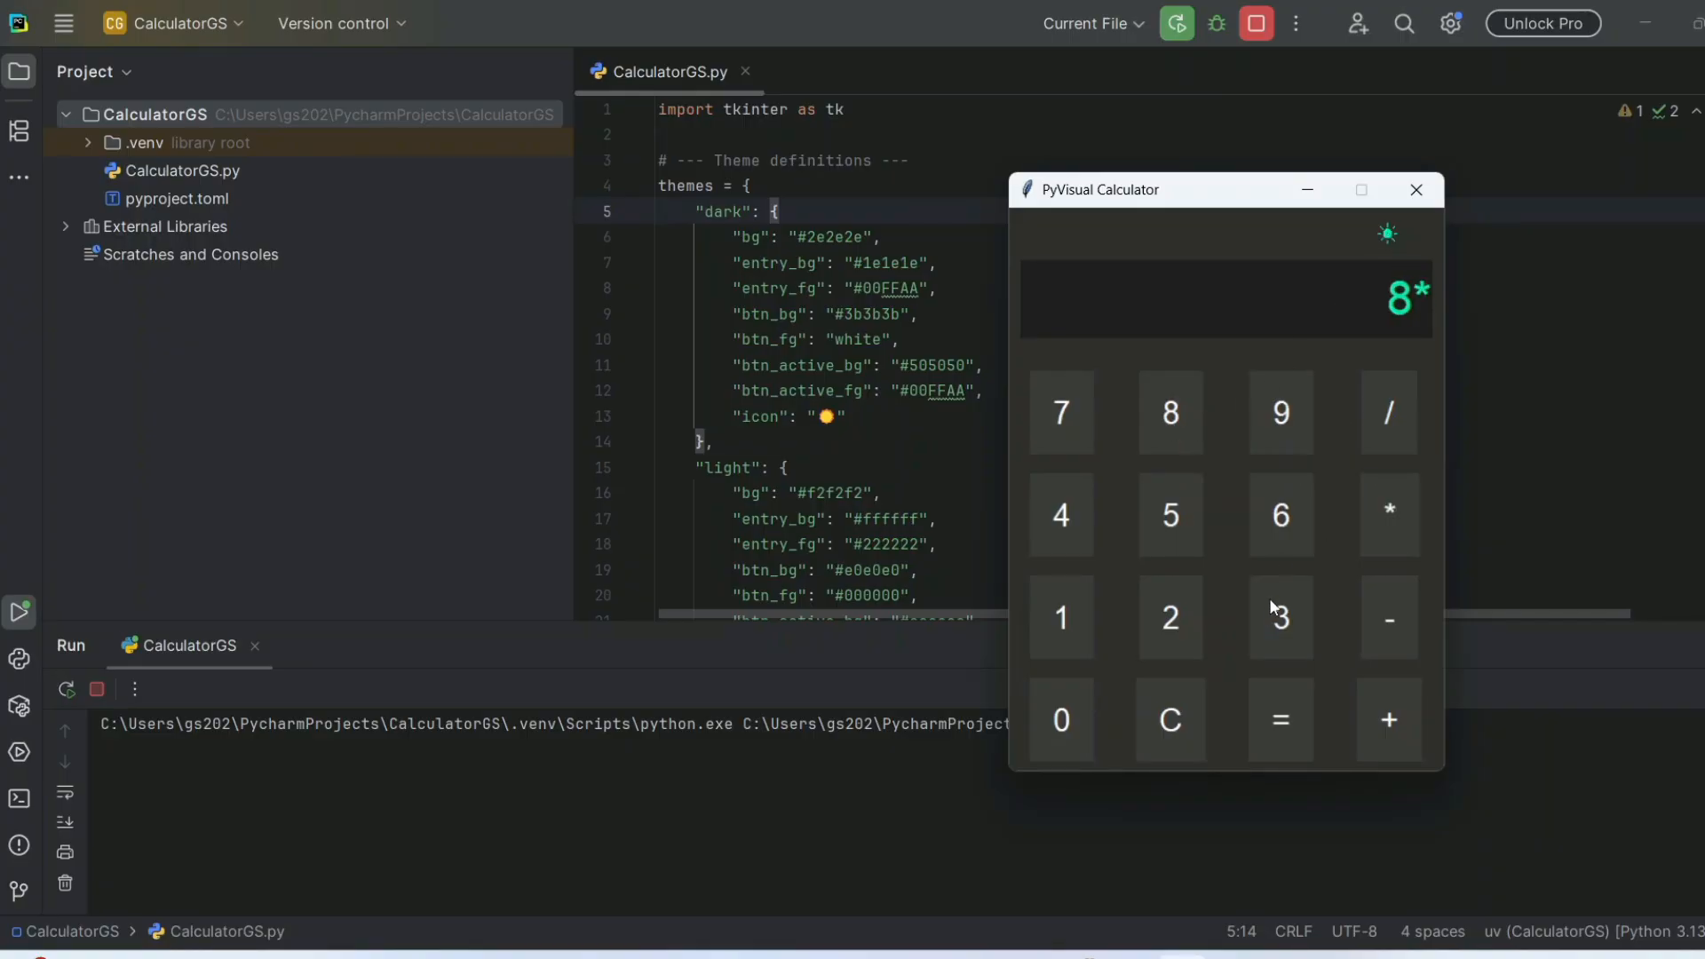
click(1280, 616)
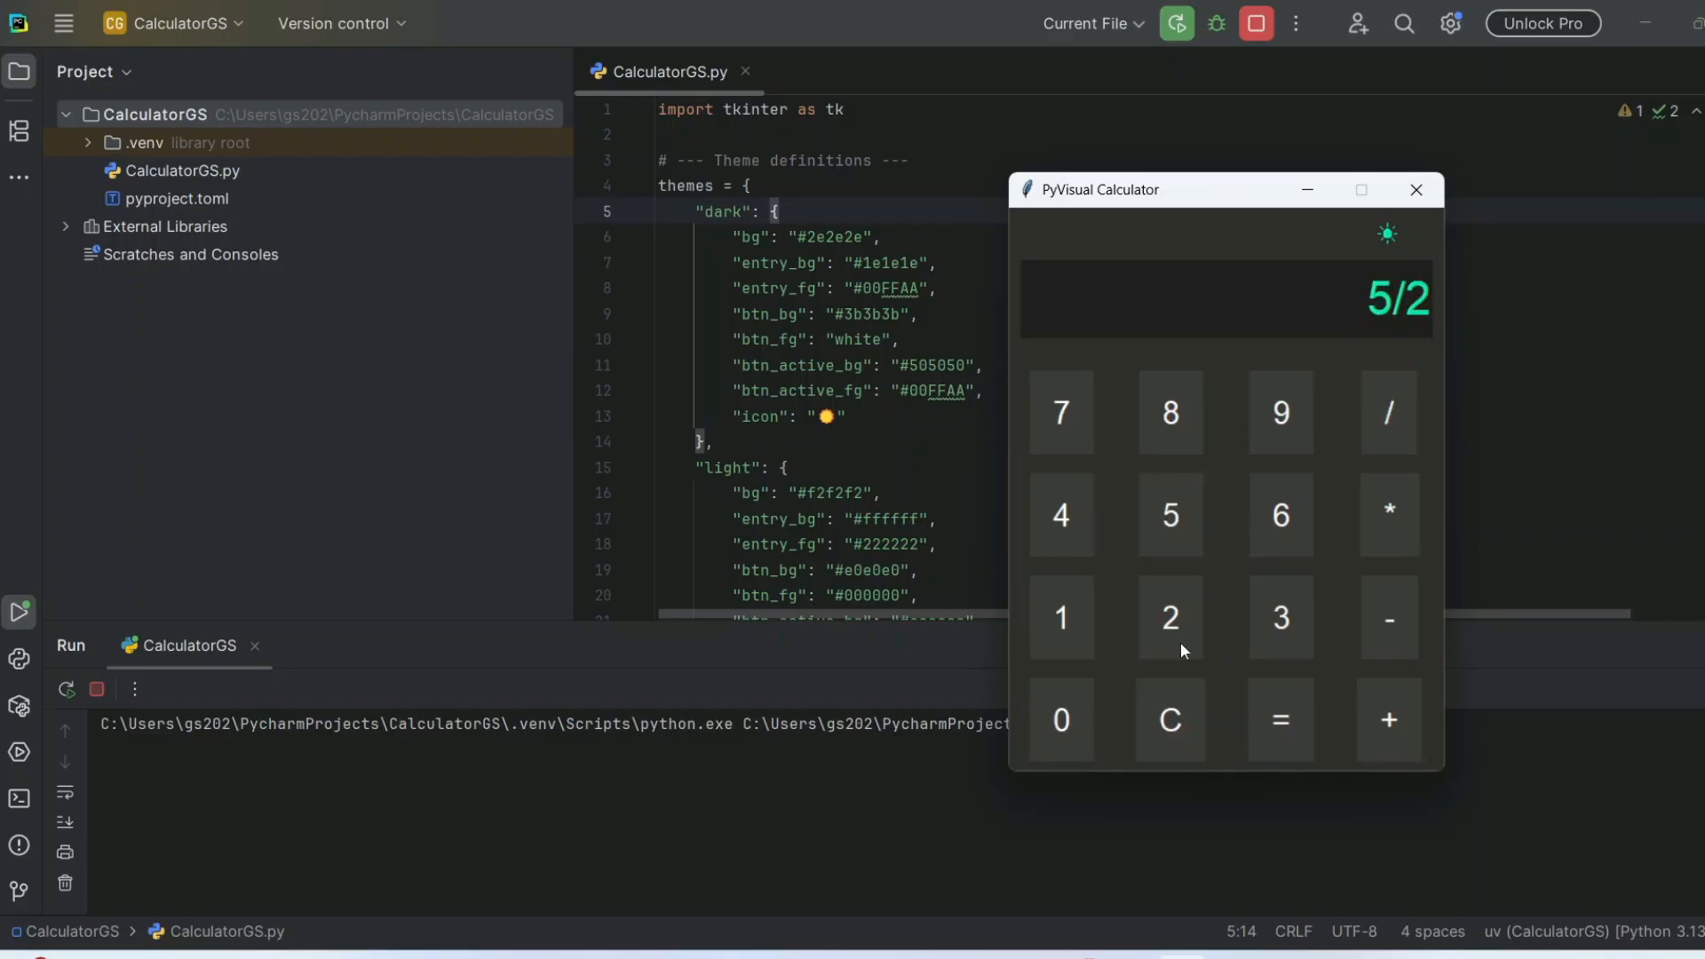
click(1280, 719)
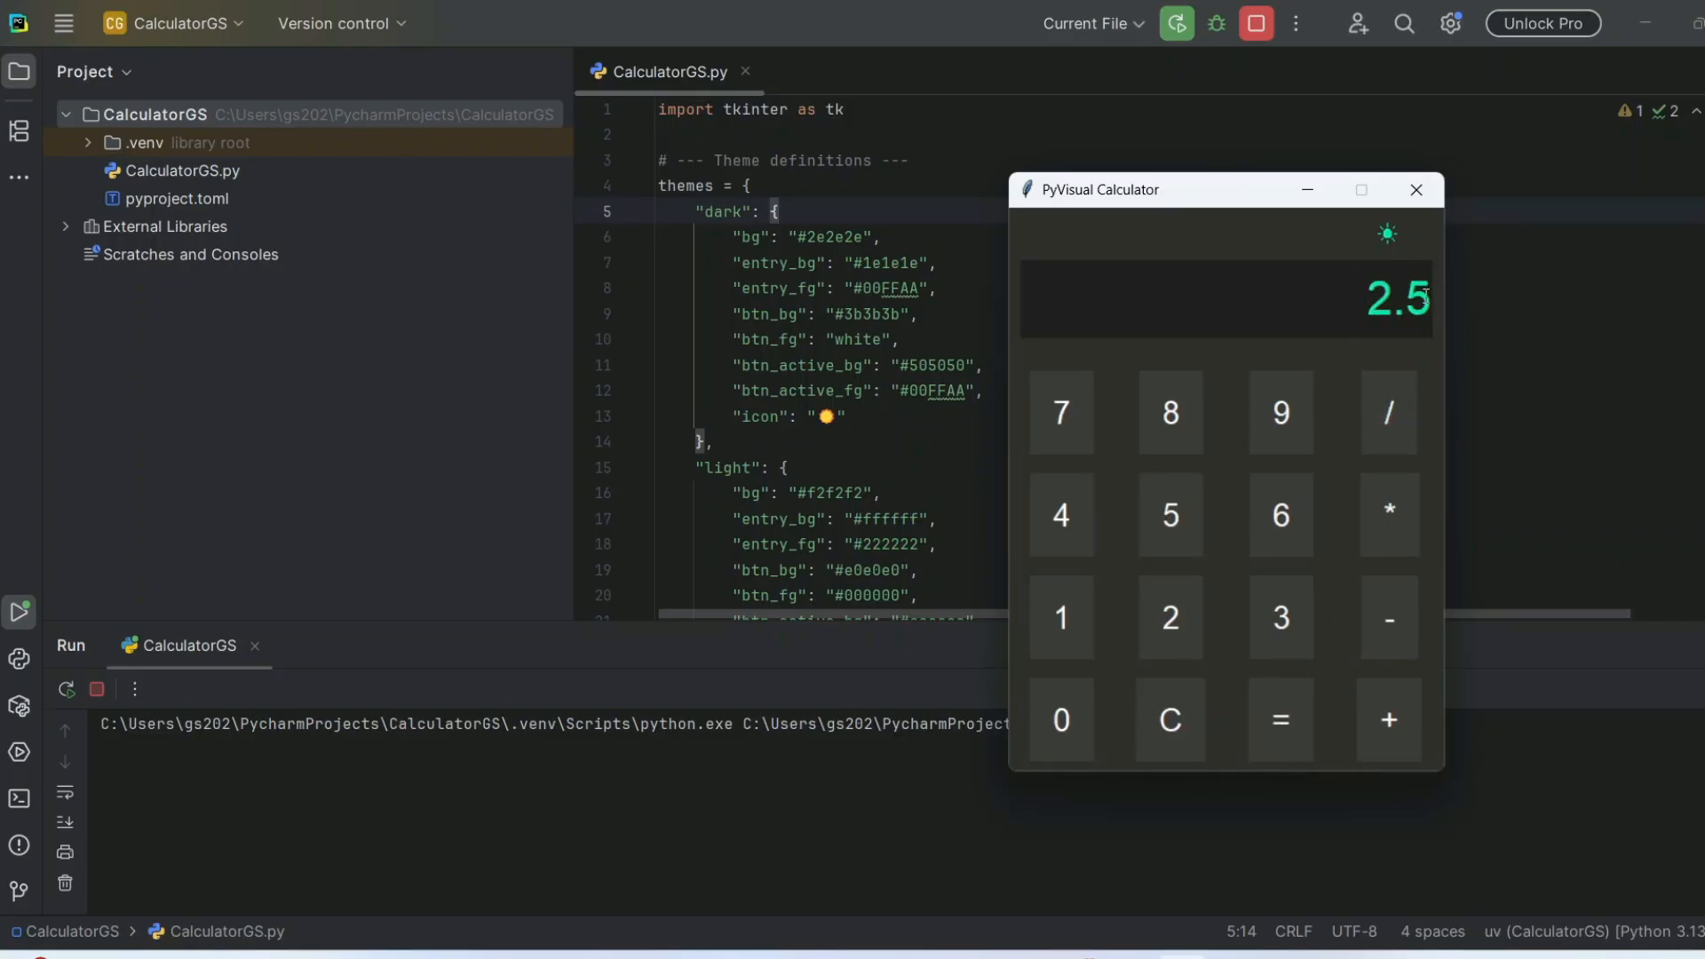
click(1387, 233)
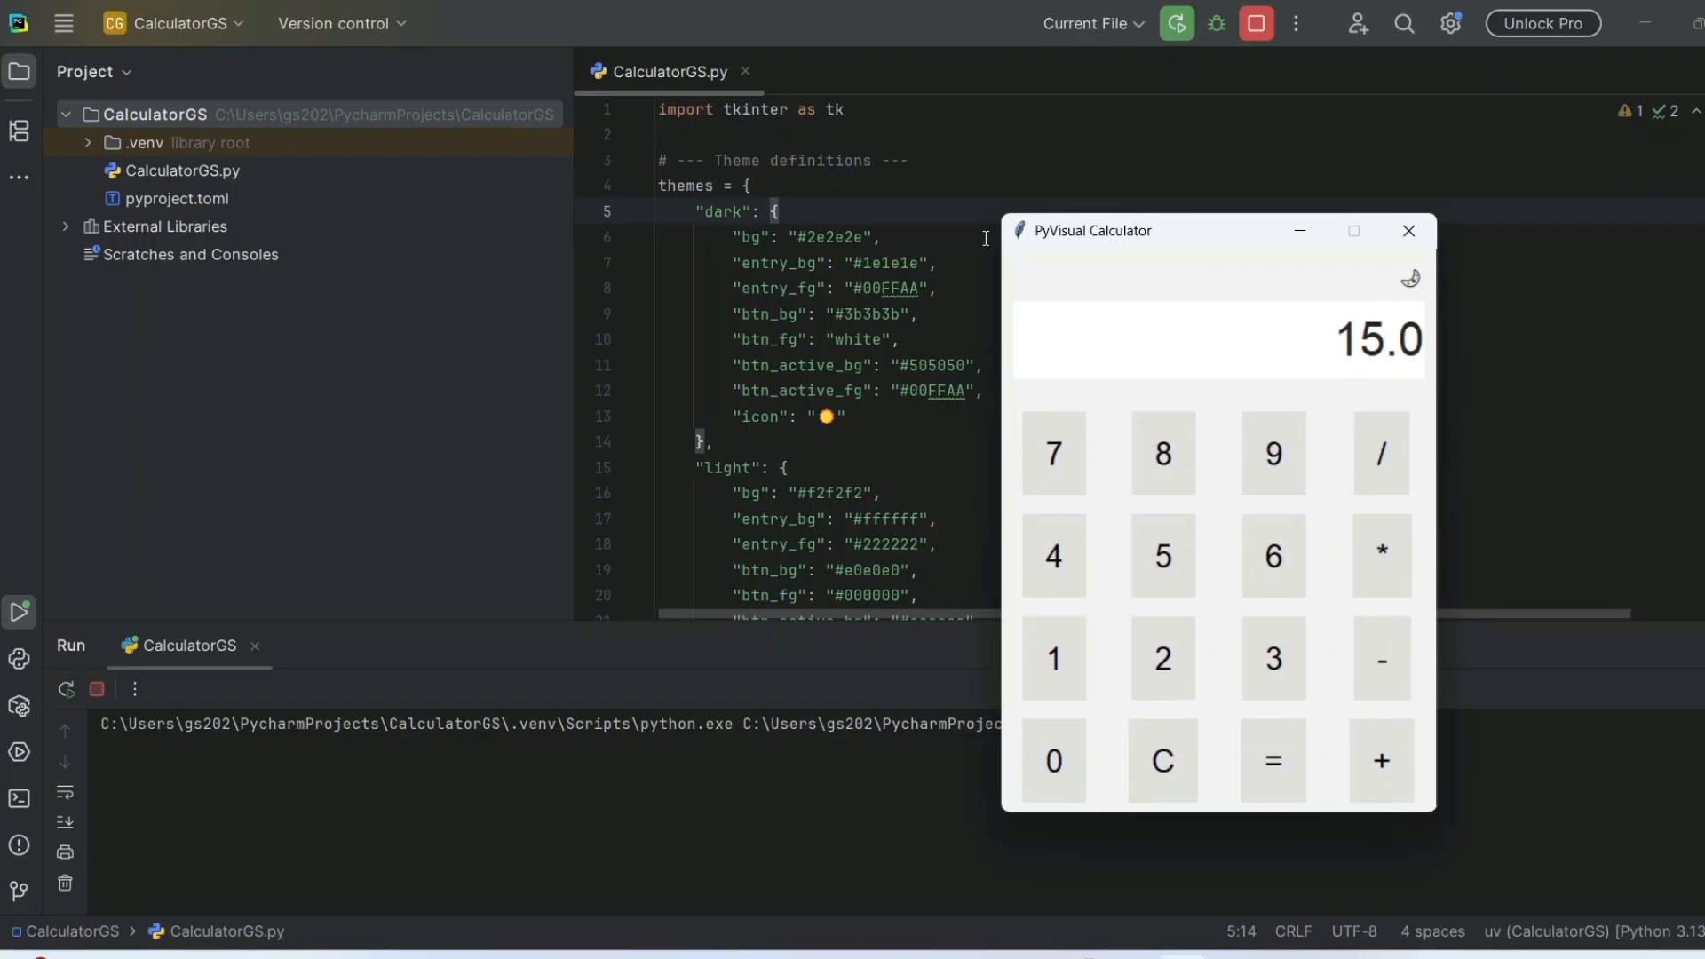
mouse_move(1408, 230)
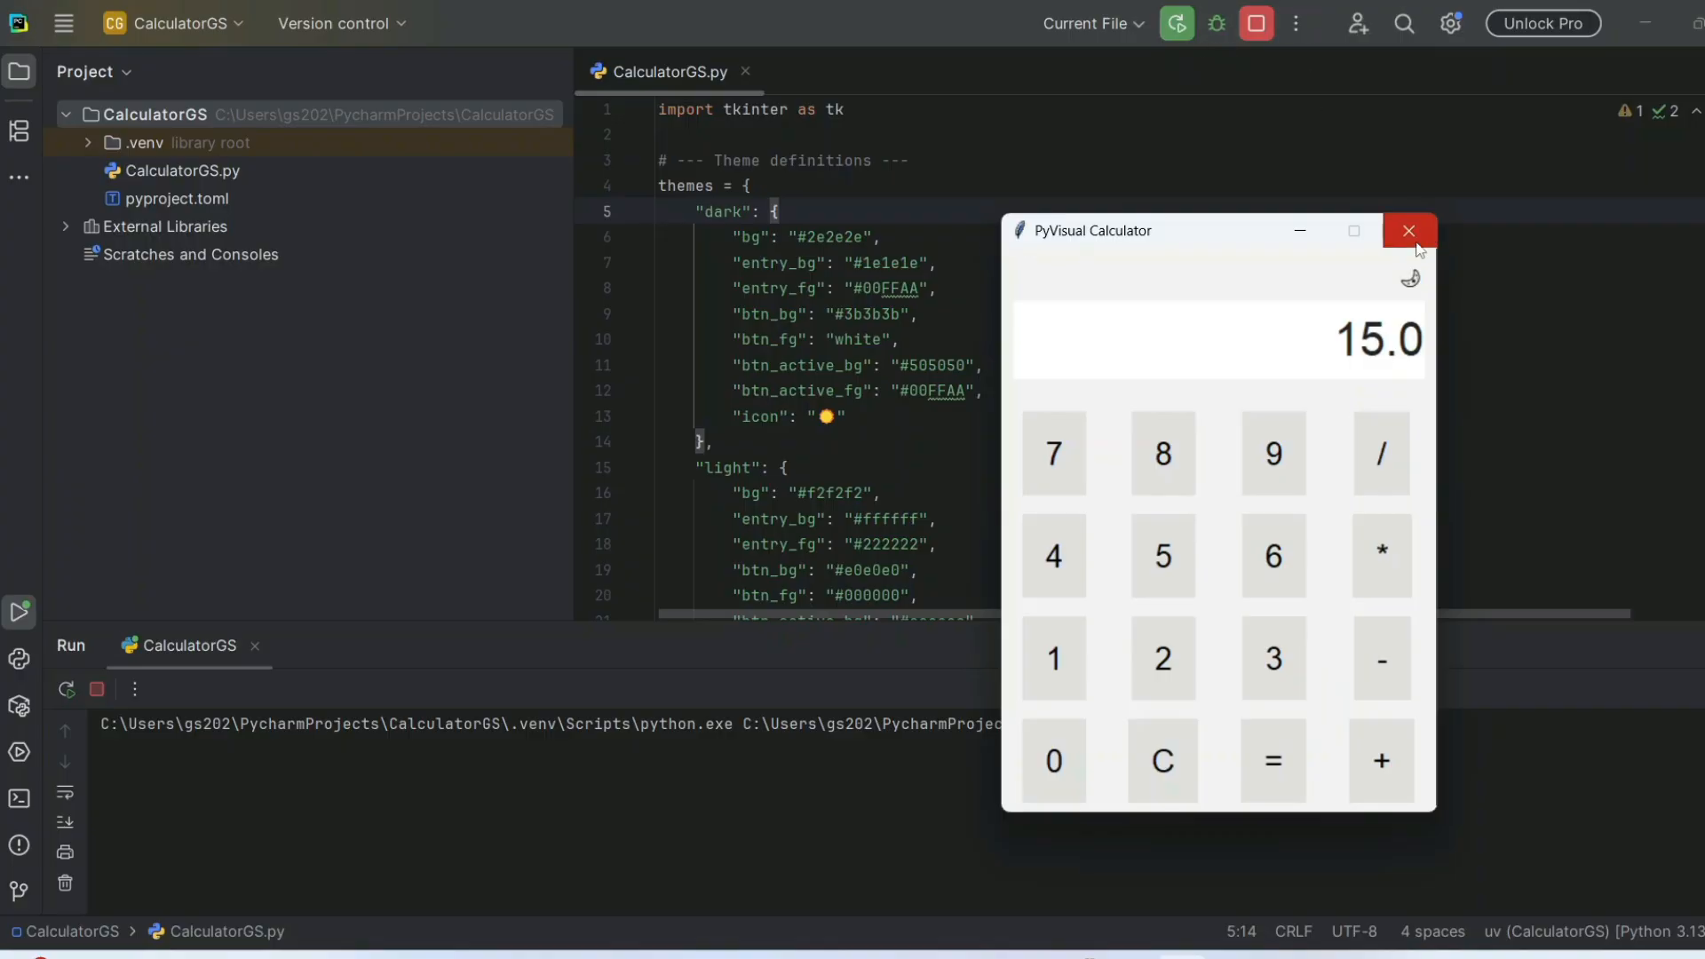
- Close the calculator window and relaunch CalculatorGS.py so it reopens in dark mode
click(1408, 231)
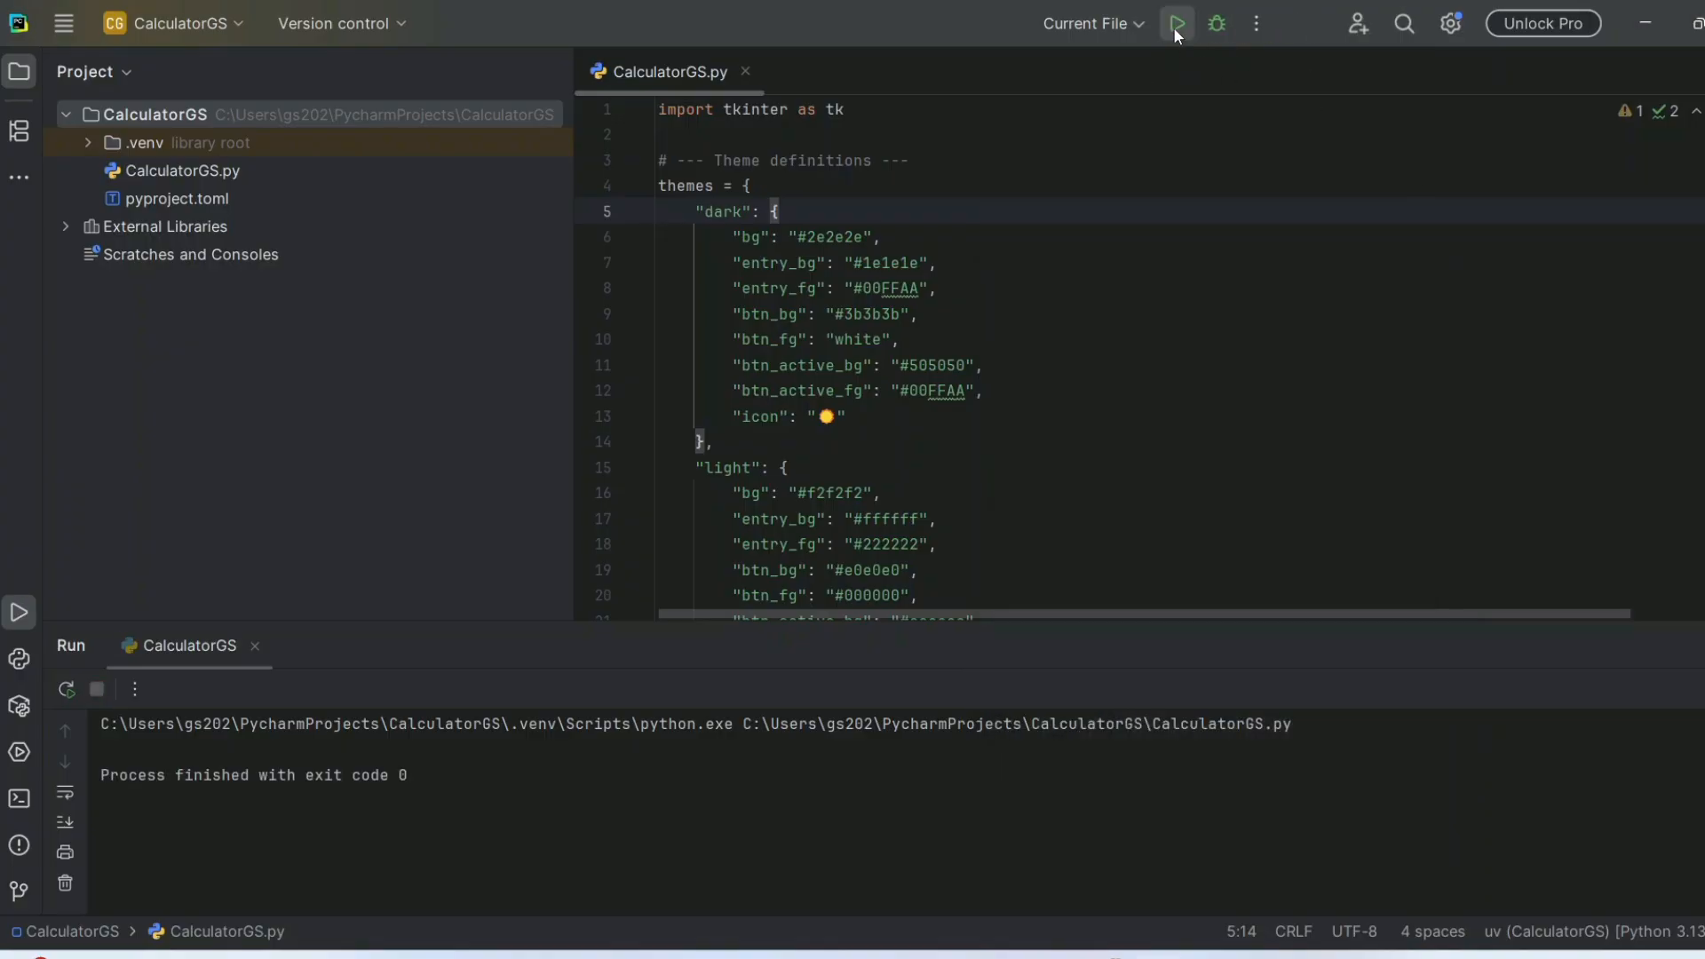
click(1176, 23)
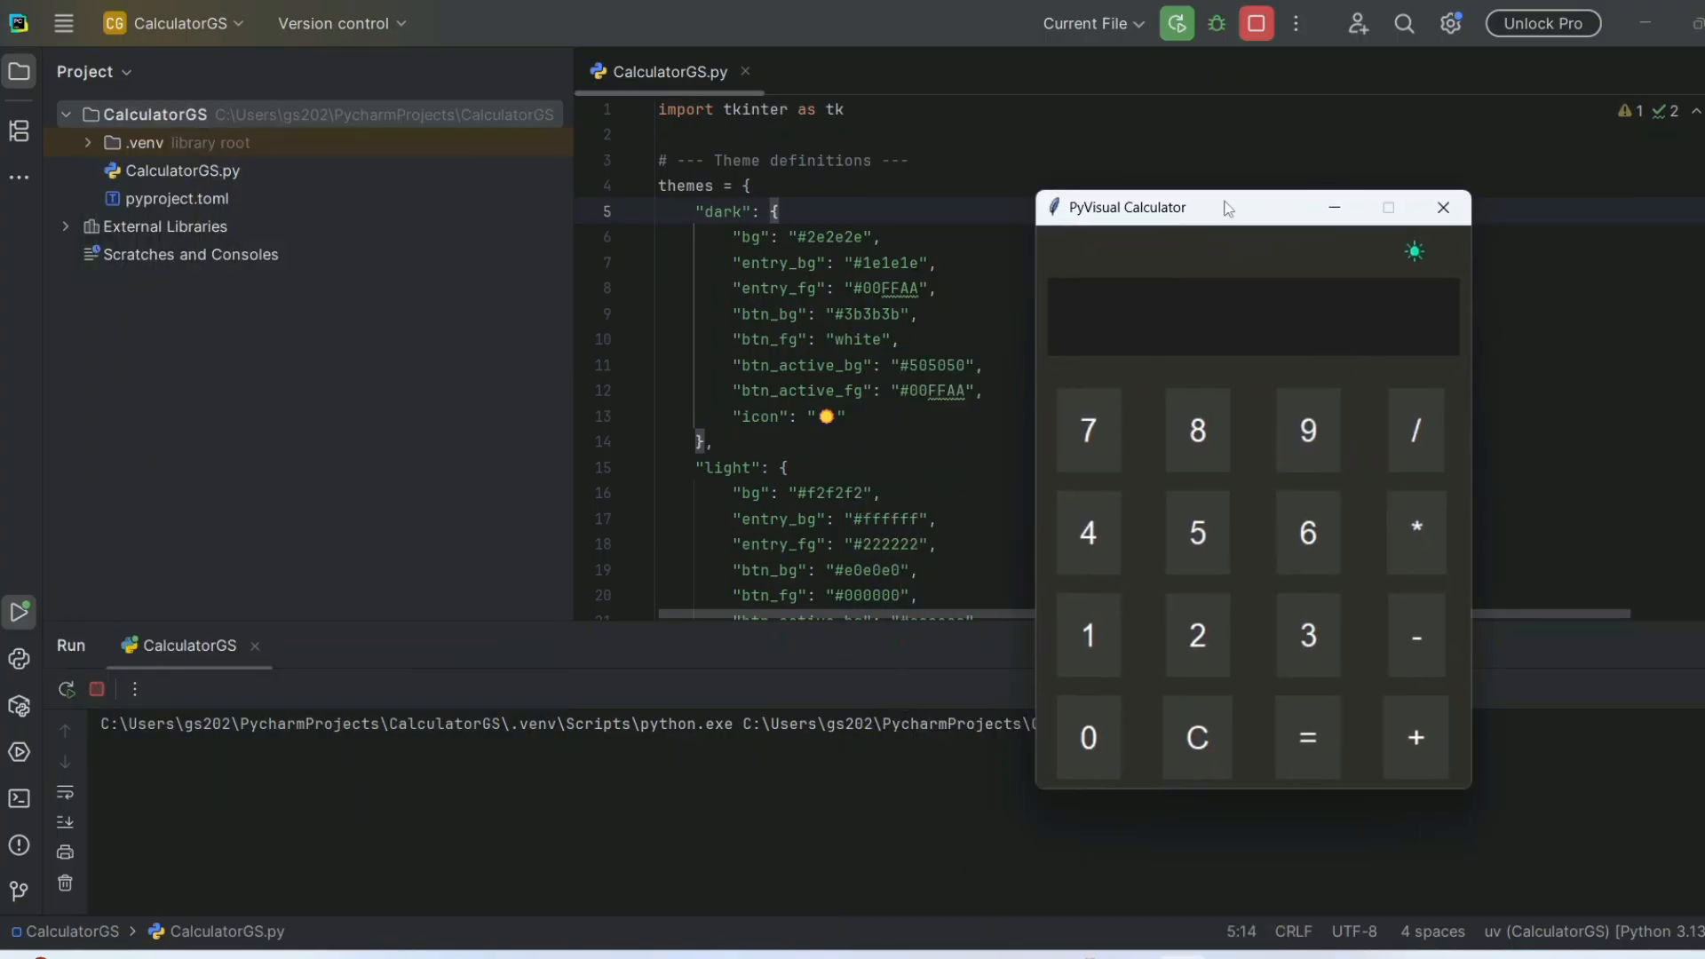
mouse_move(1204, 384)
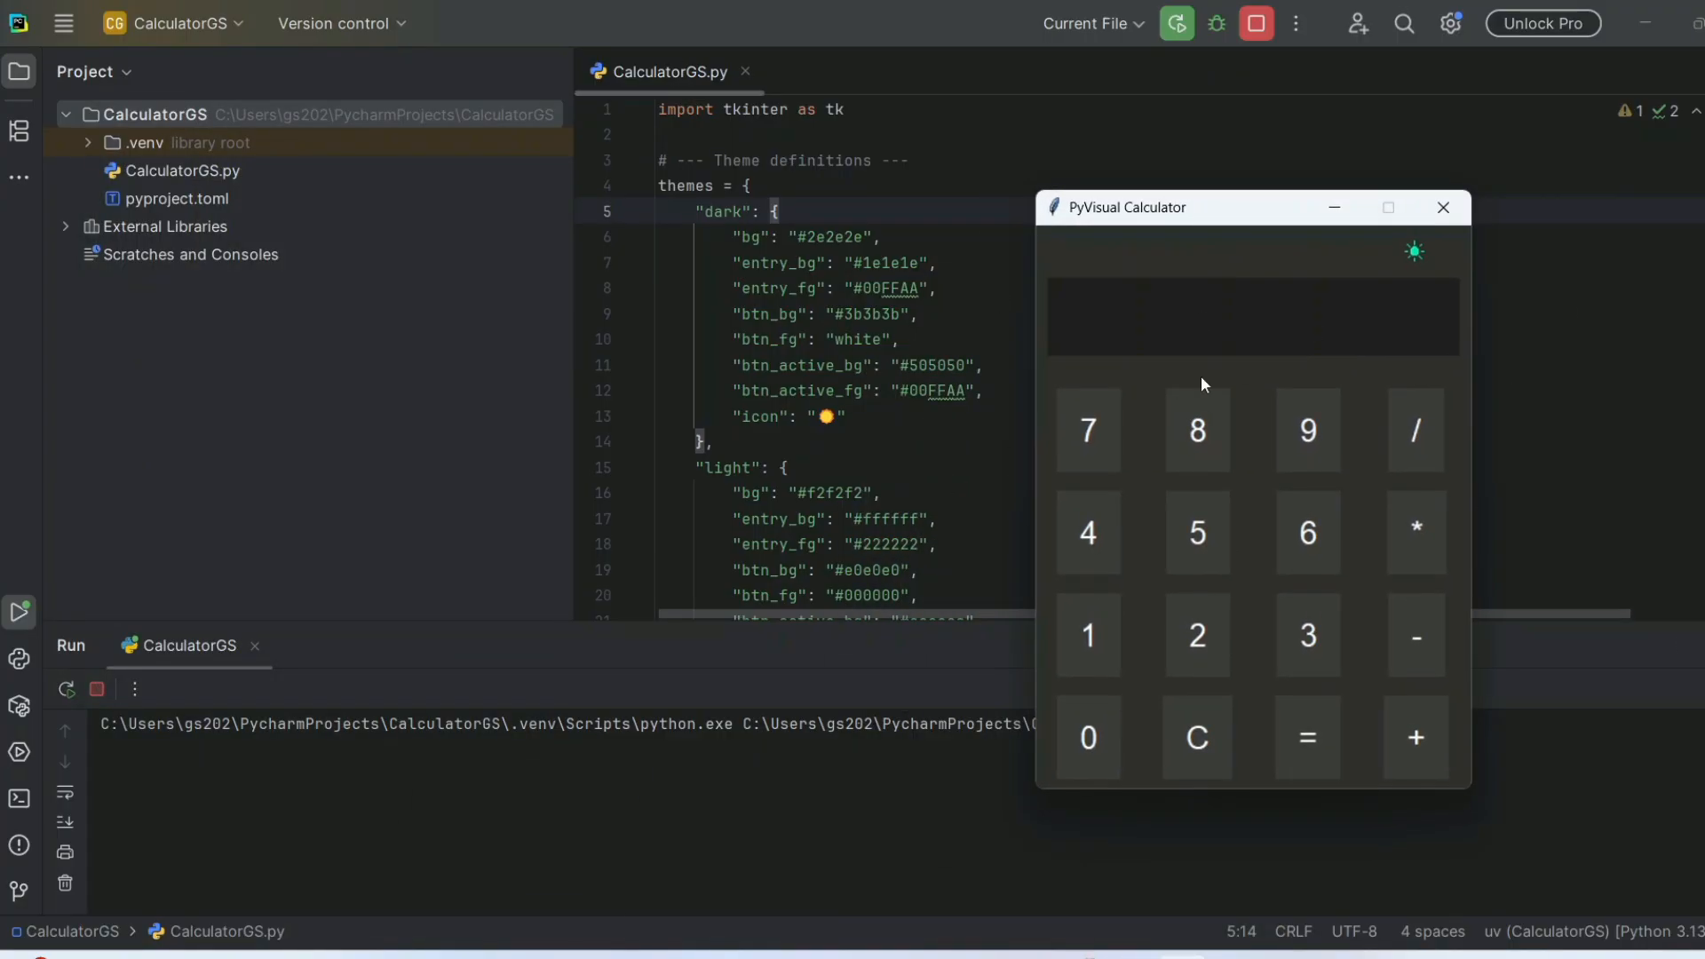
mouse_move(1277, 490)
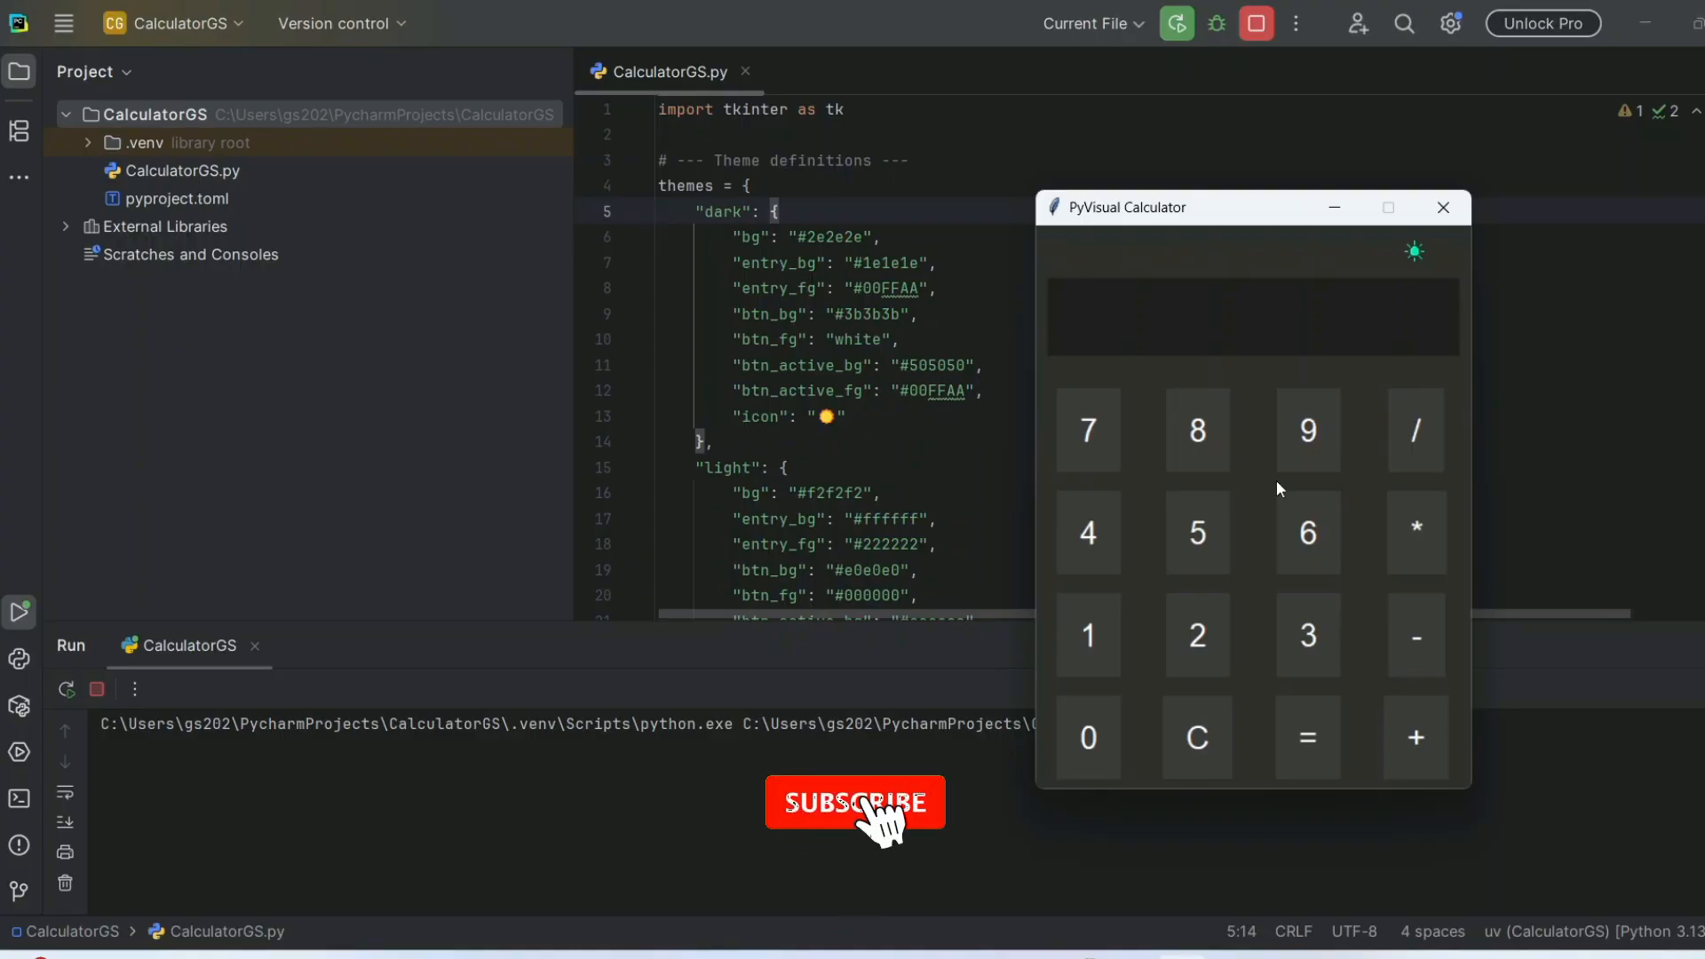
click(854, 802)
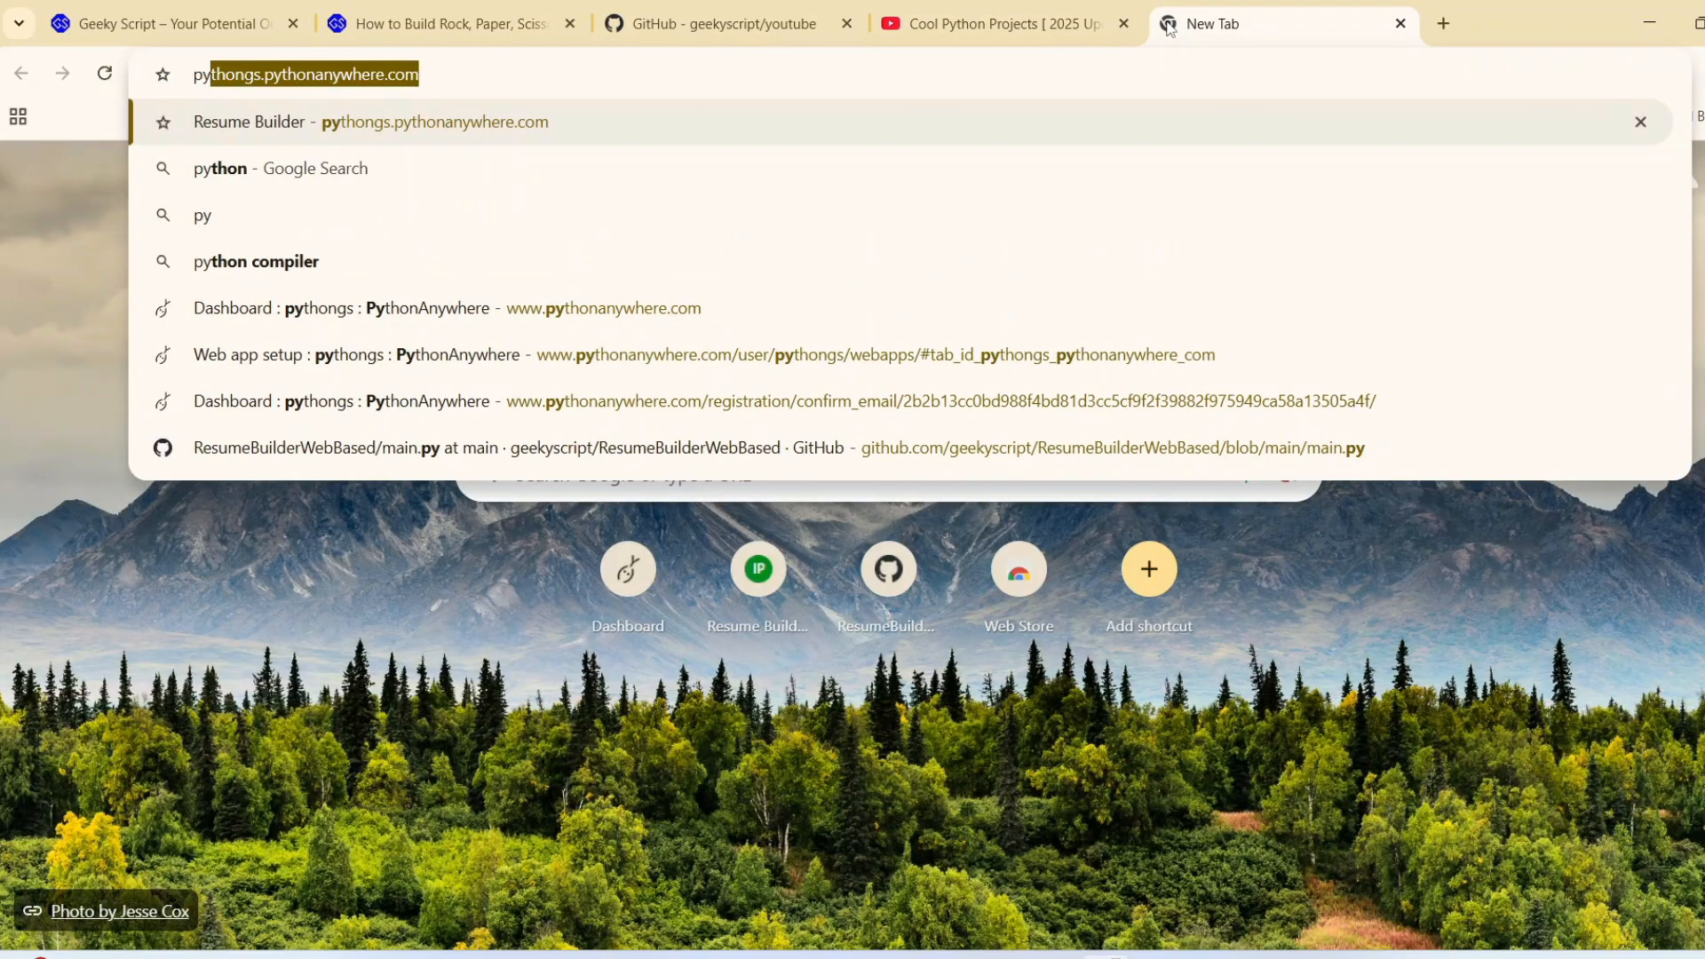
- Search 'pyinstaller' and open the PyInstaller Manual 6.13.0 documentation page
text(pyinstaller)
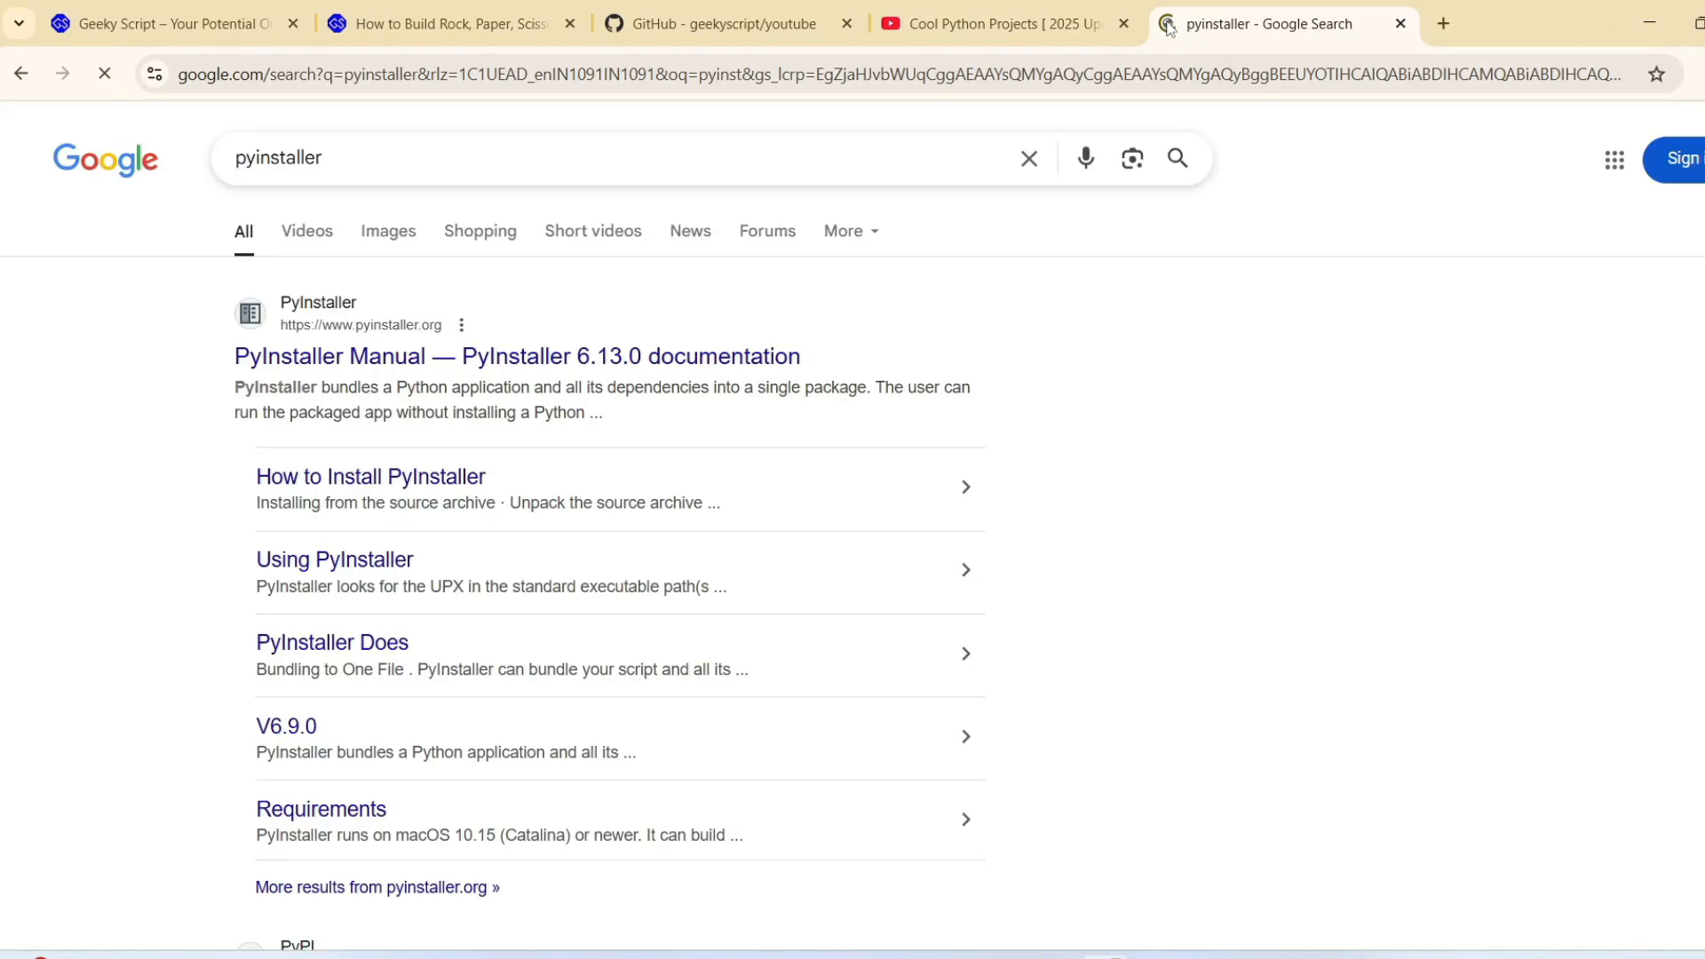
click(515, 356)
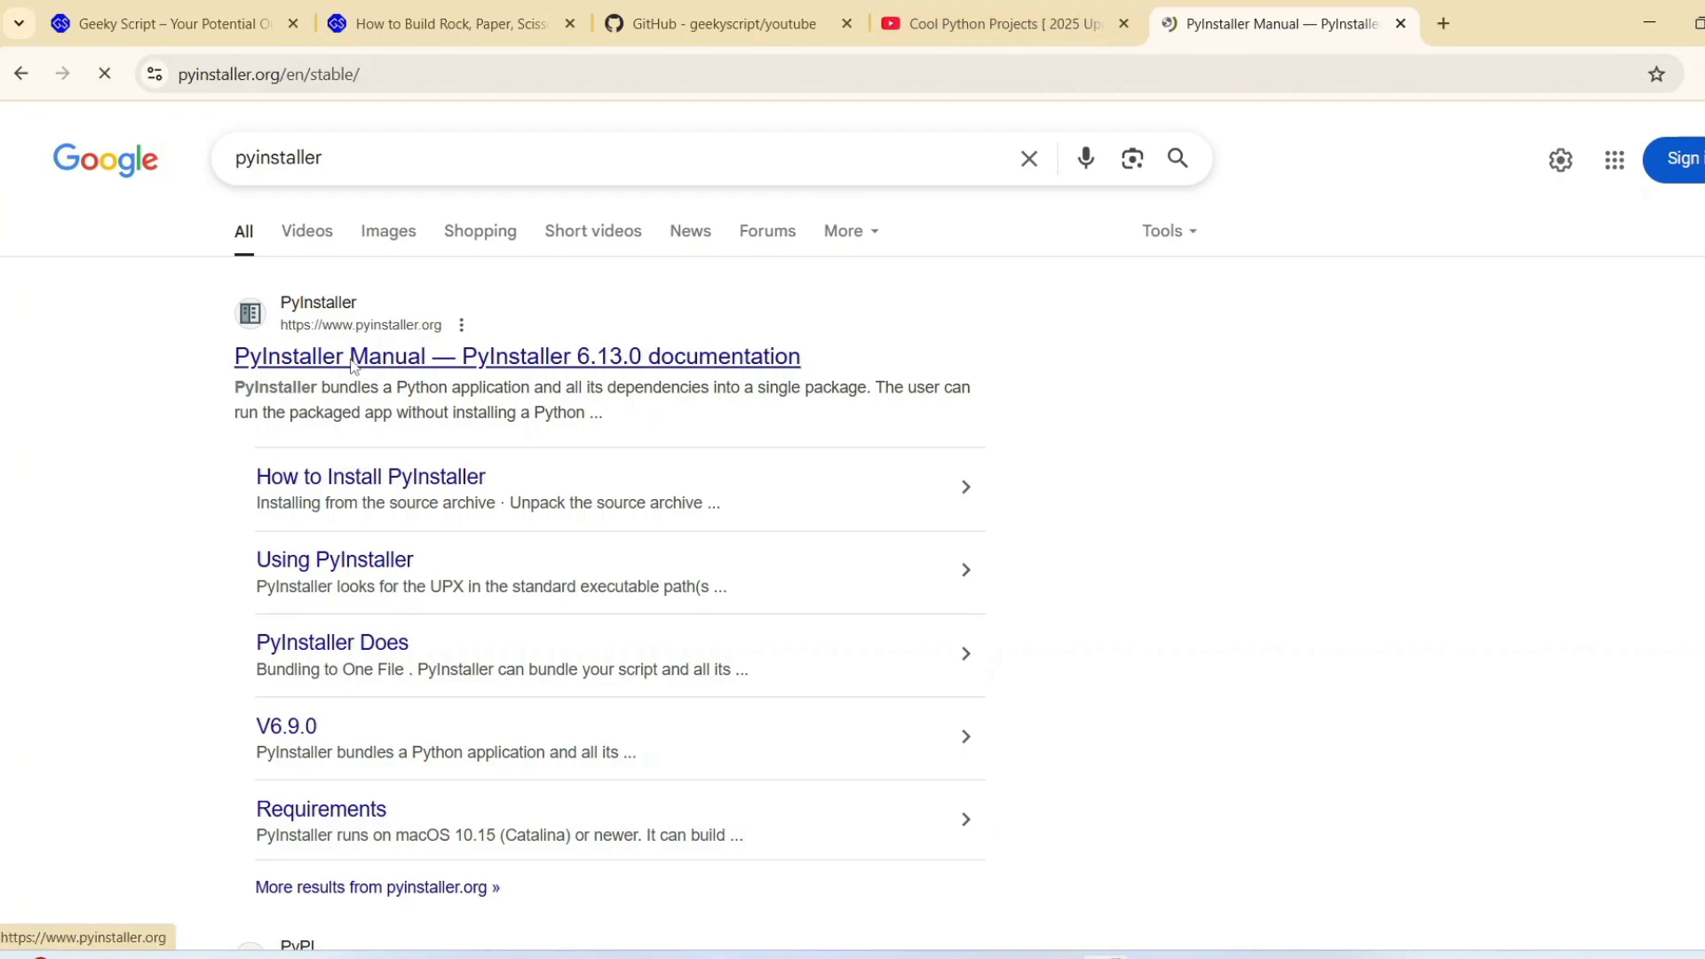
click(515, 356)
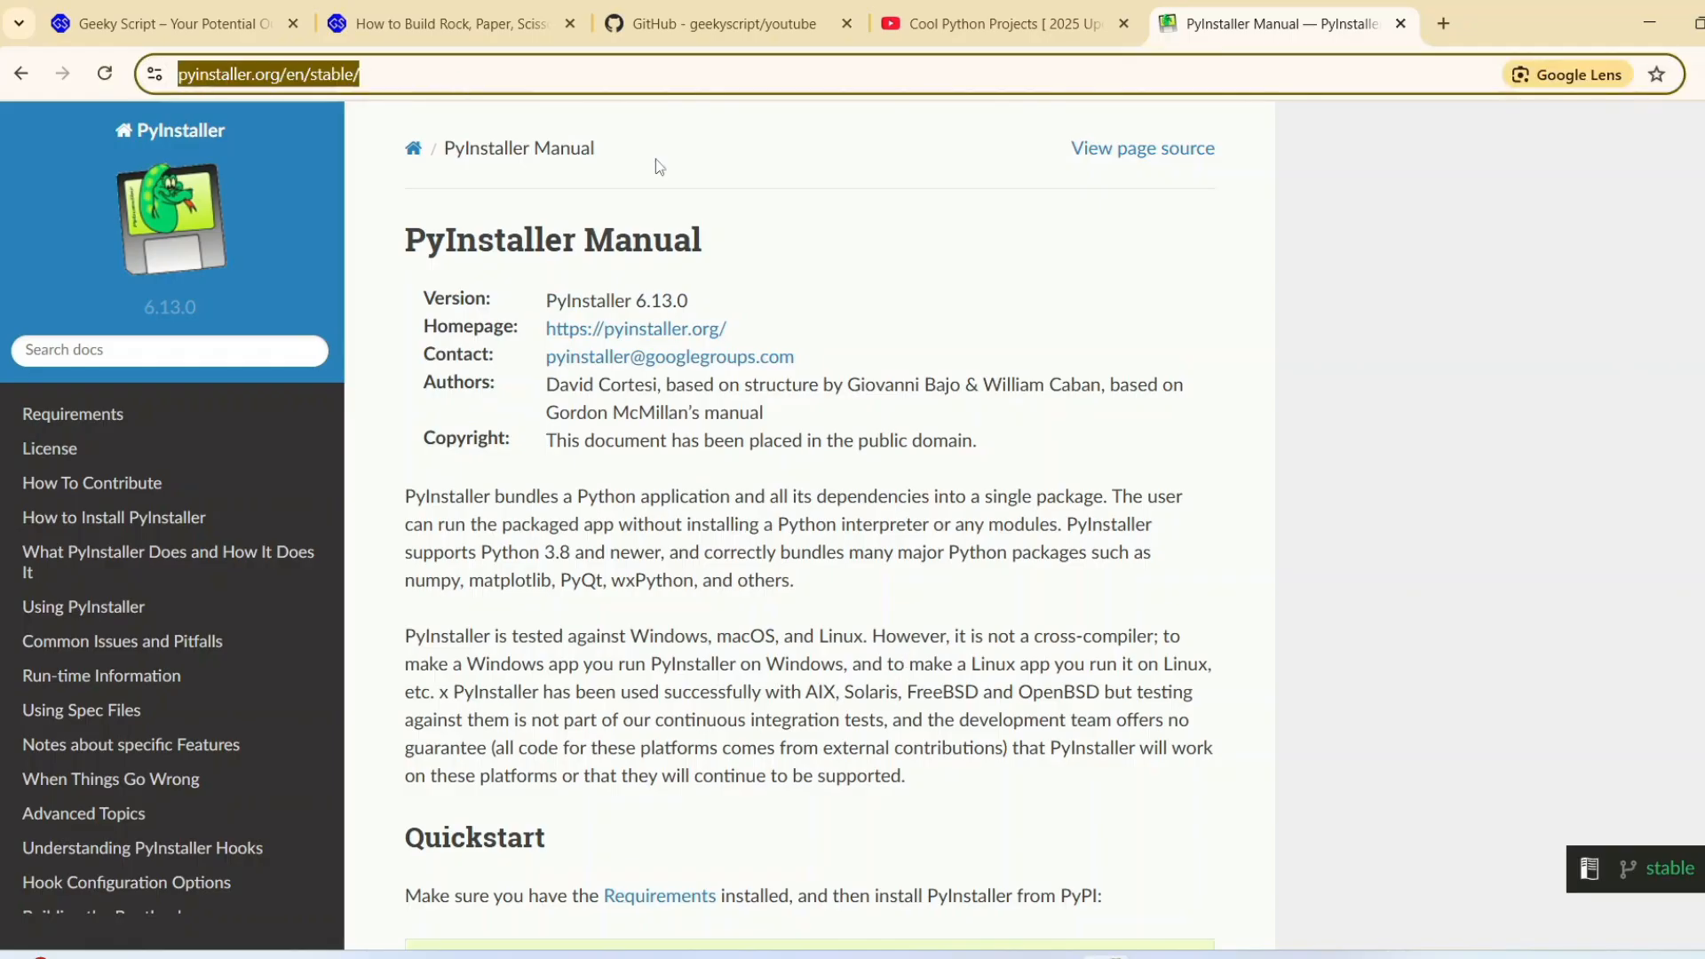
scroll(down, 3)
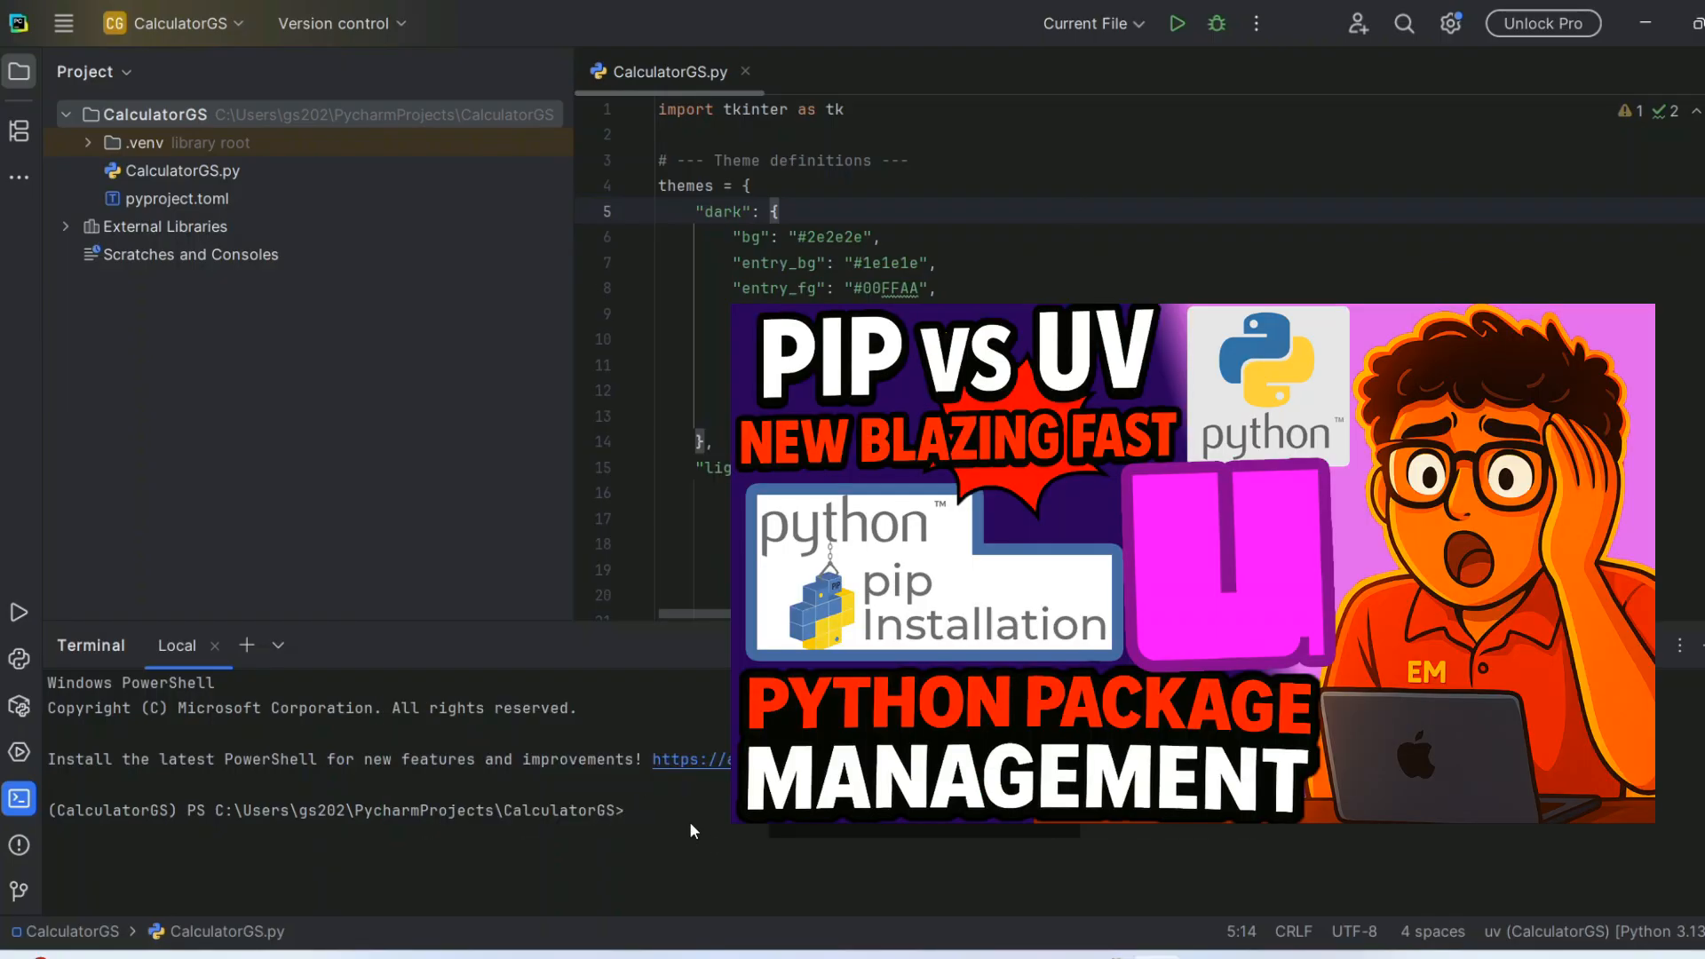
mouse_move(758, 846)
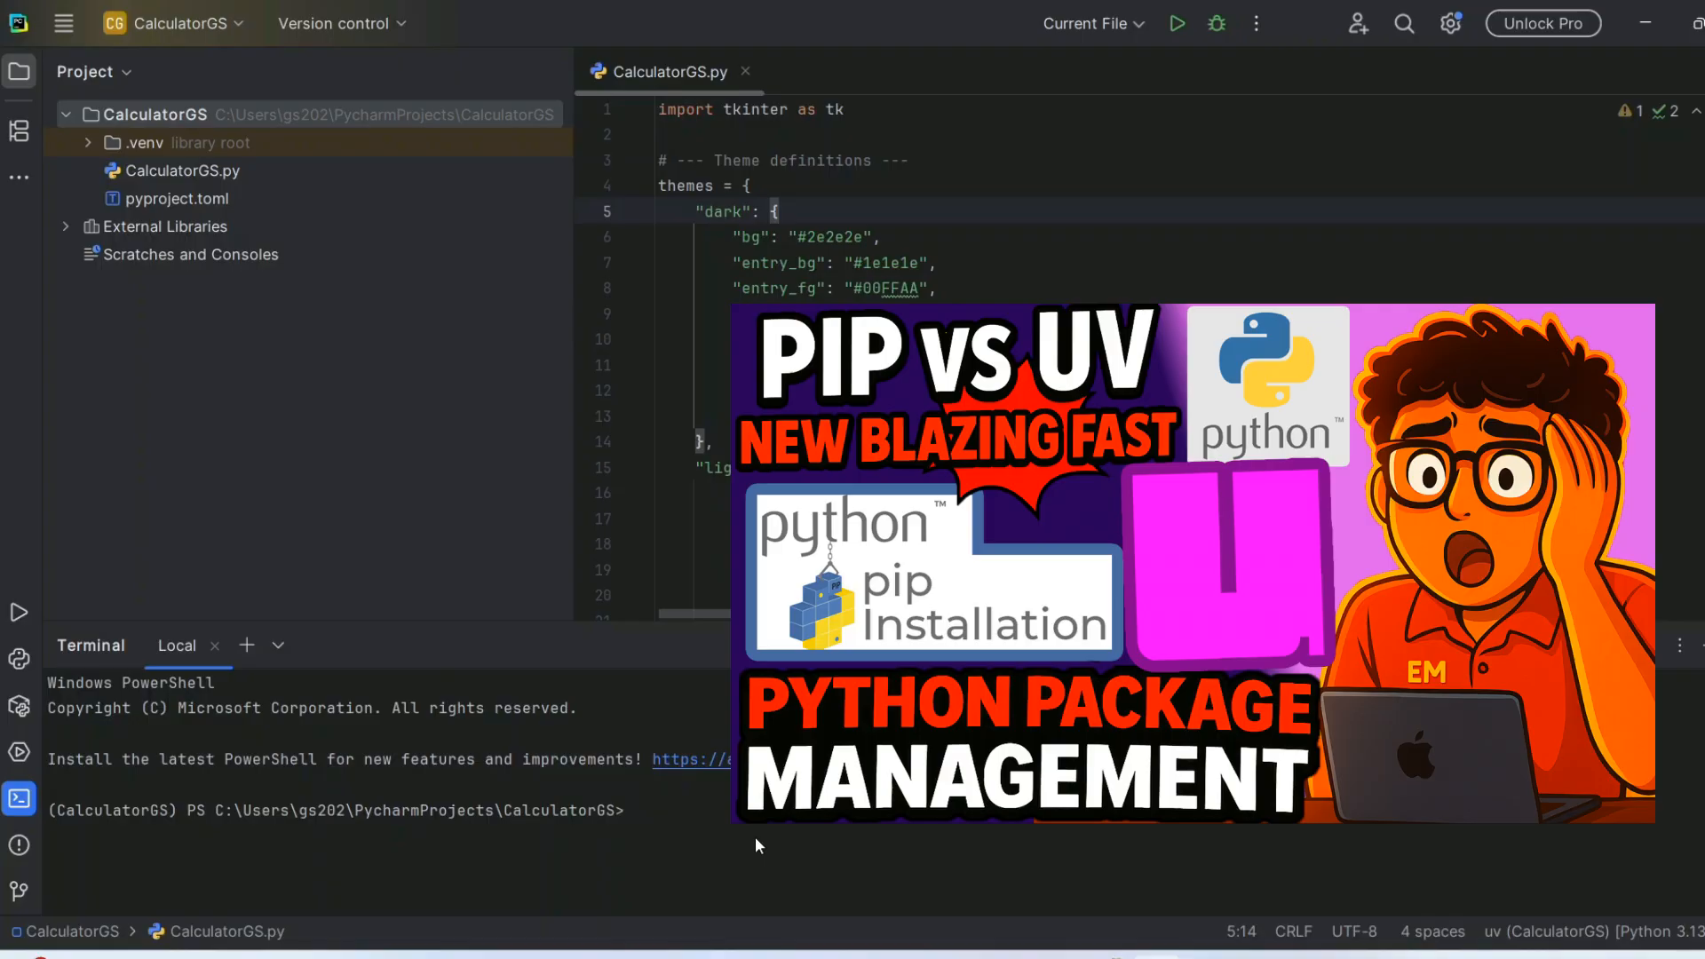
- Start a uv command at the CalculatorGS project's terminal prompt
text(uv)
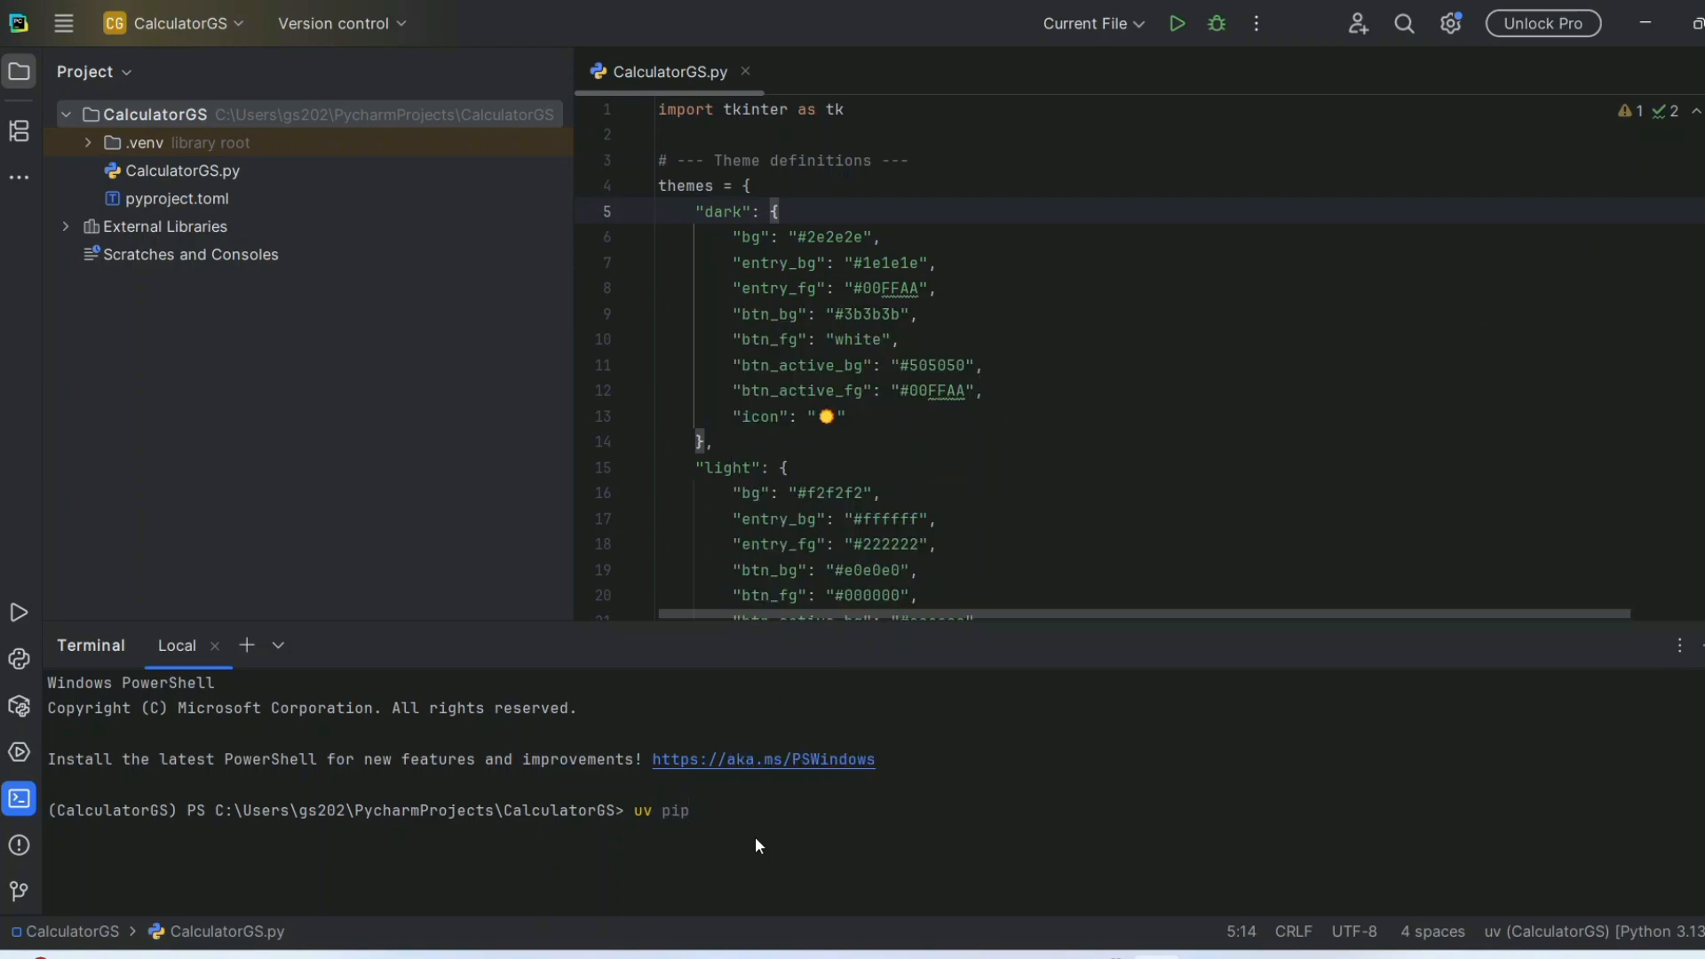
- Run 'uv pip install pyinstaller' to install PyInstaller 6.13.0 and its dependencies
text(install)
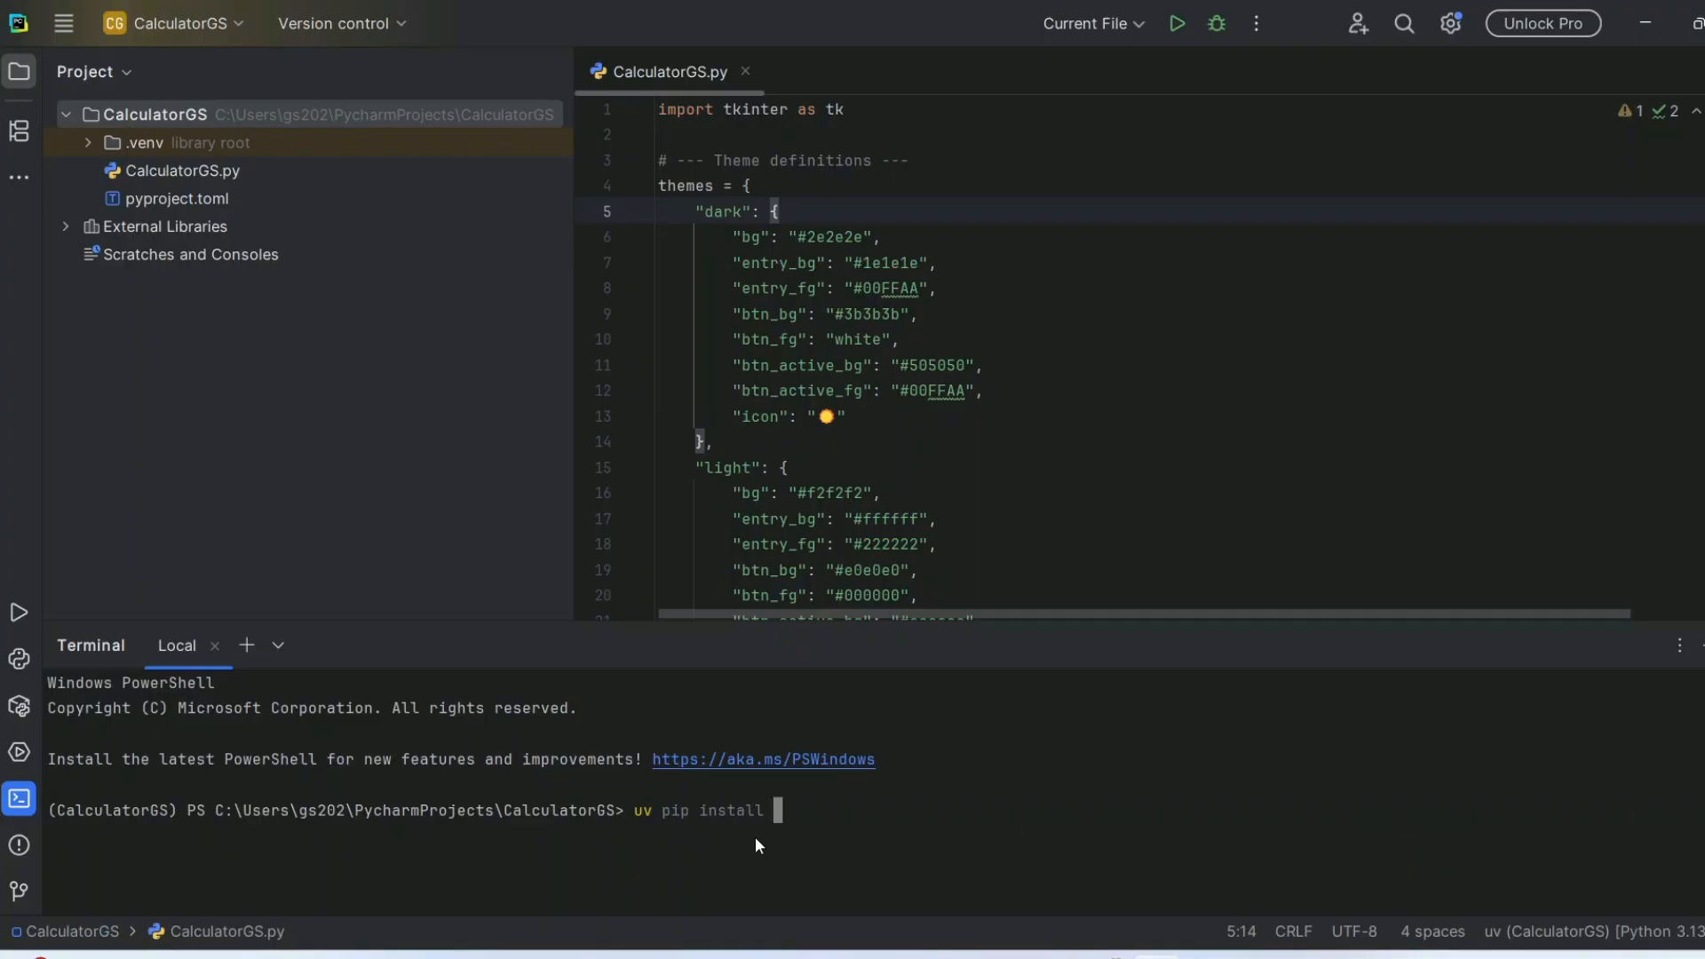
text(pyi)
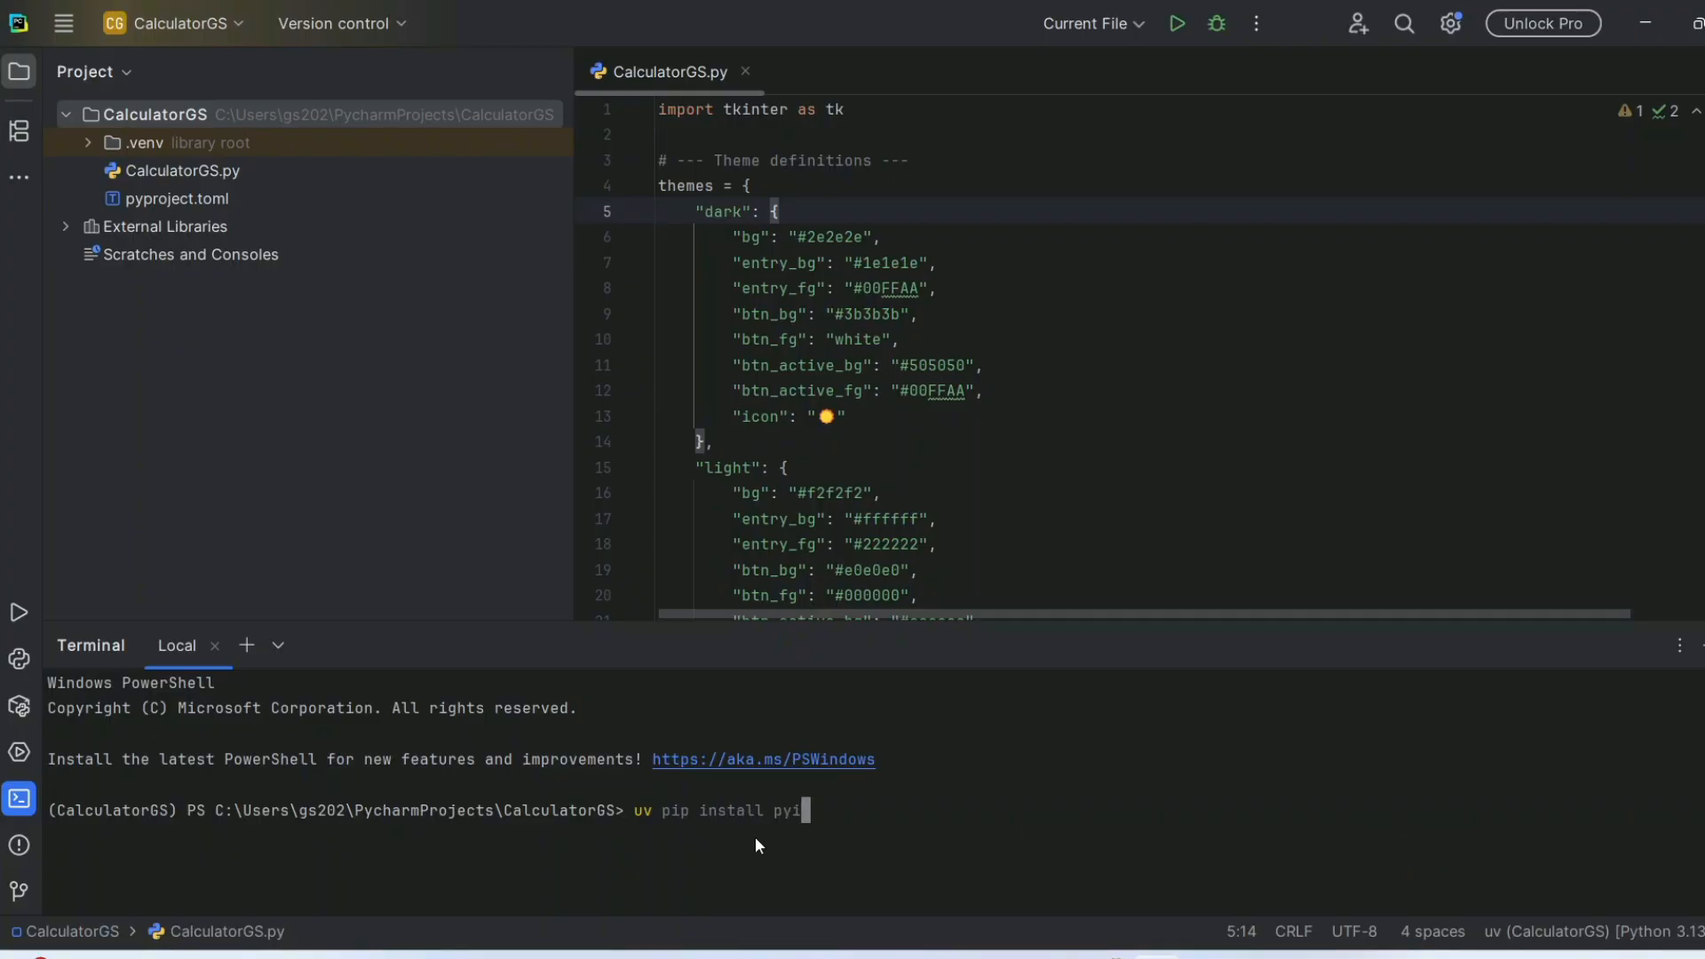
text(nstaller)
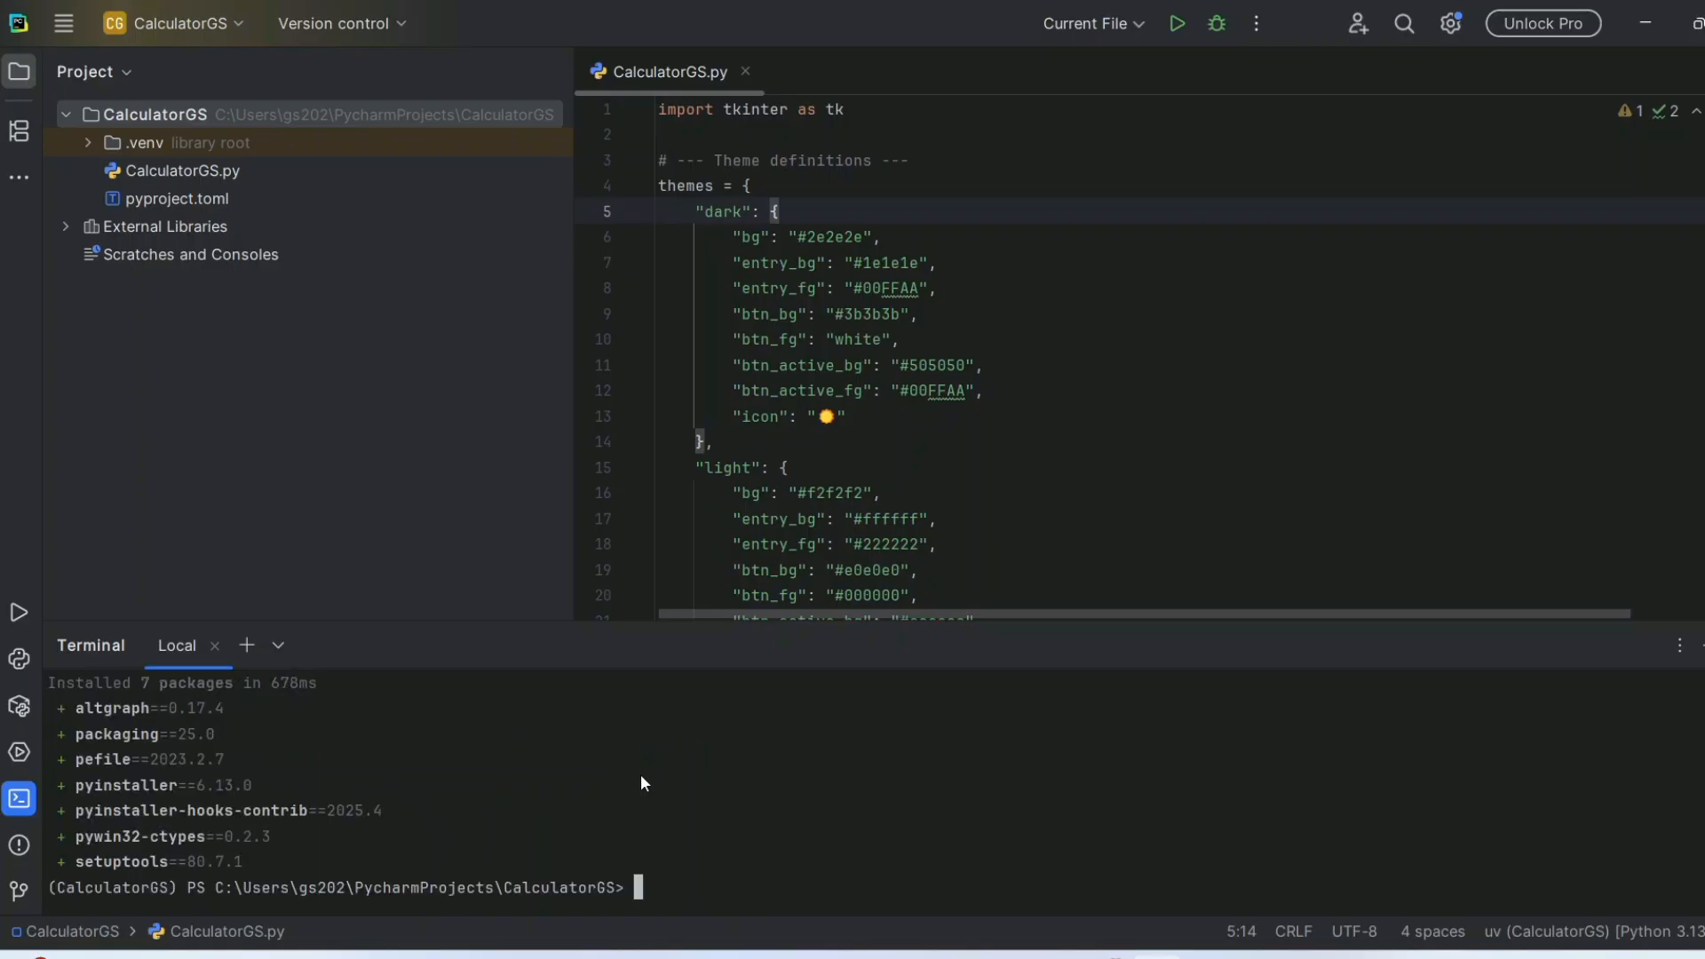
mouse_move(239, 856)
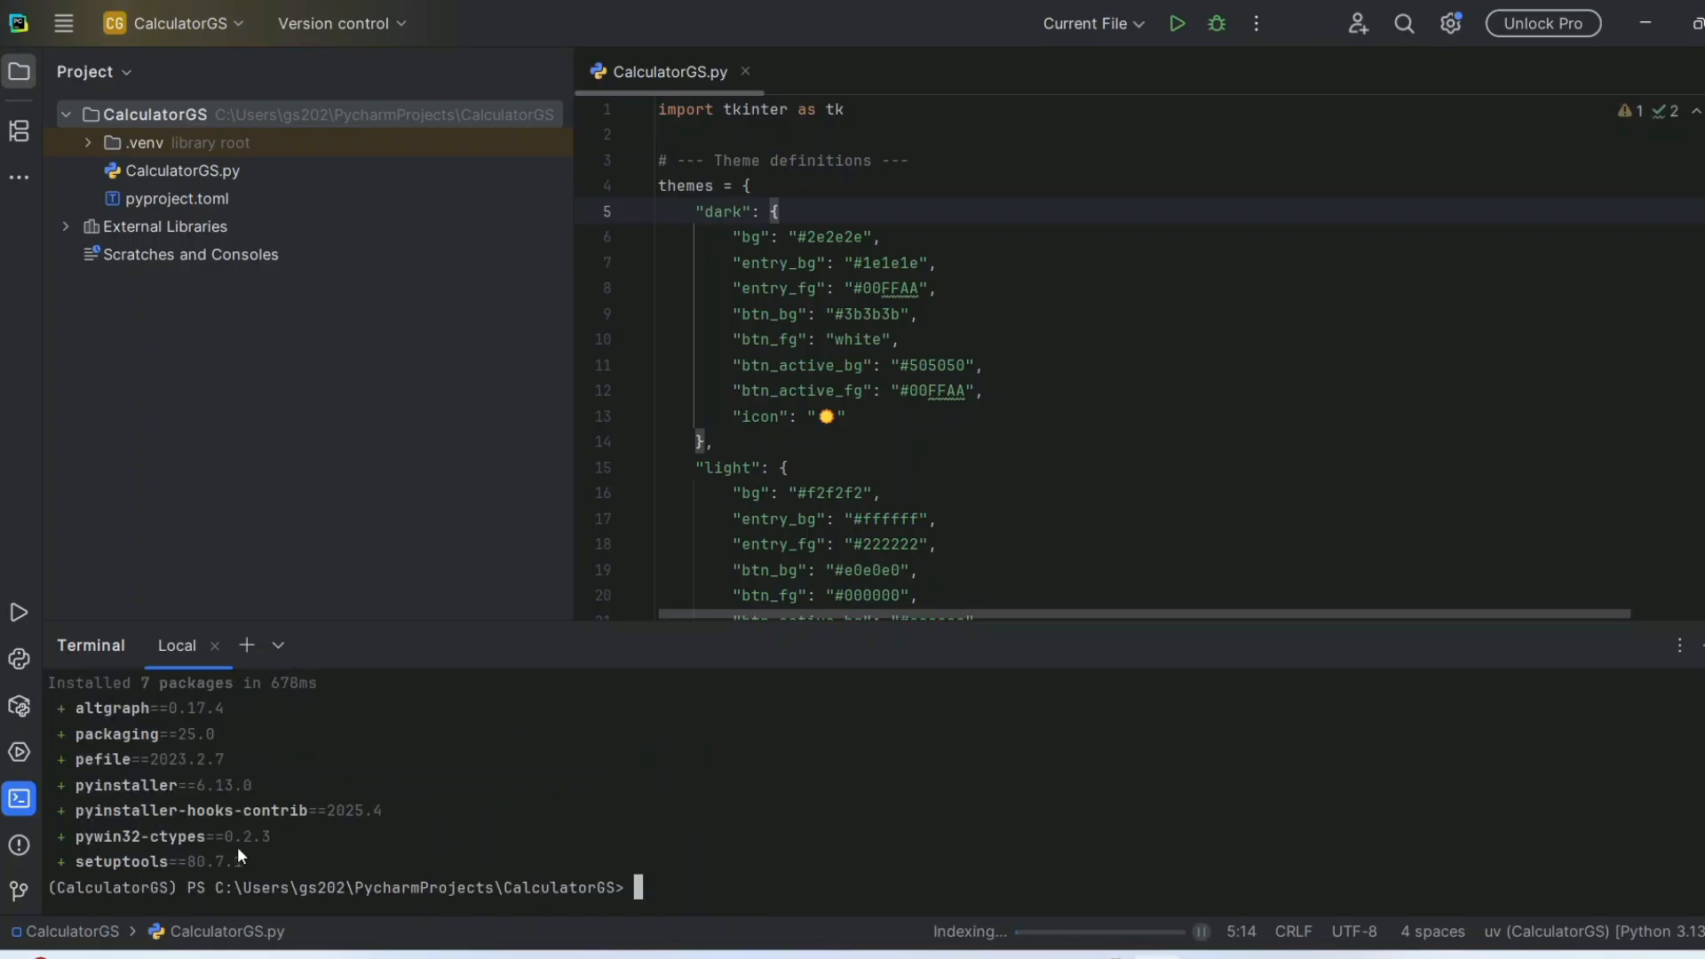
mouse_move(807, 807)
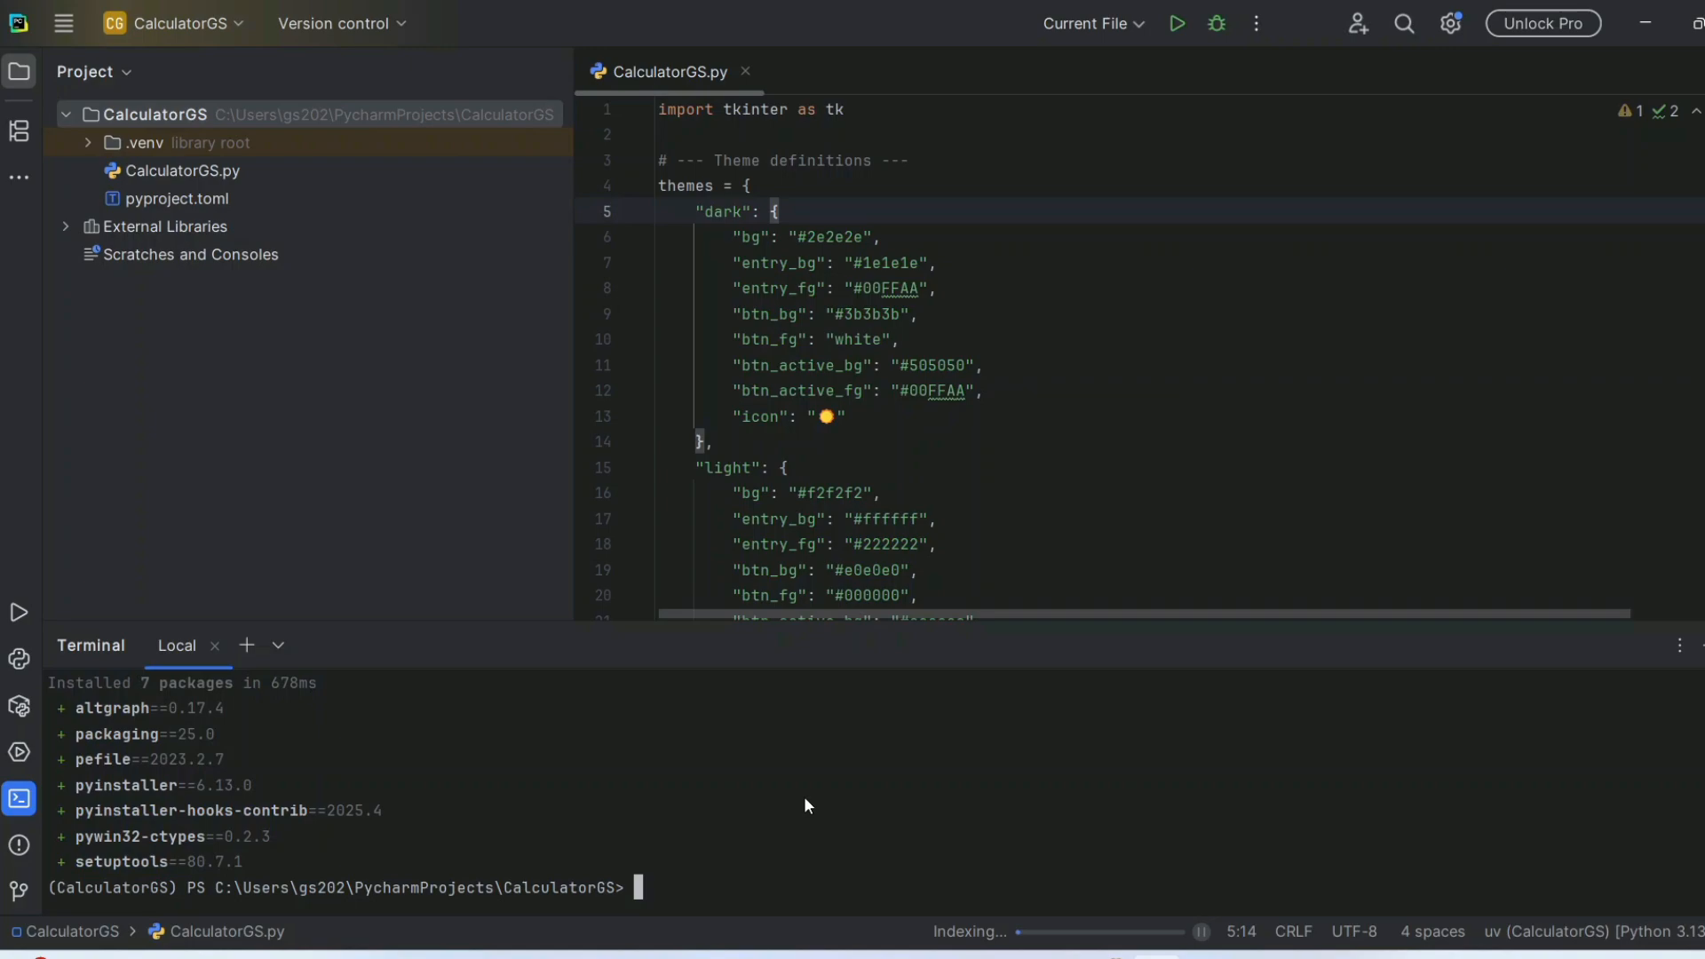
mouse_move(604, 714)
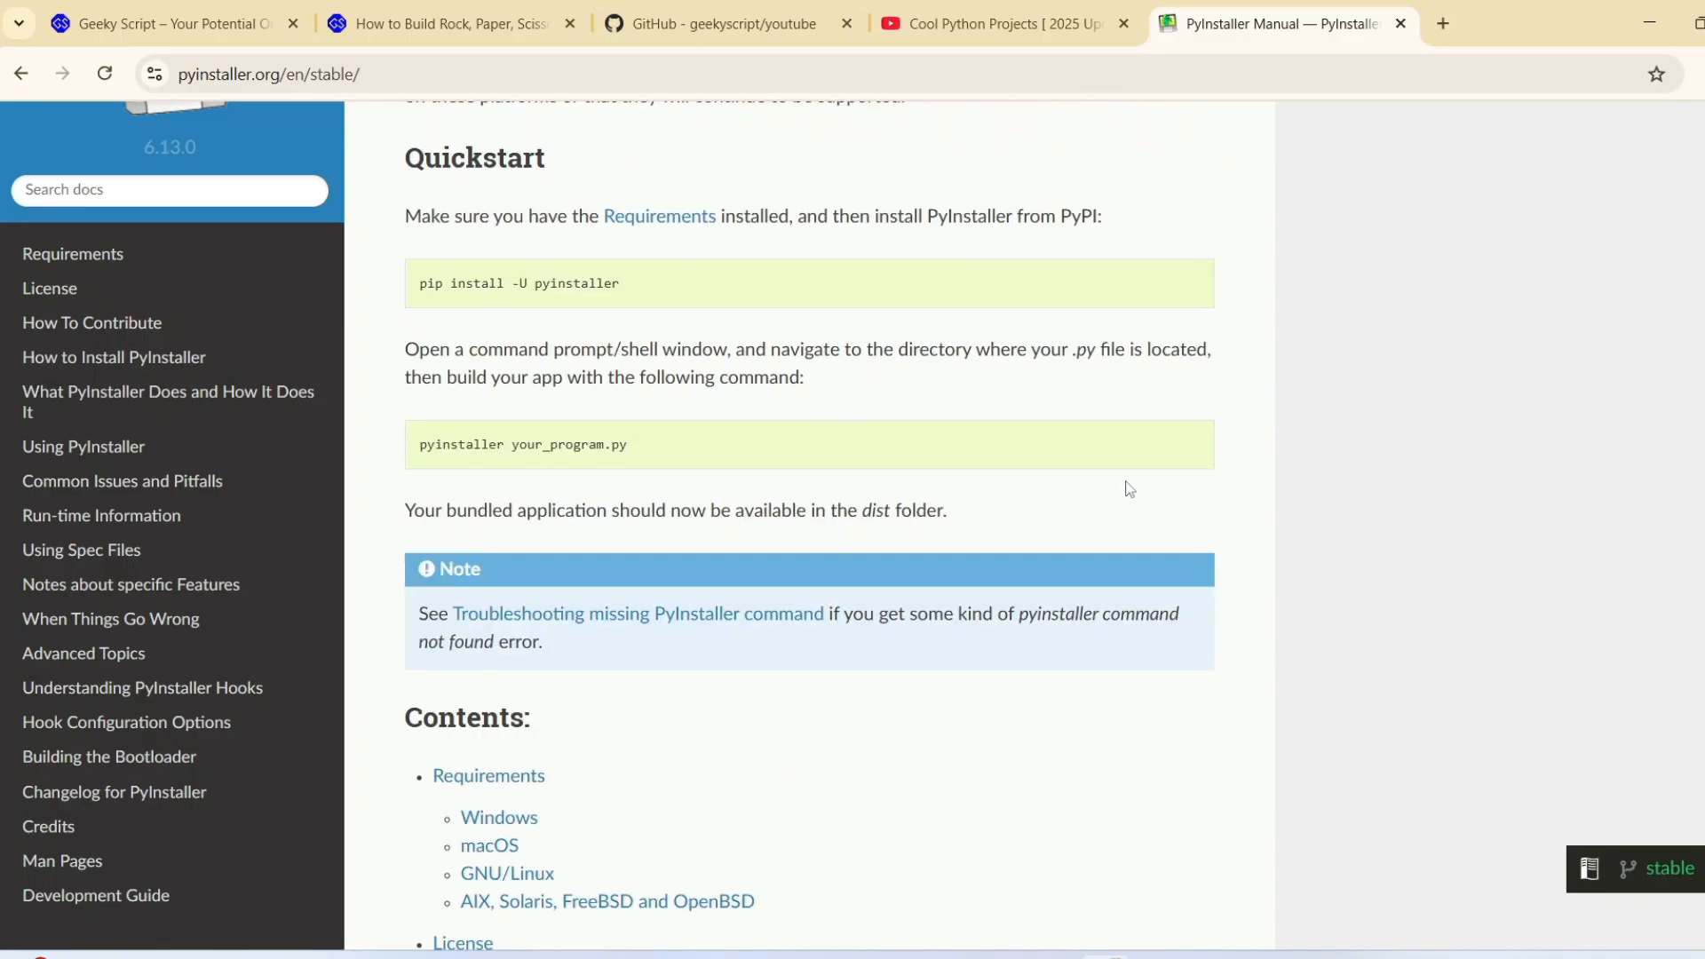
scroll(down, 3)
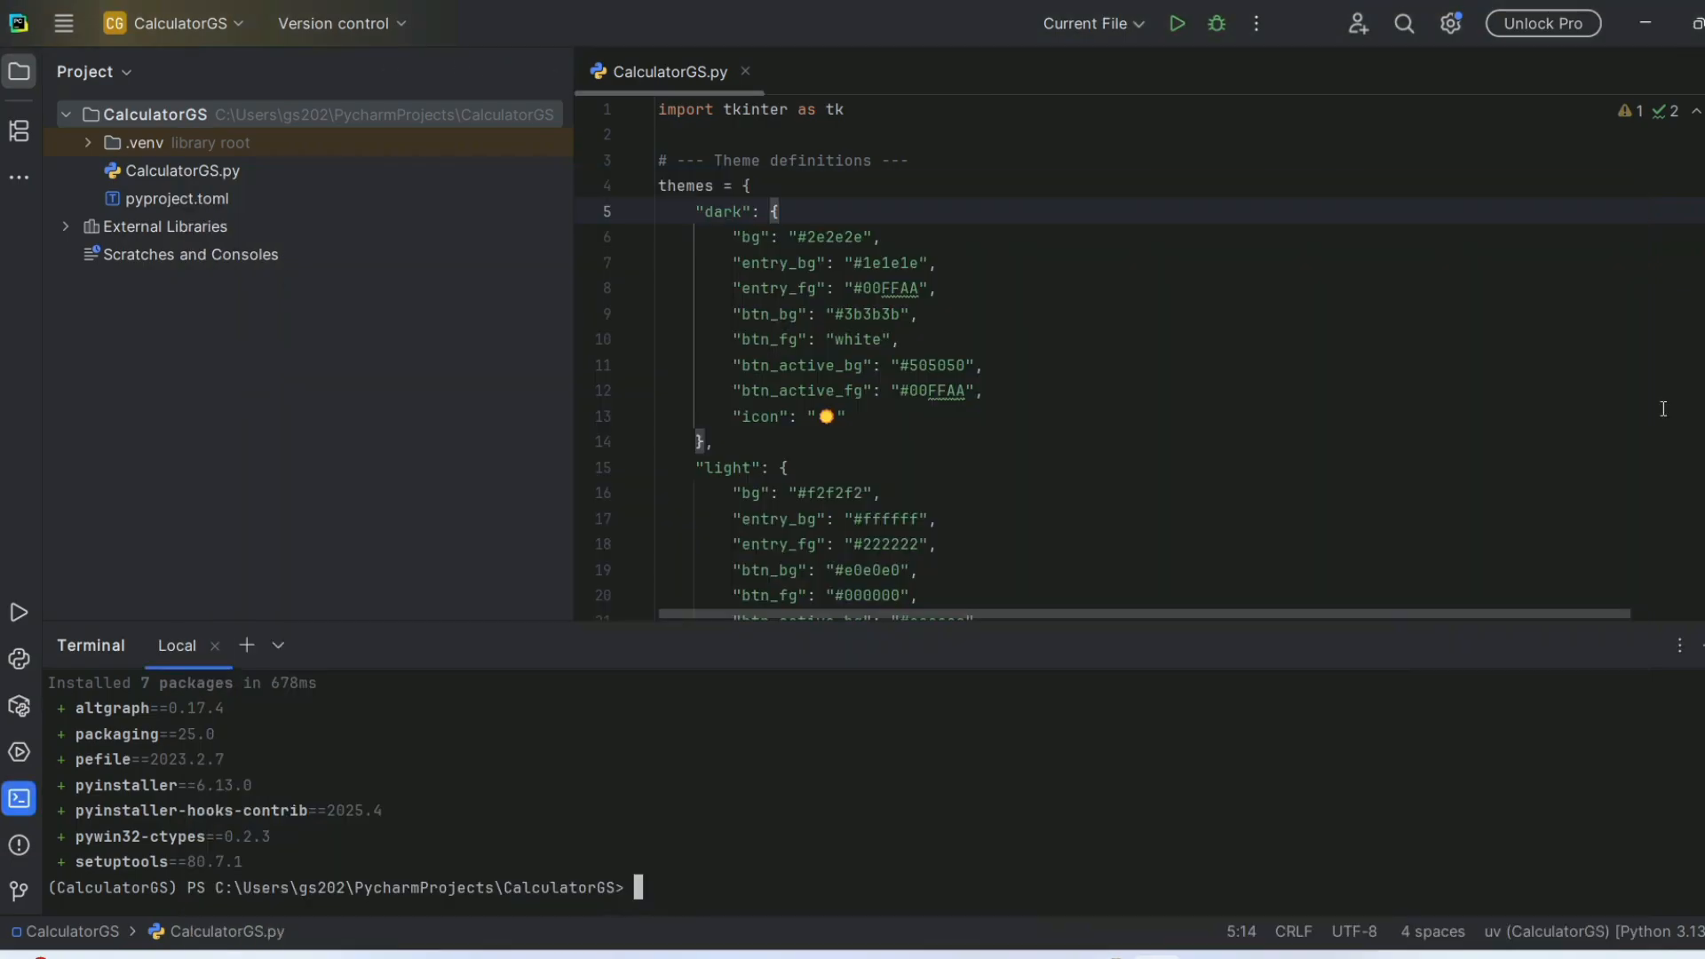
- Enter the build command 'pyinstaller --onefile --windowed CalculatorGS.py' in the terminal
click(183, 170)
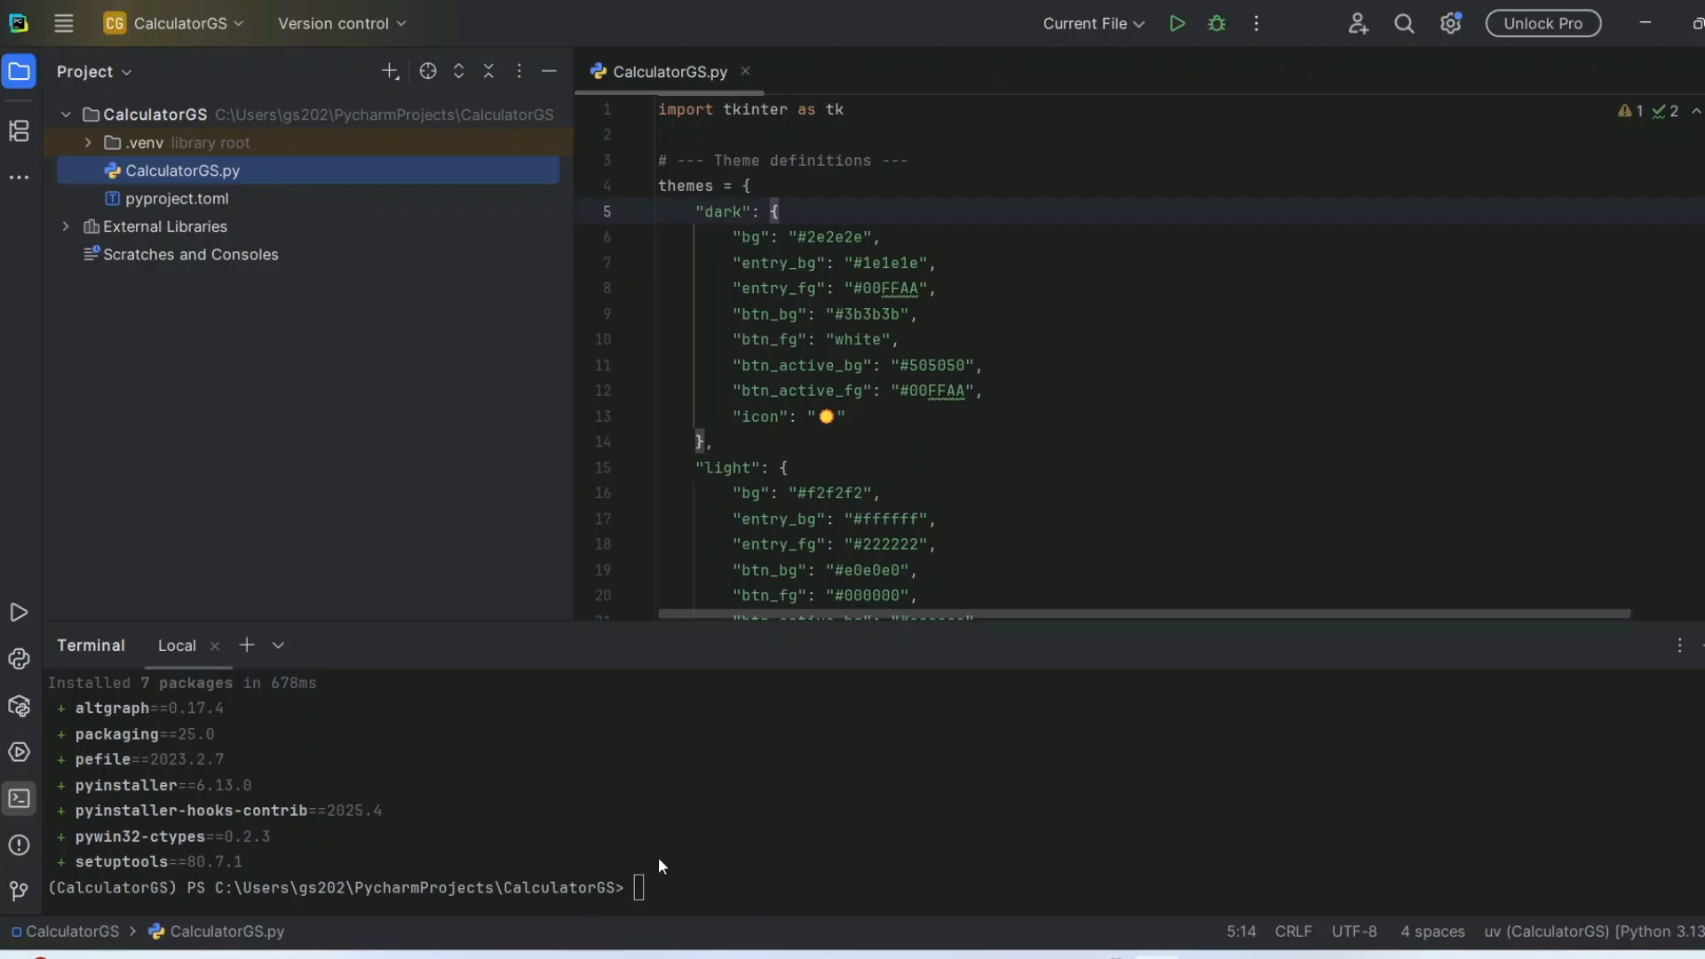
text(p)
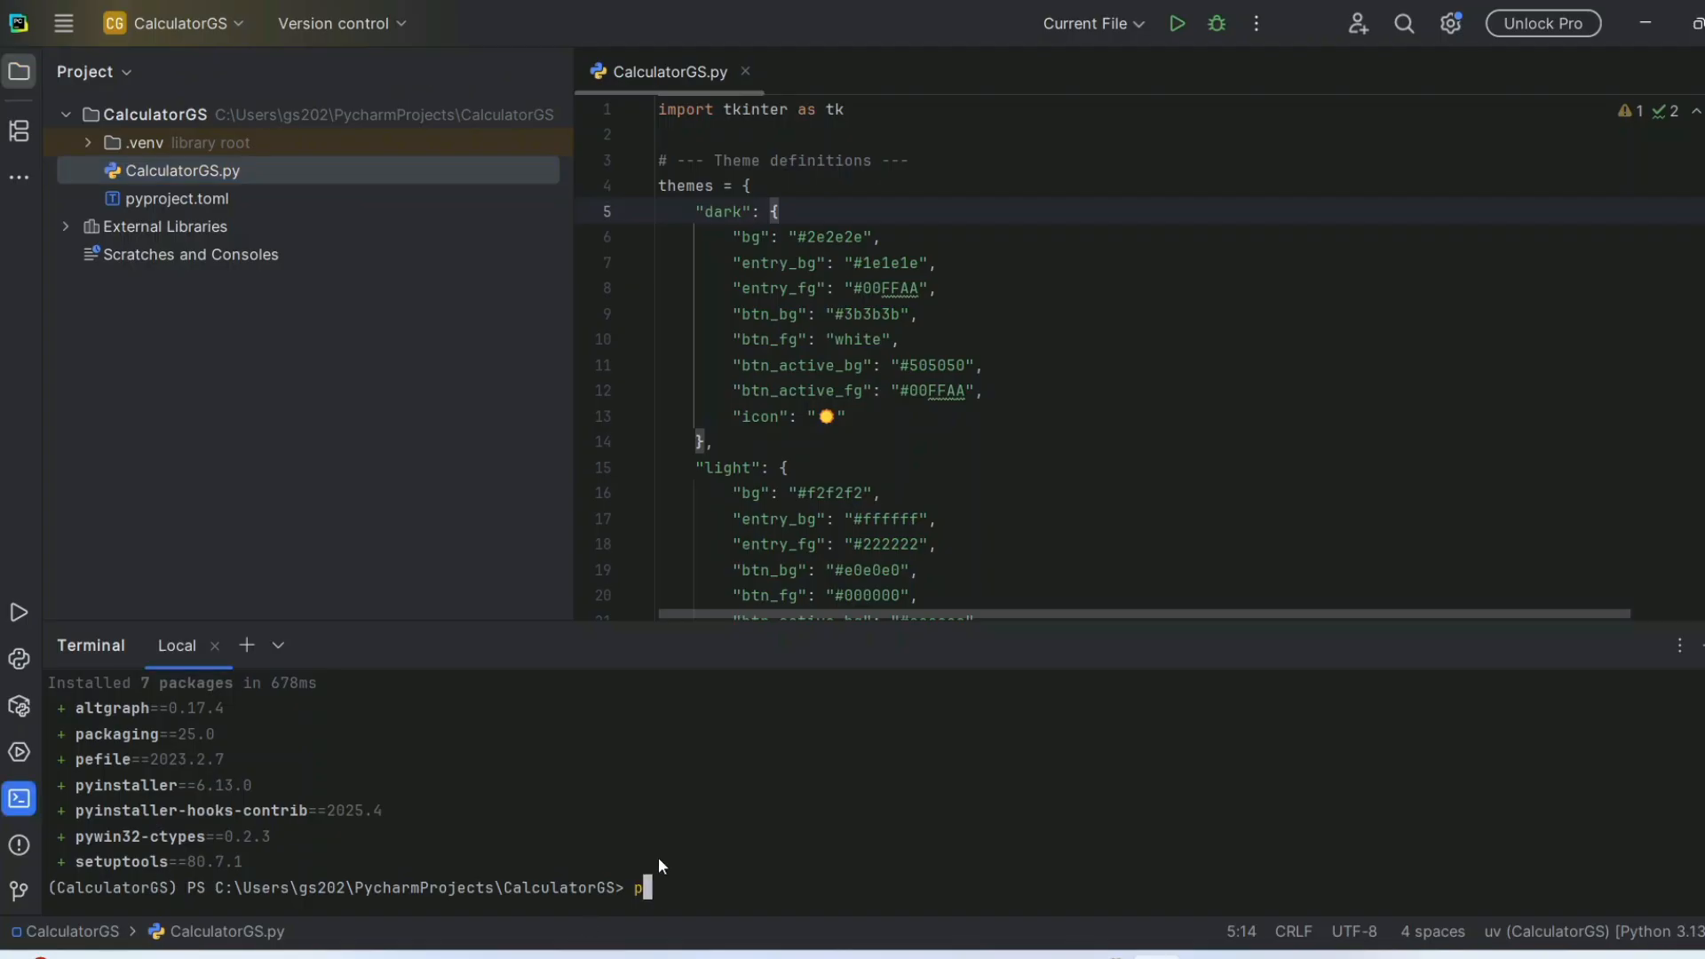
text(yinstalle)
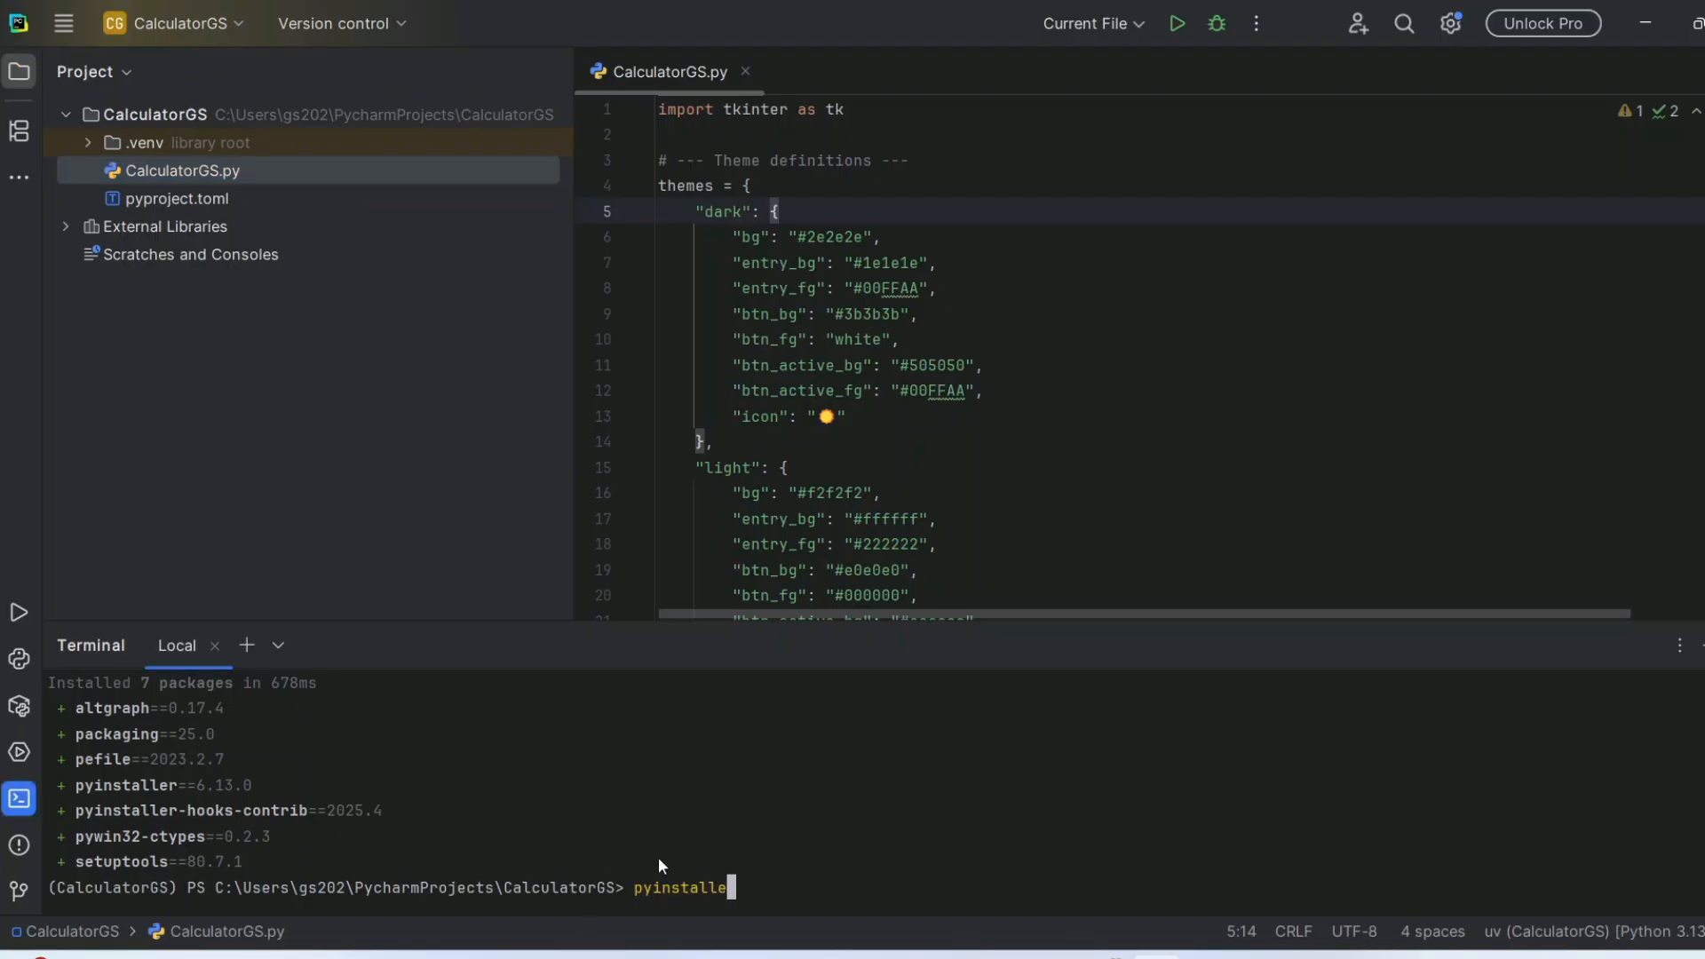
text(r)
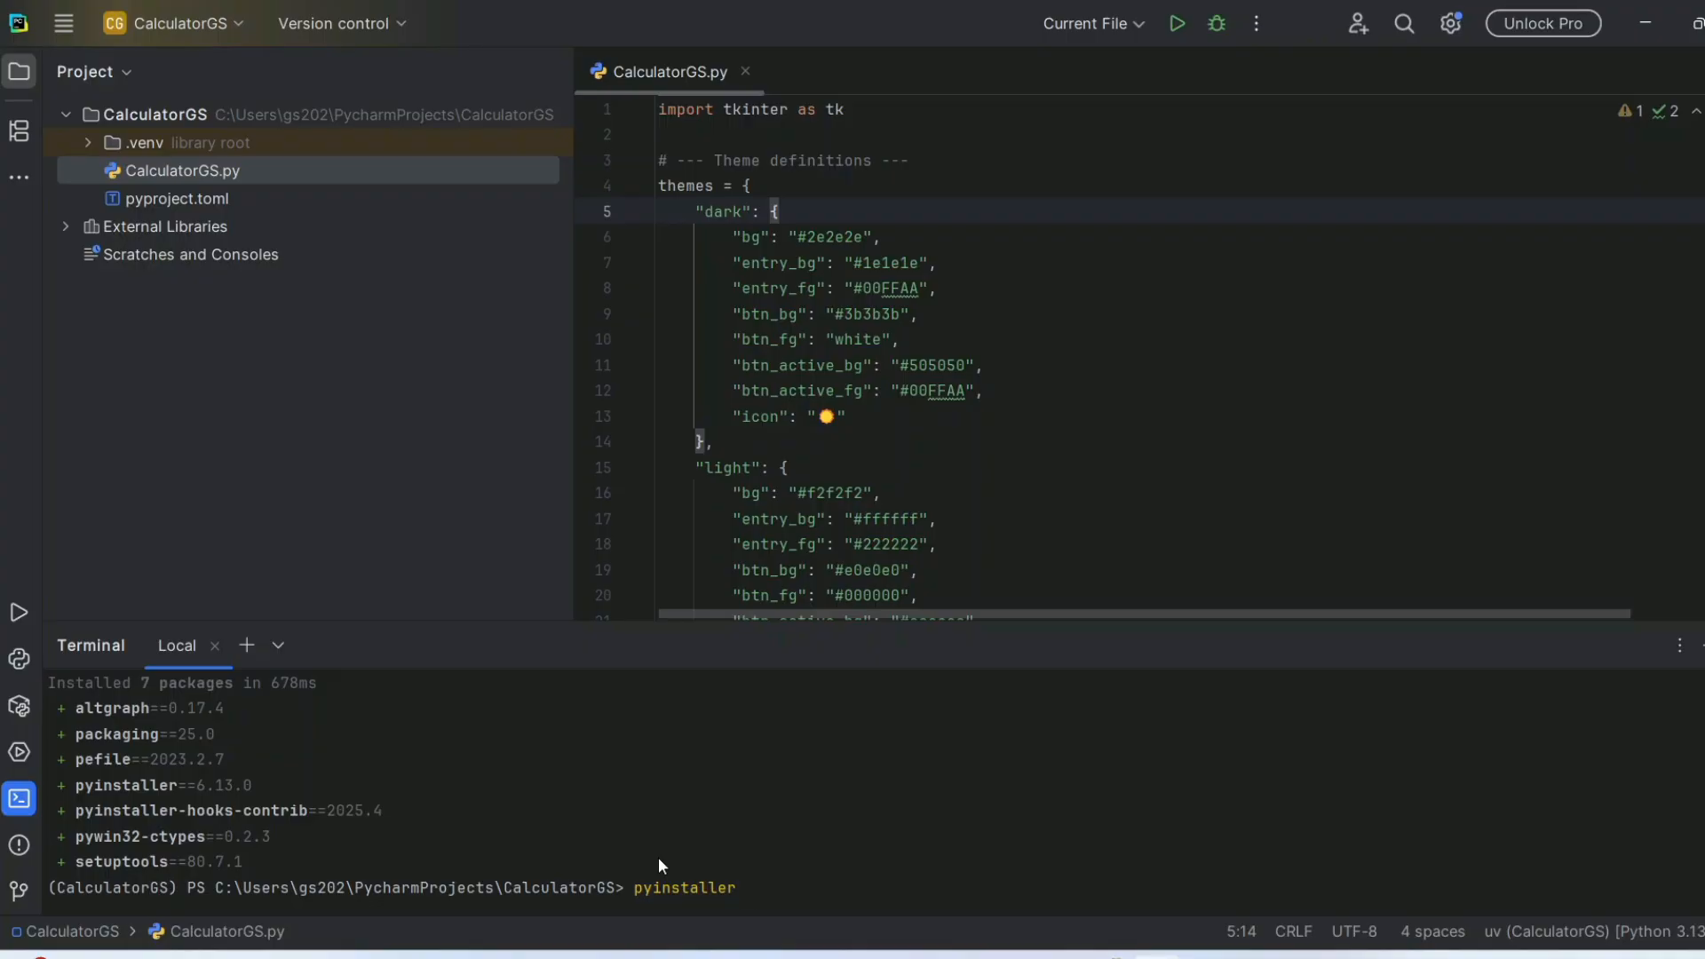
text(--onefile)
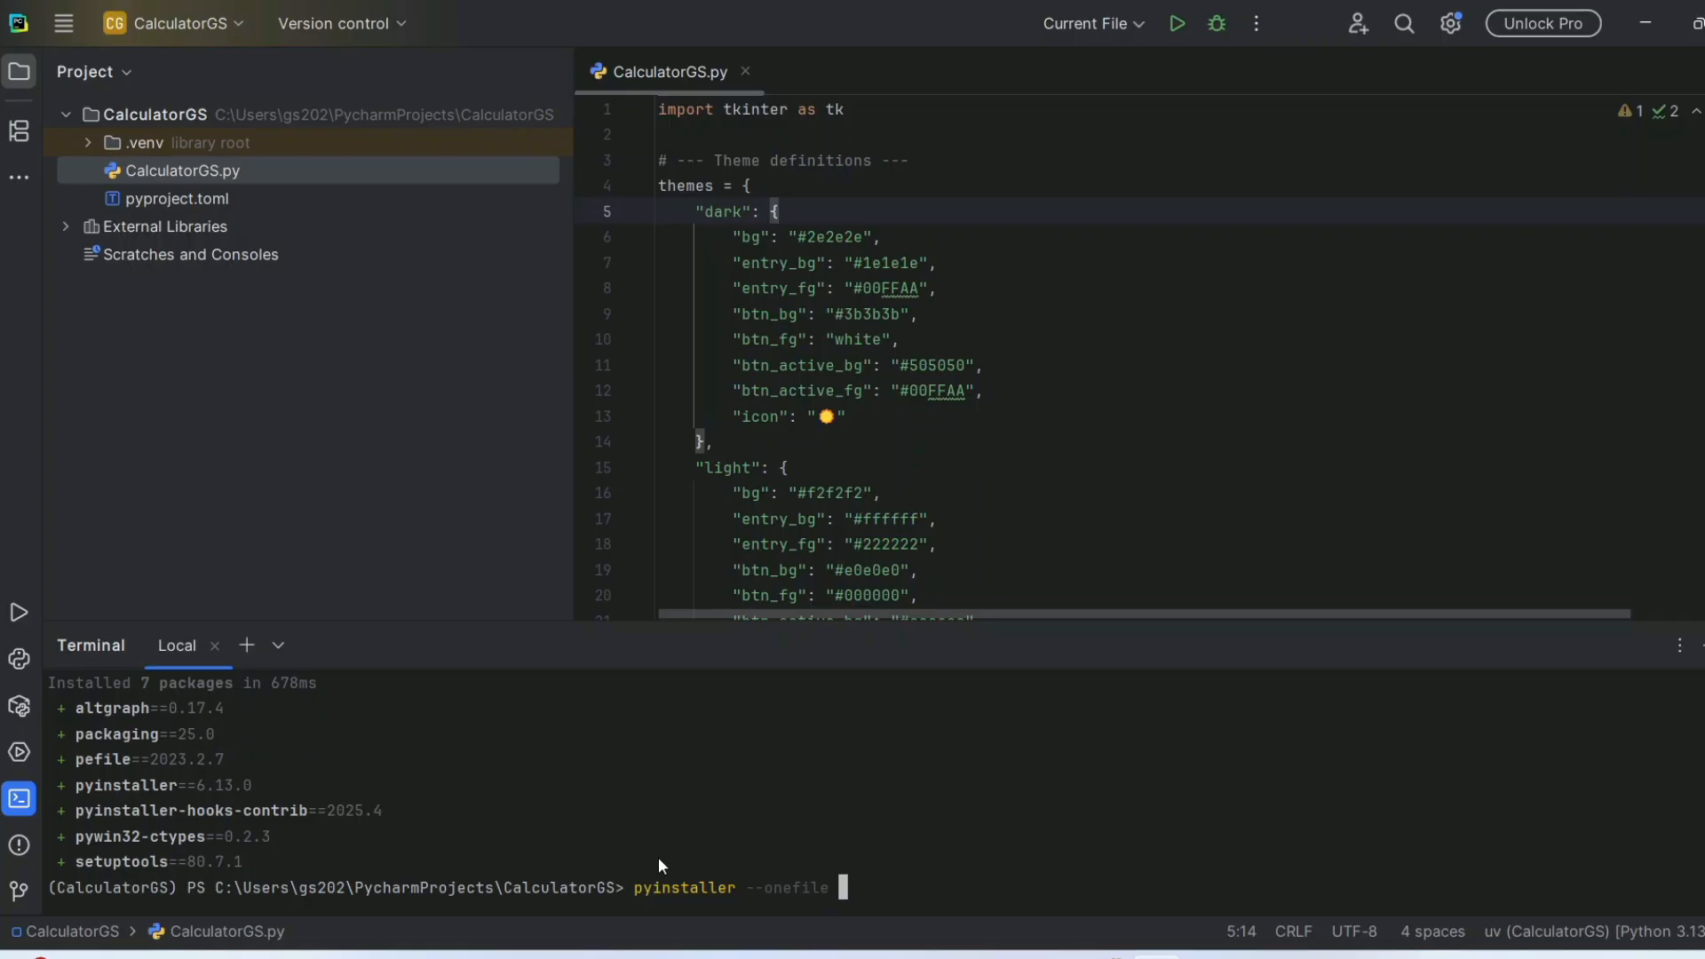
text(--windo)
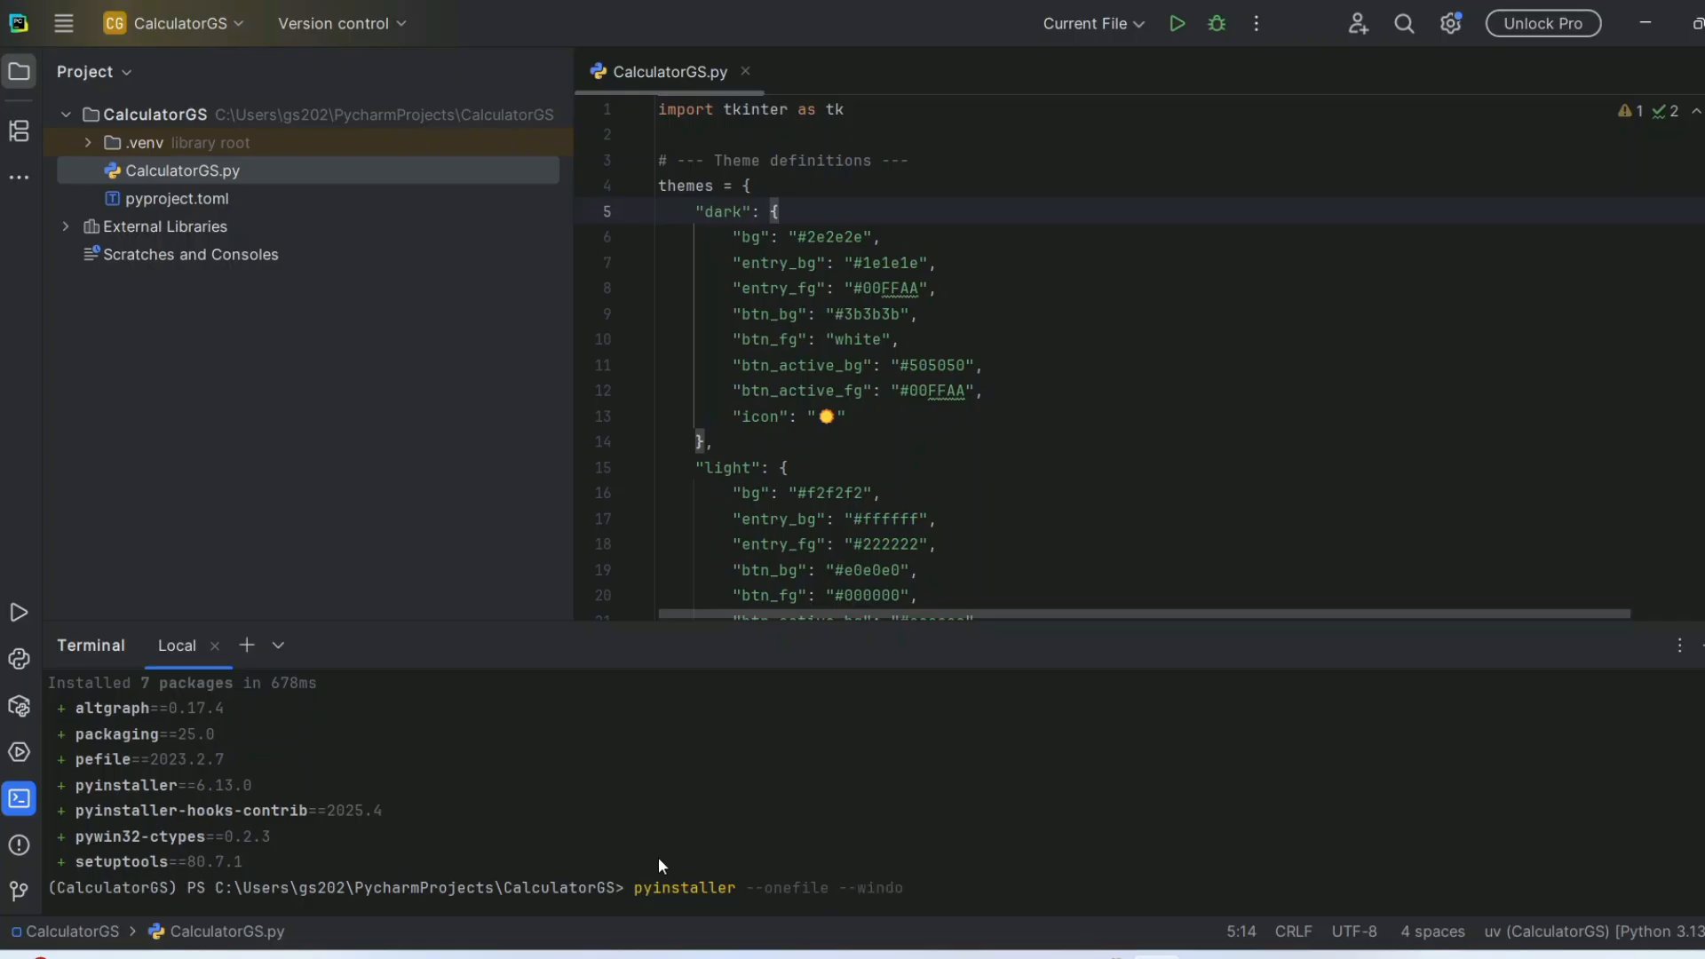
text(wed)
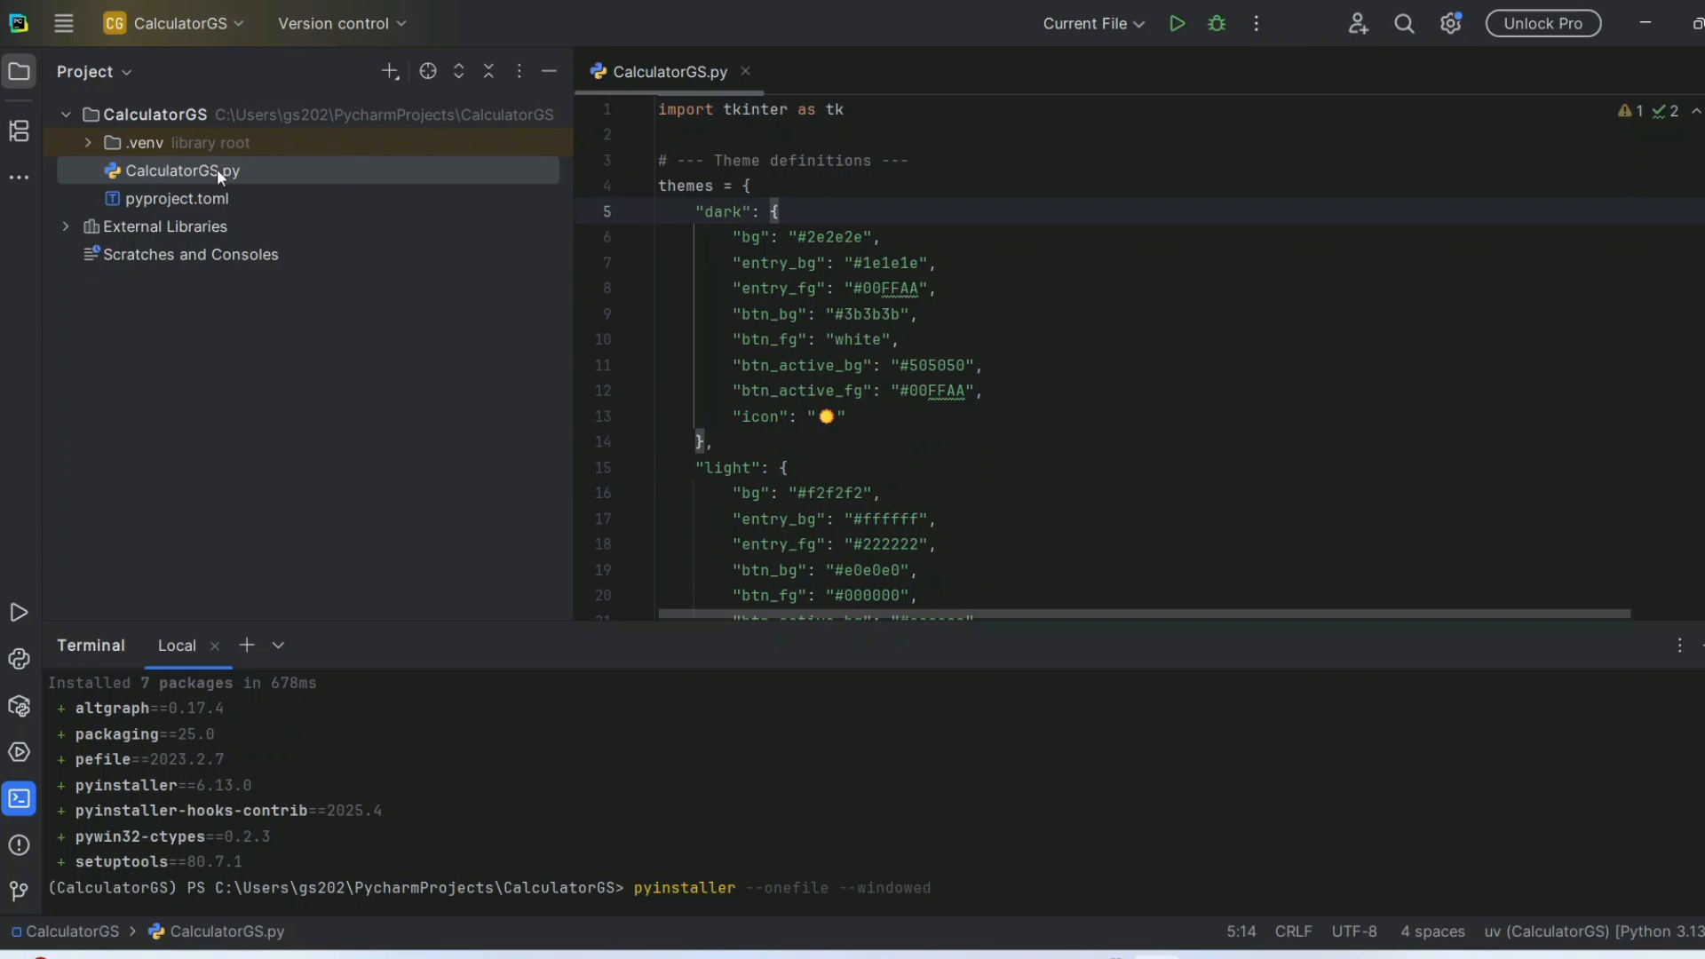
text(Calculat)
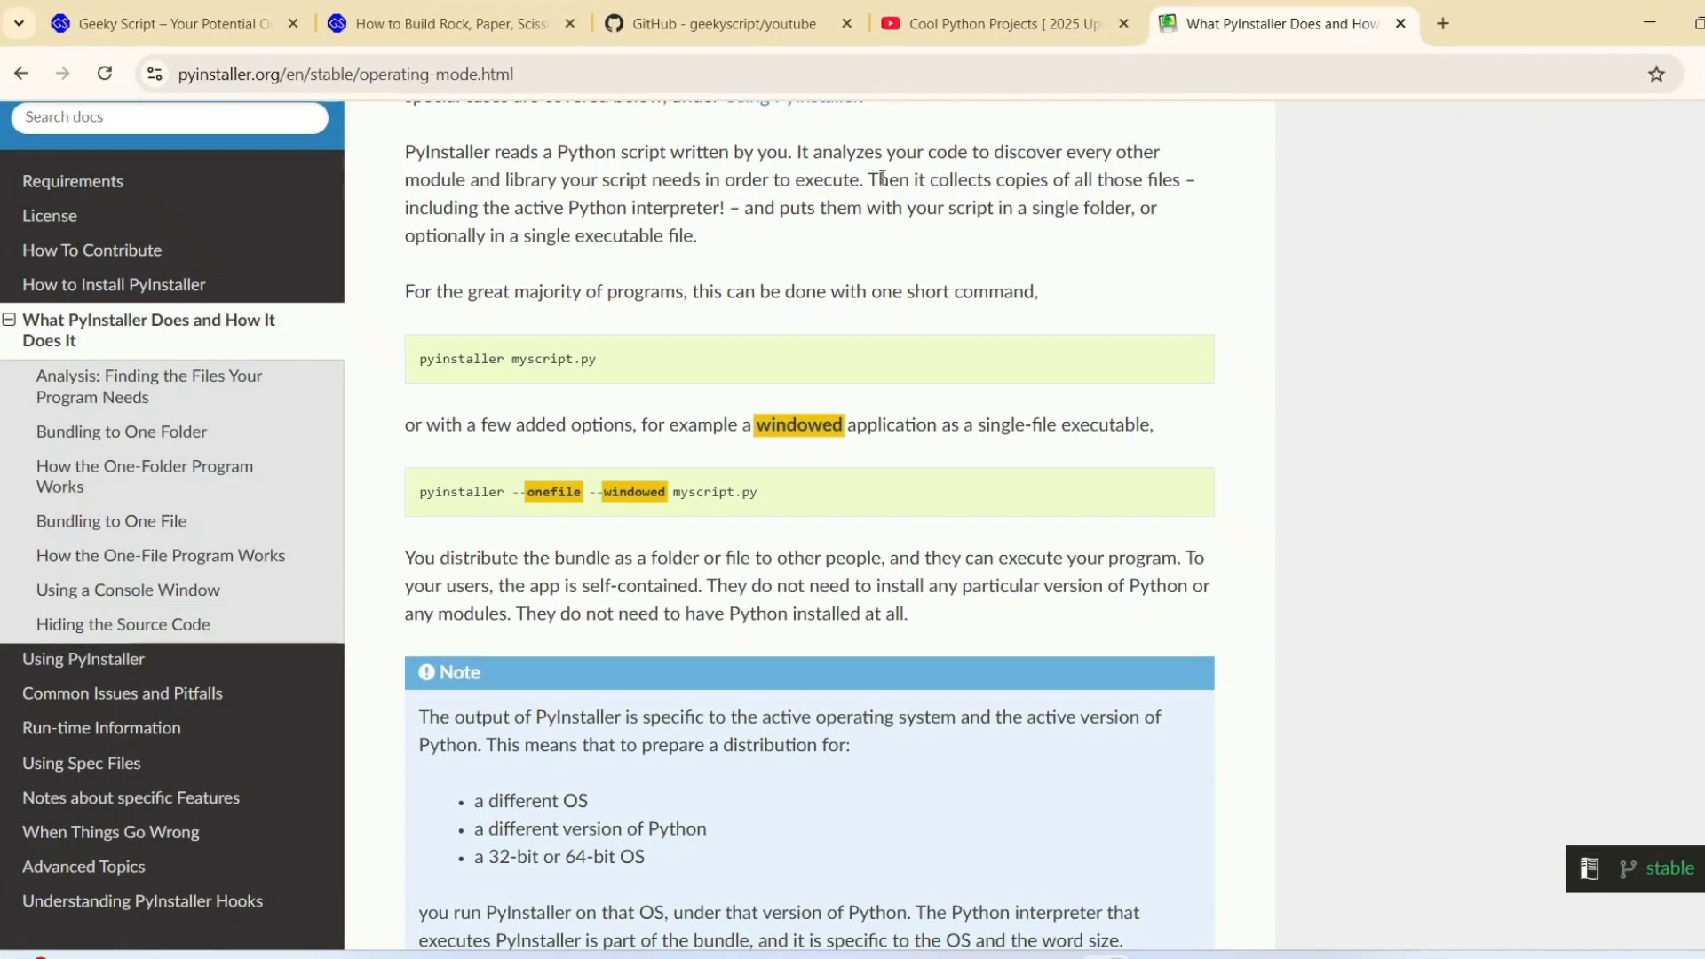
mouse_move(437, 453)
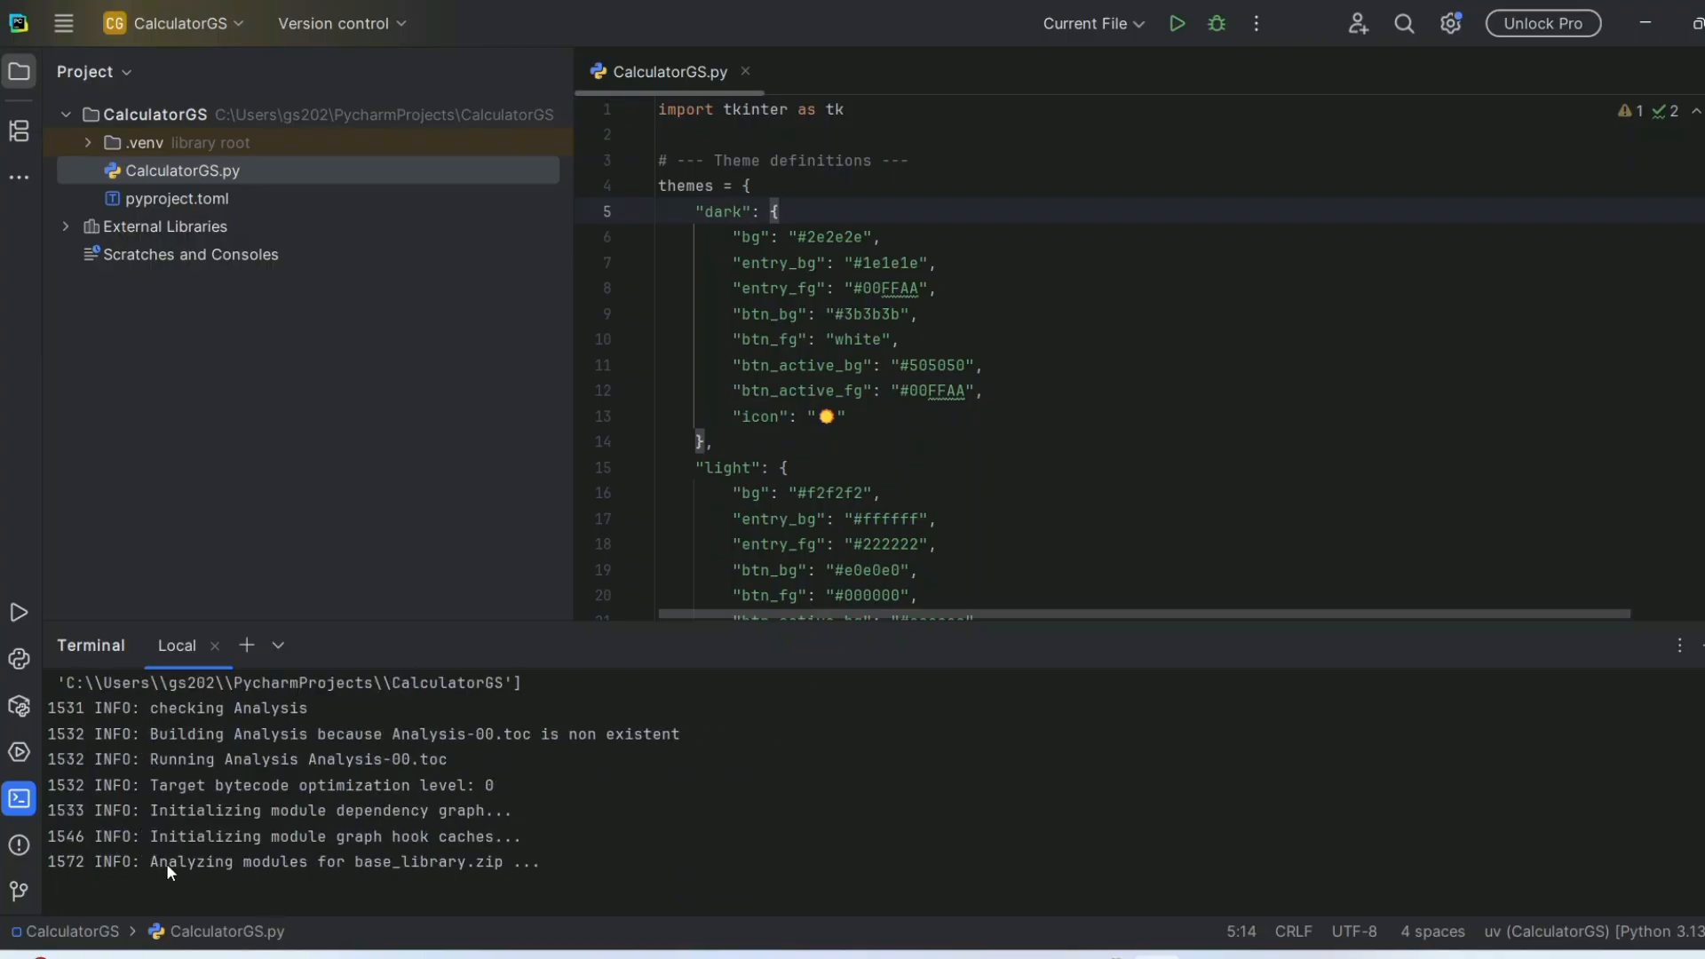
mouse_move(918, 621)
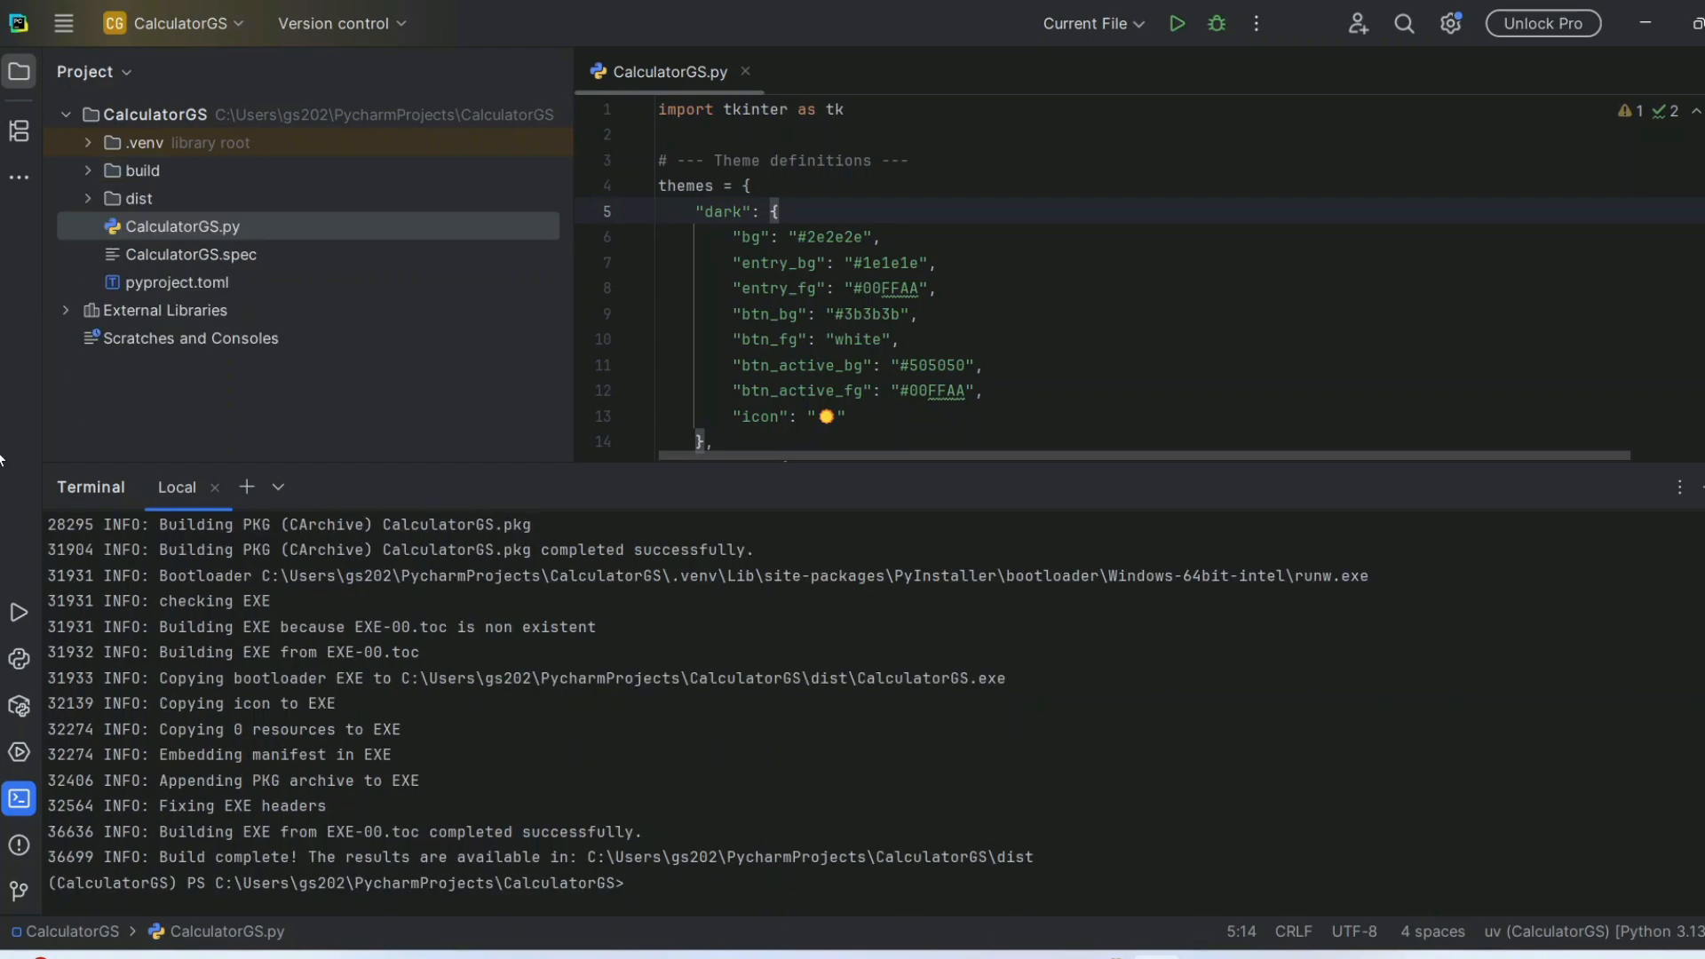
- Expand the new dist folder and show CalculatorGS.exe in File Explorer
click(140, 170)
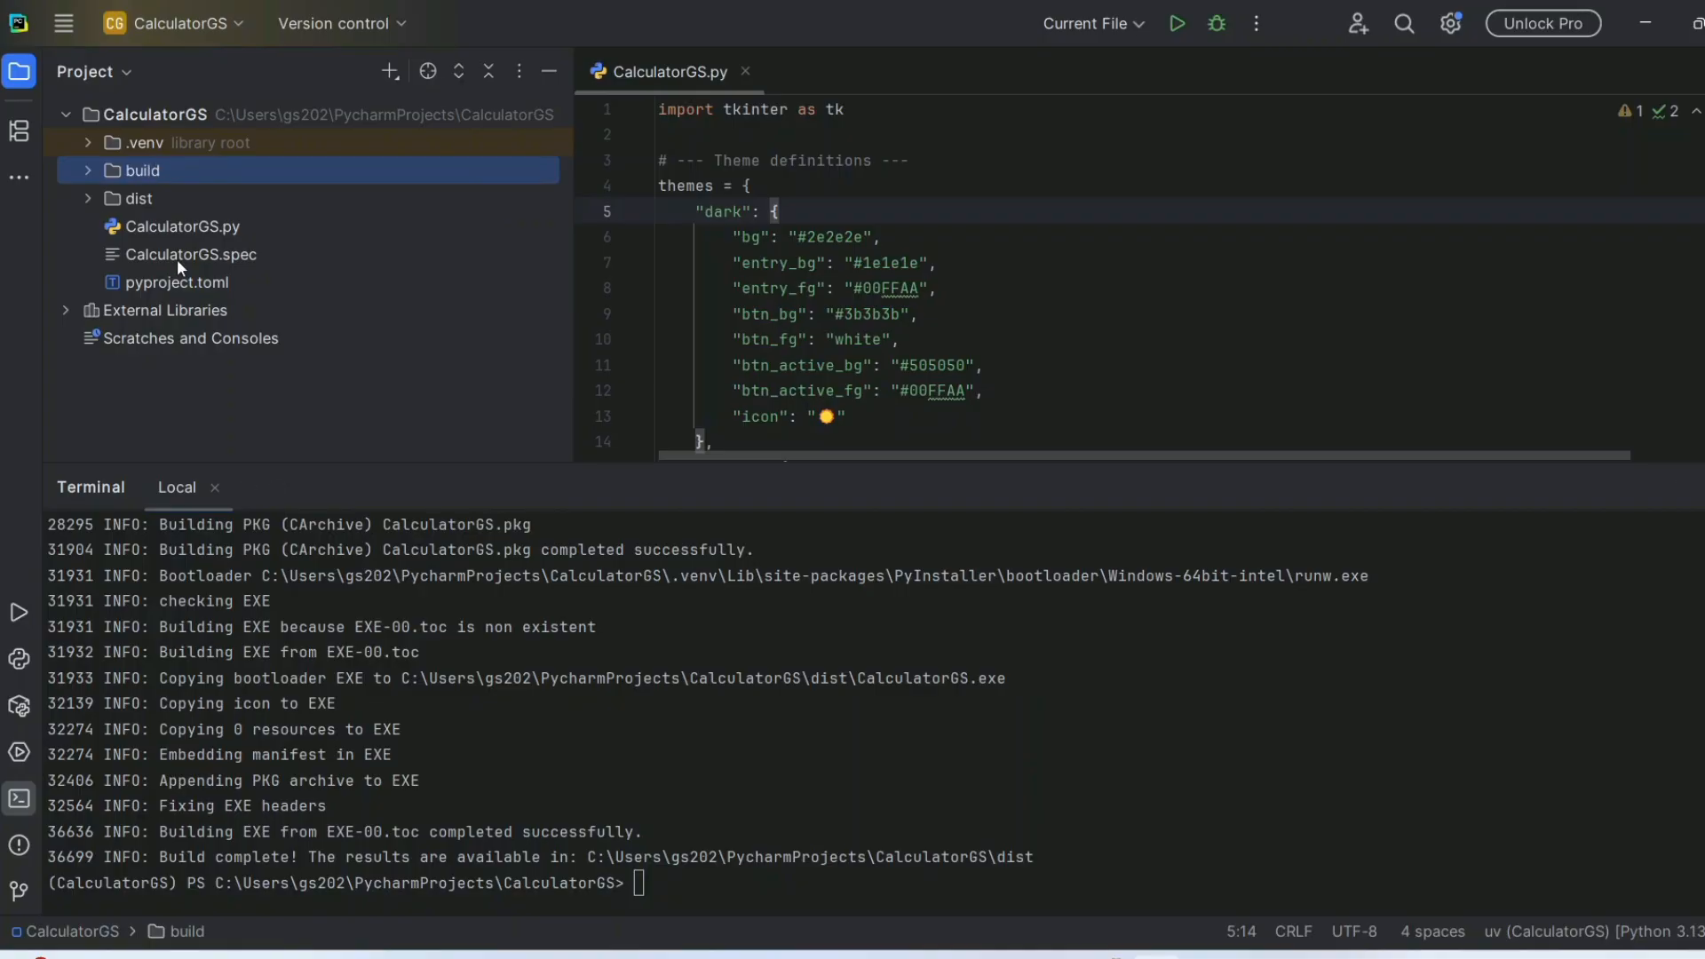
click(138, 197)
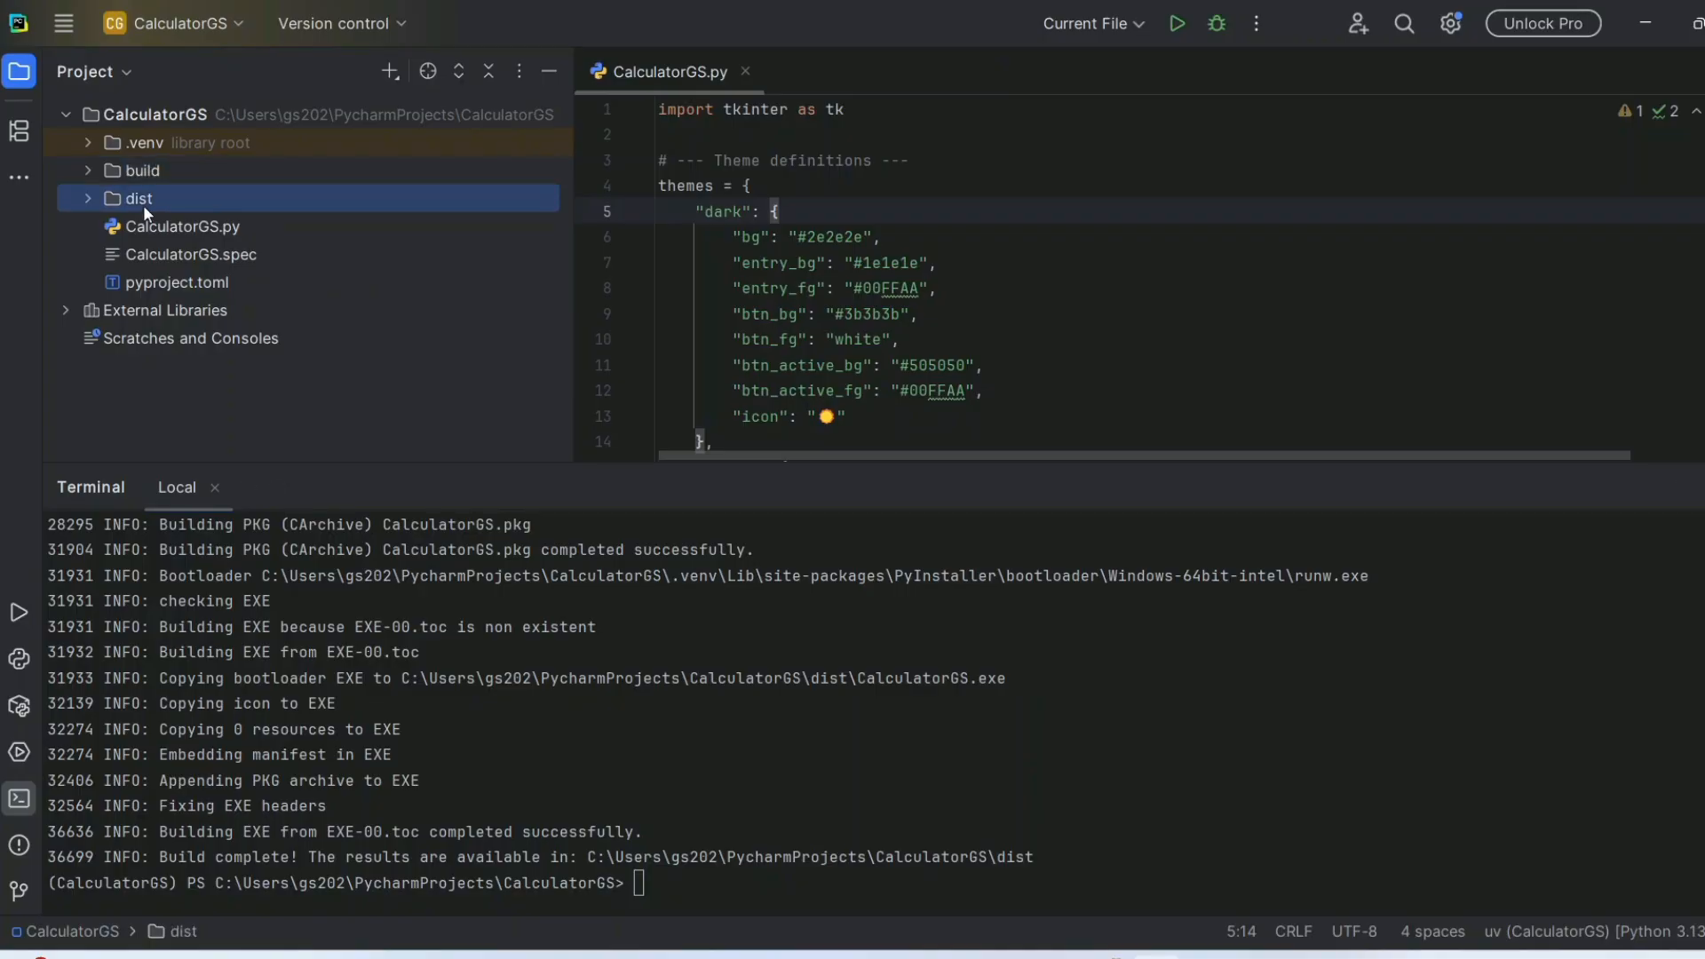
click(133, 197)
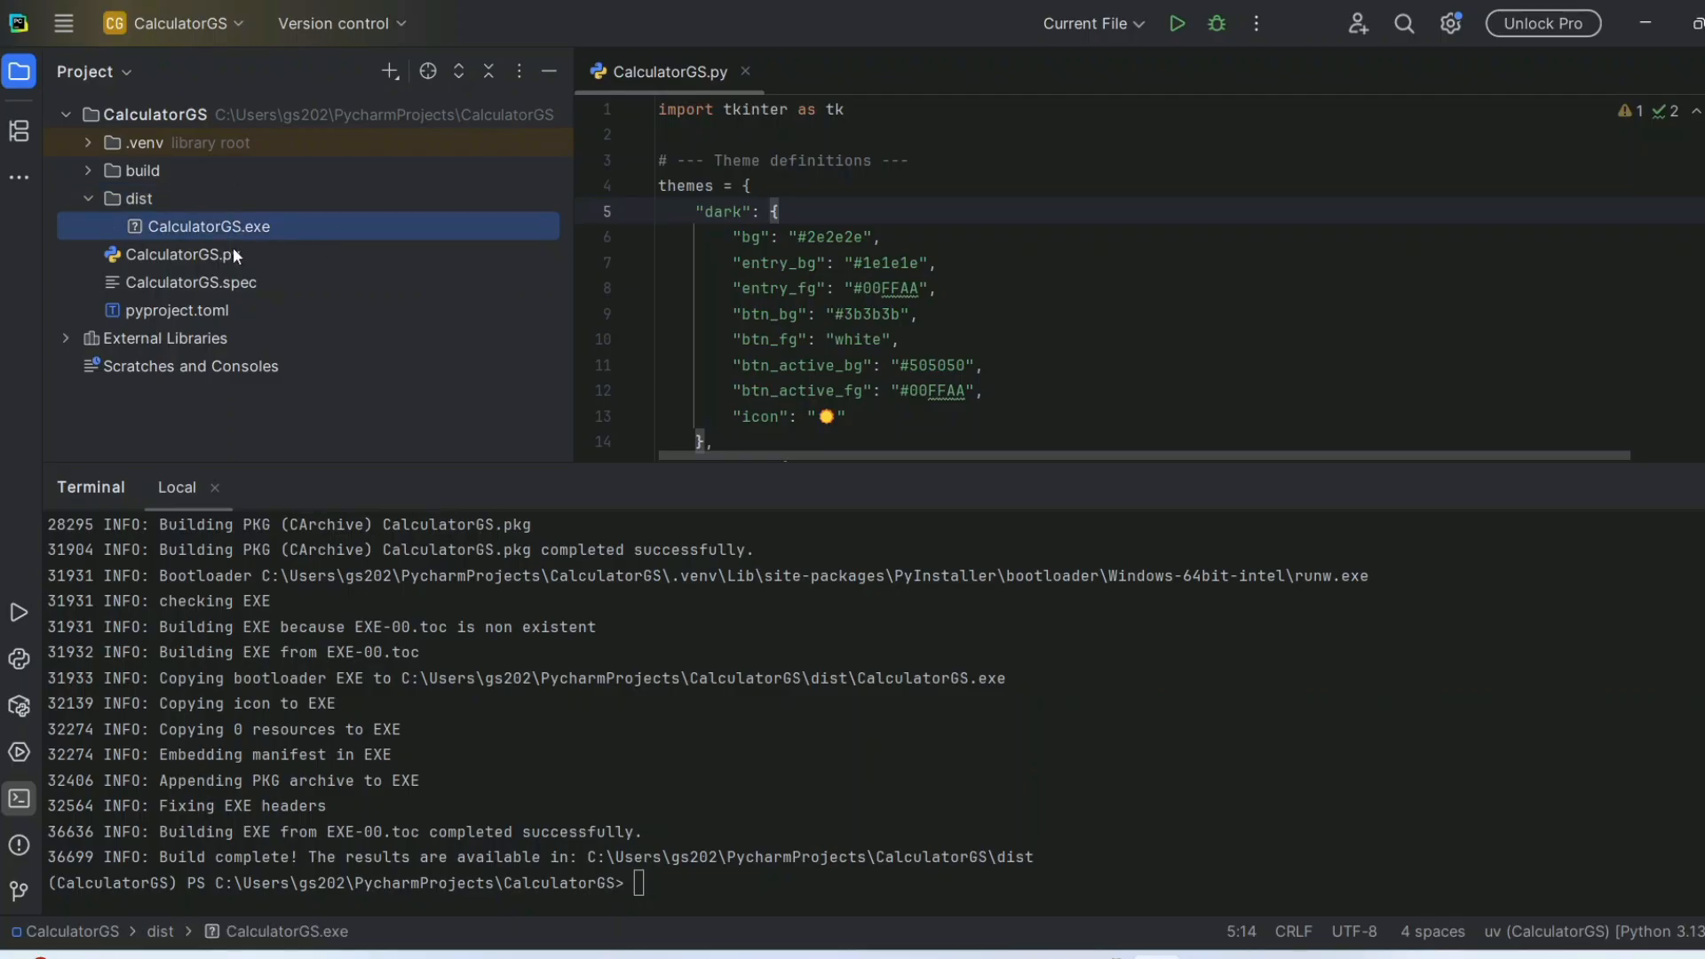
mouse_move(281, 236)
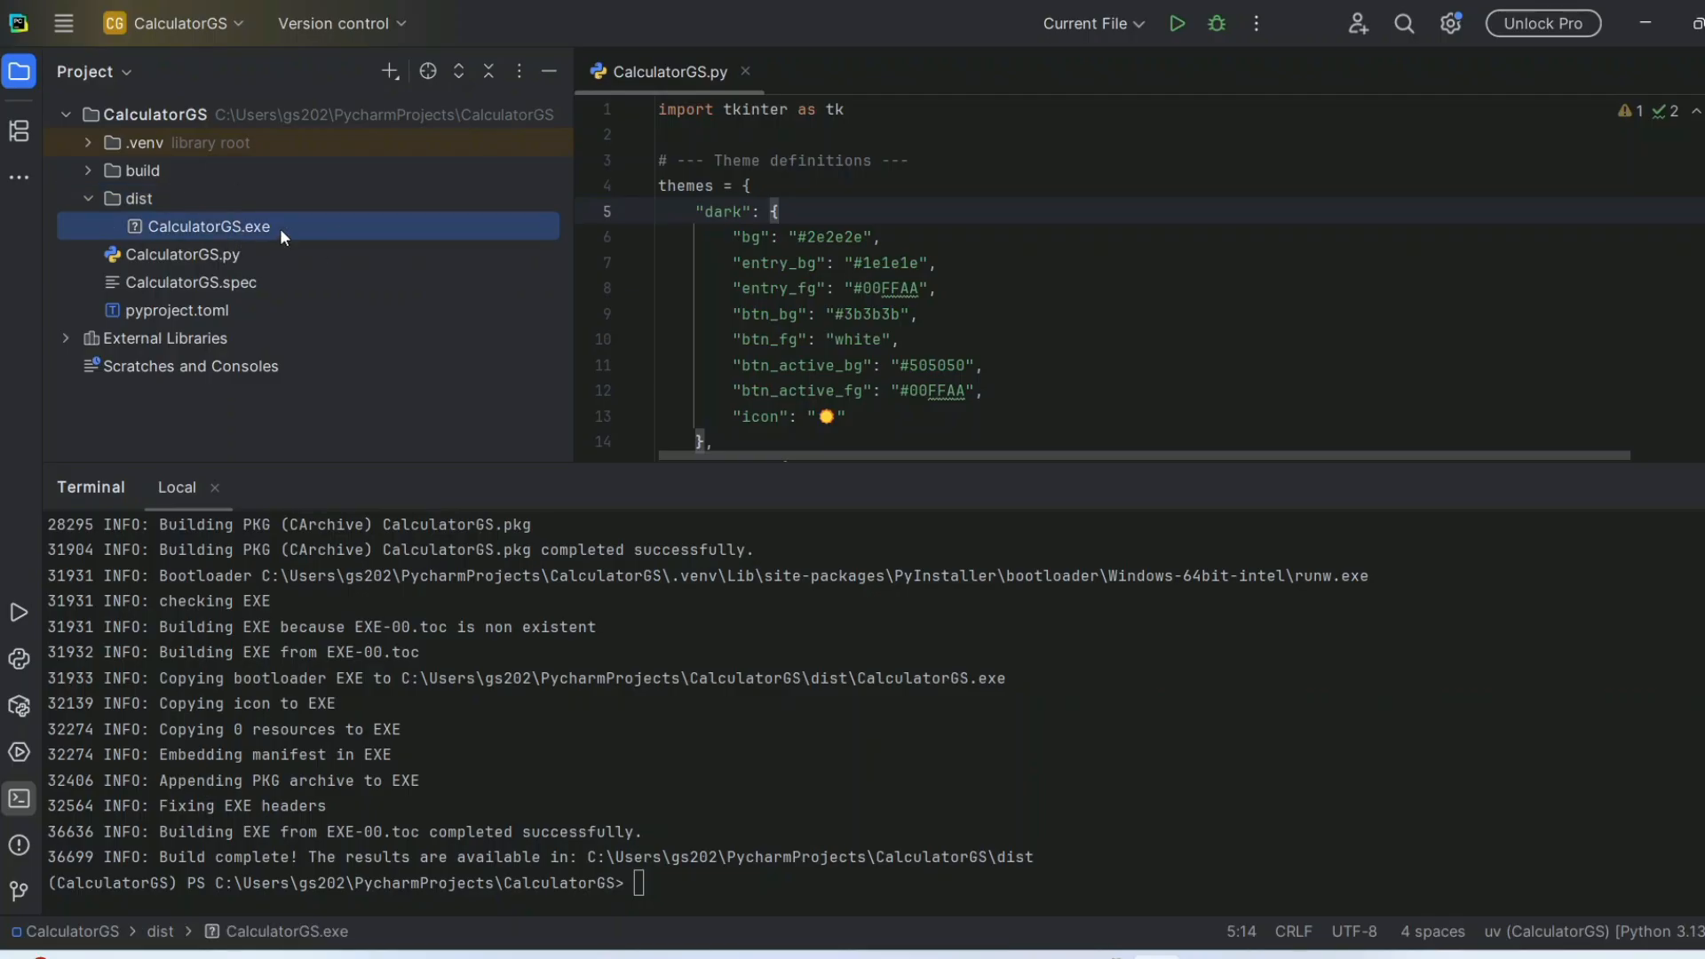
right_click(210, 226)
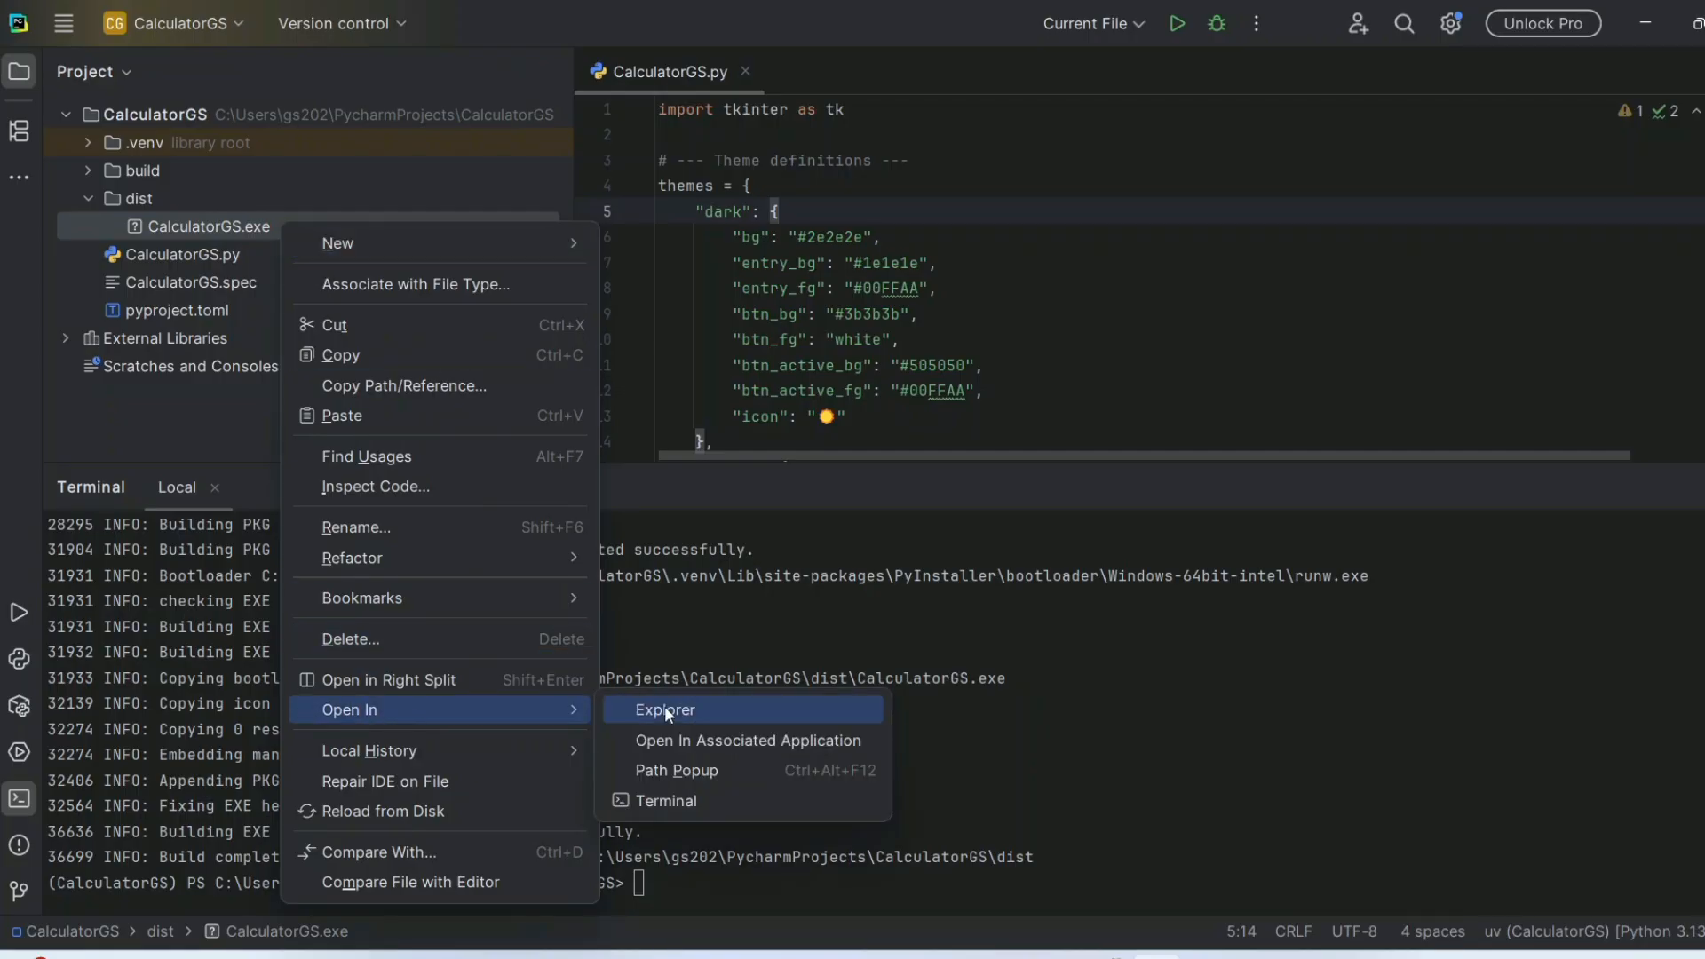
click(664, 708)
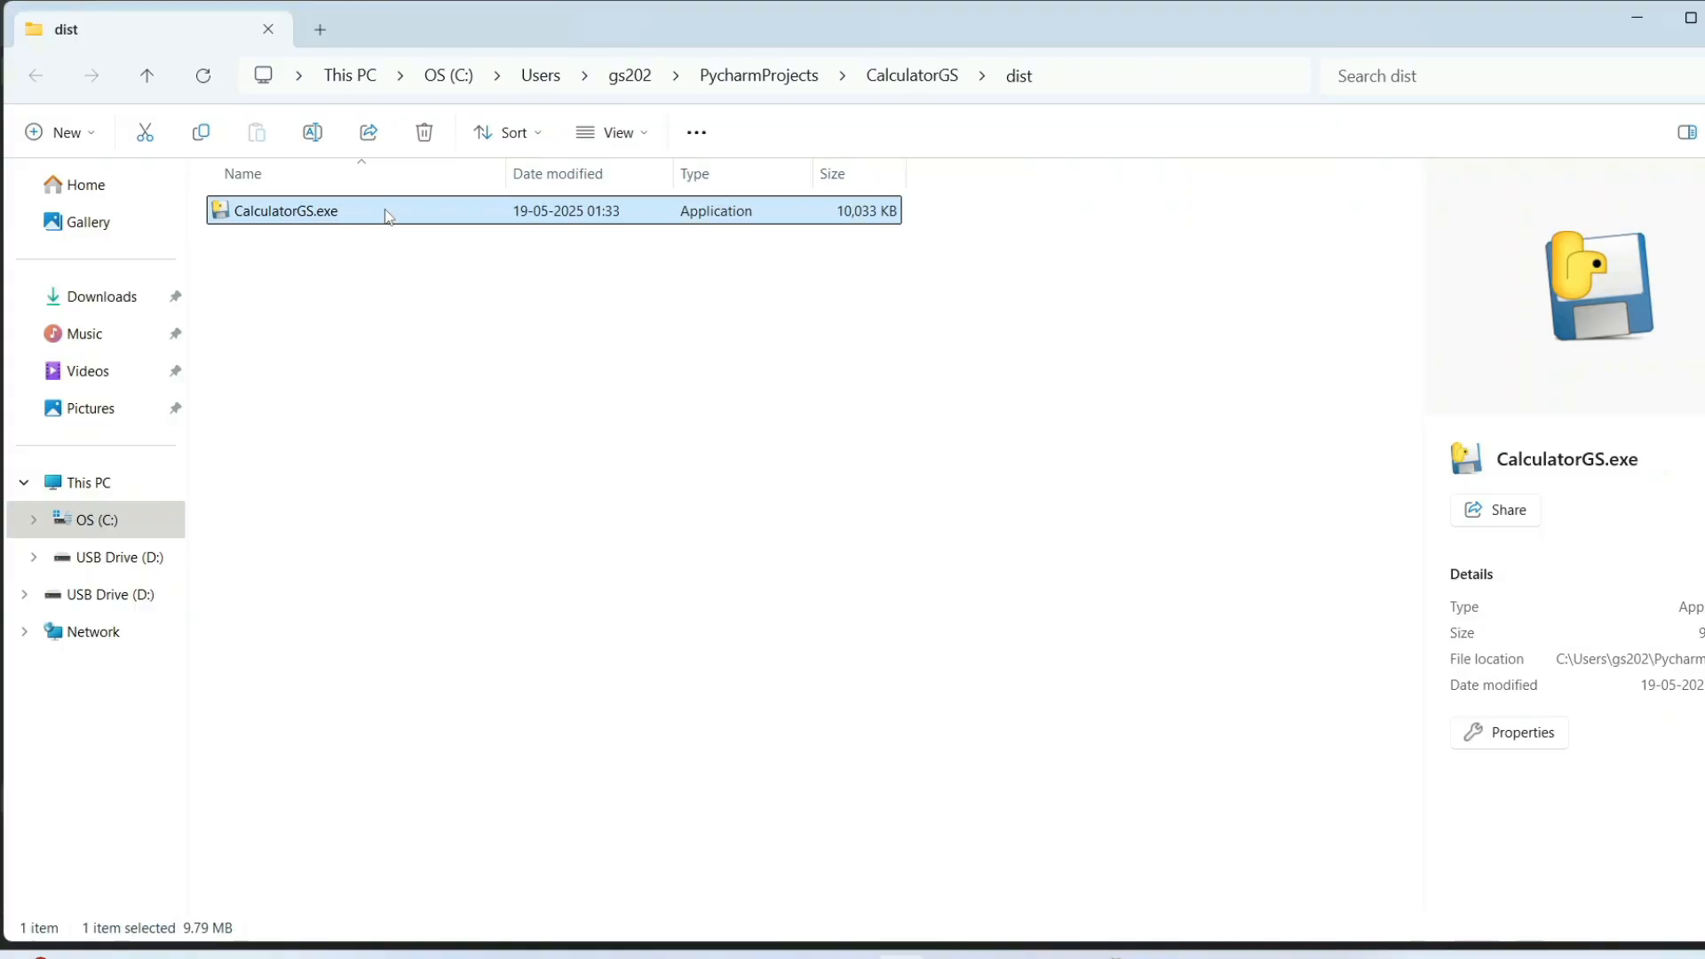
- Launch the packaged CalculatorGS.exe and run a calculation that displays 924
double_click(286, 209)
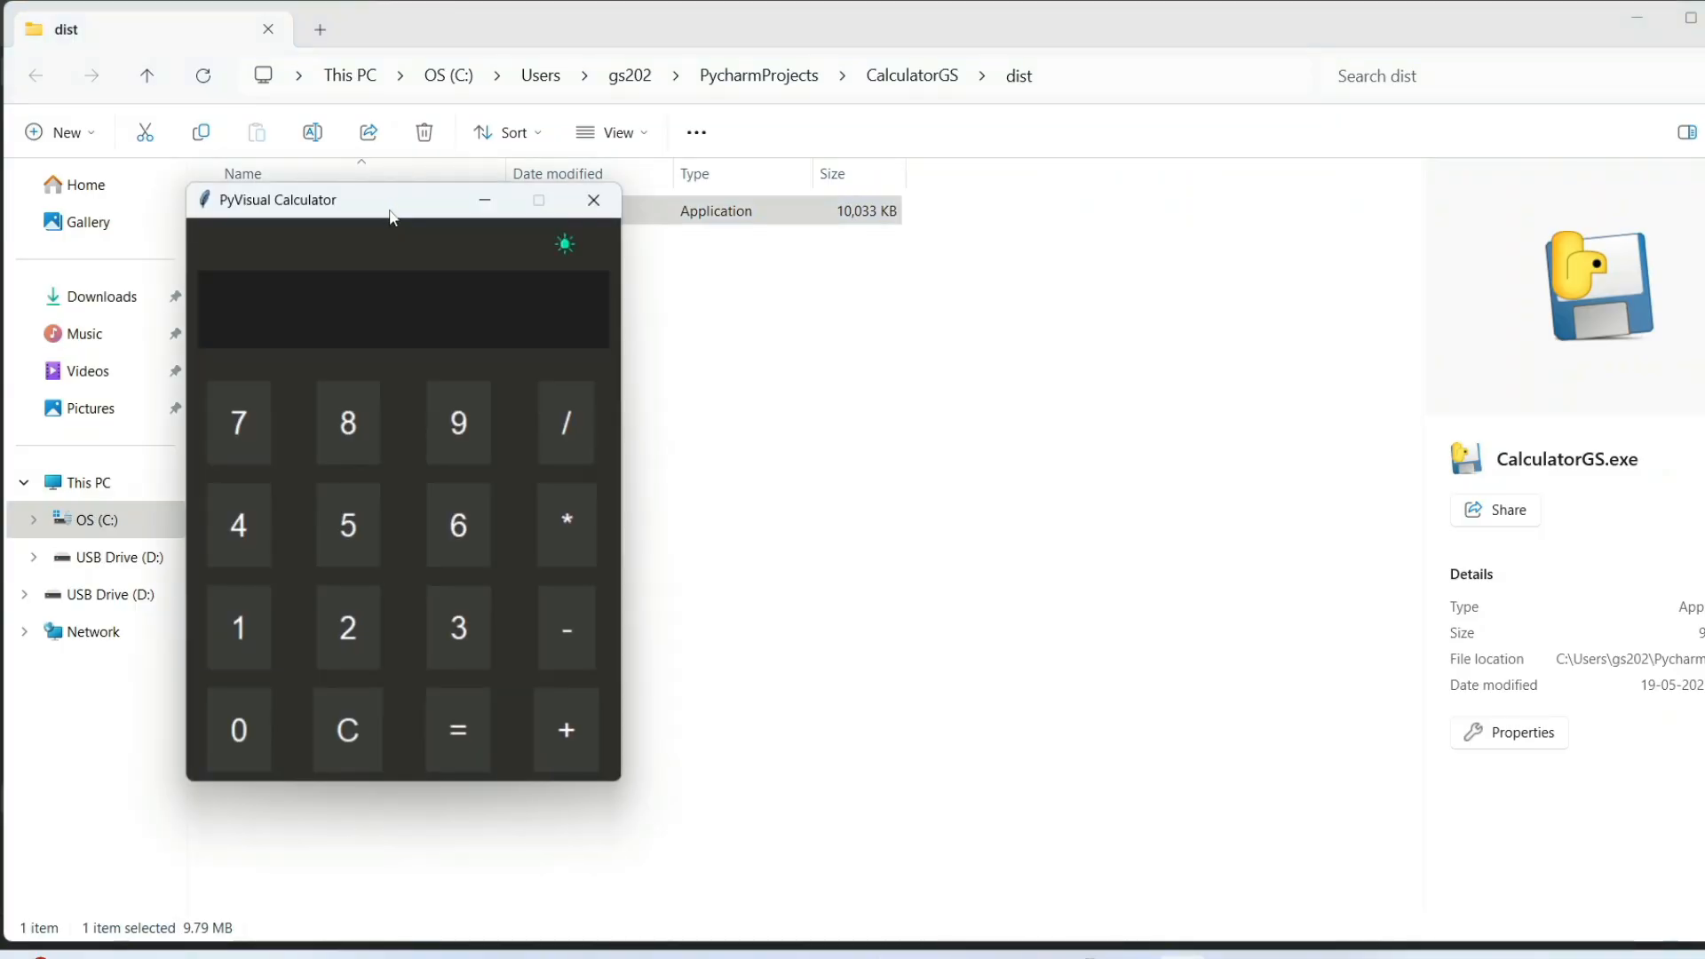
drag(391, 199, 717, 263)
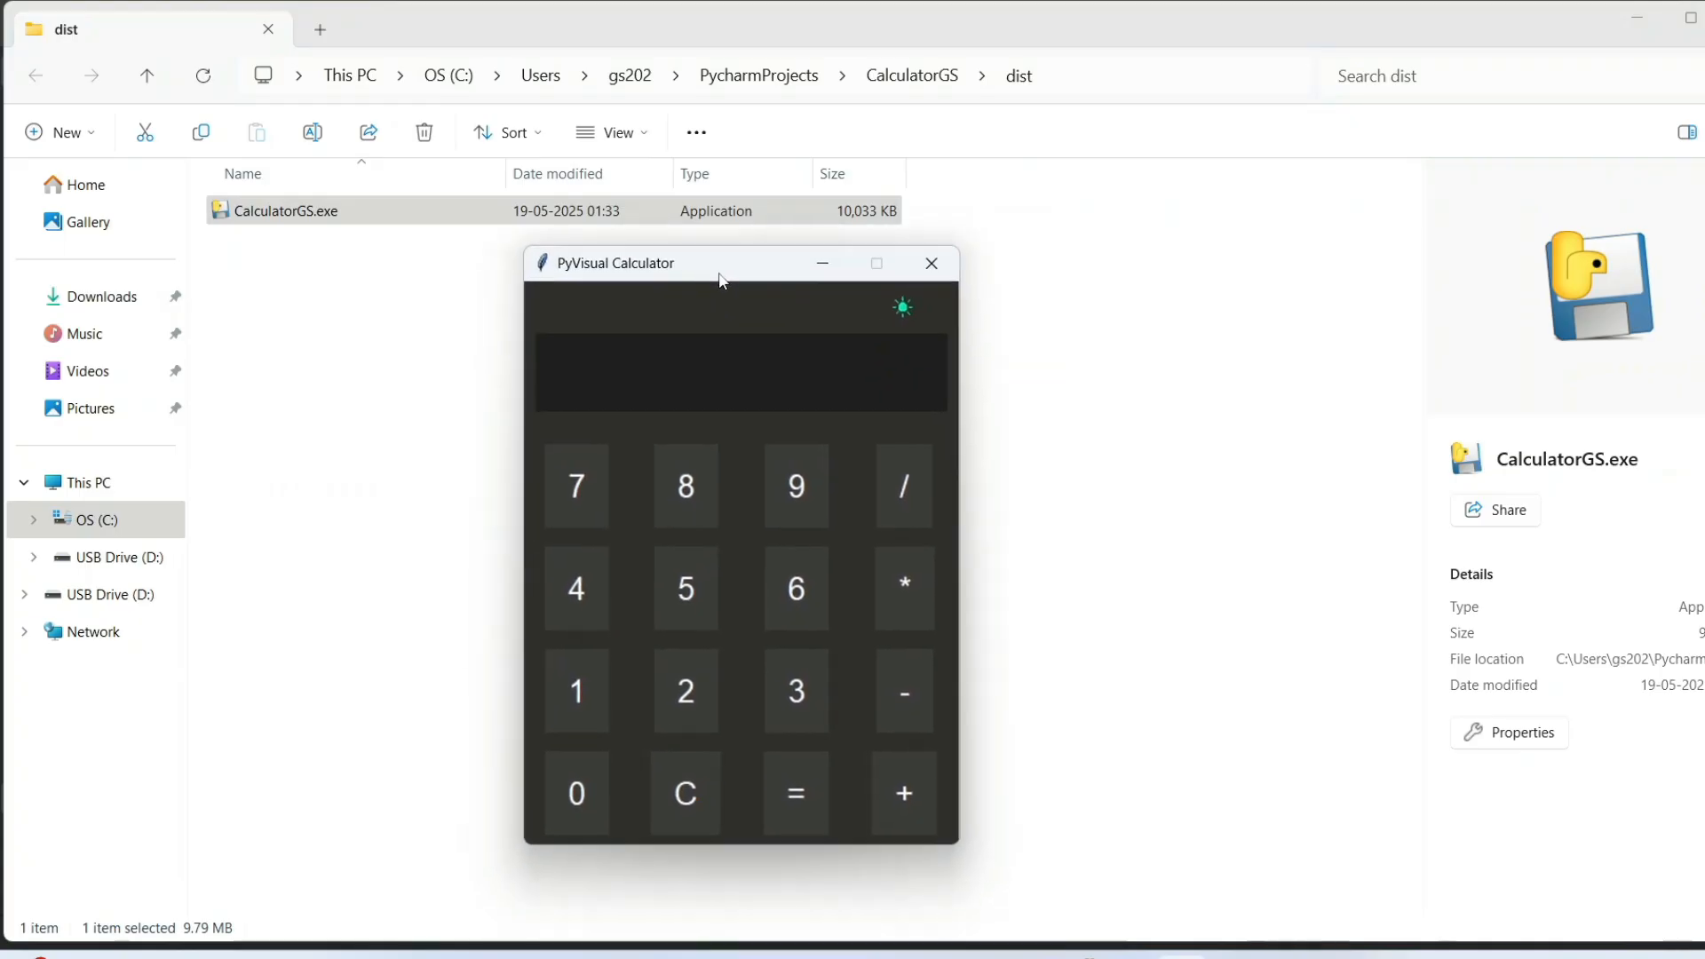
click(903, 307)
text(924)
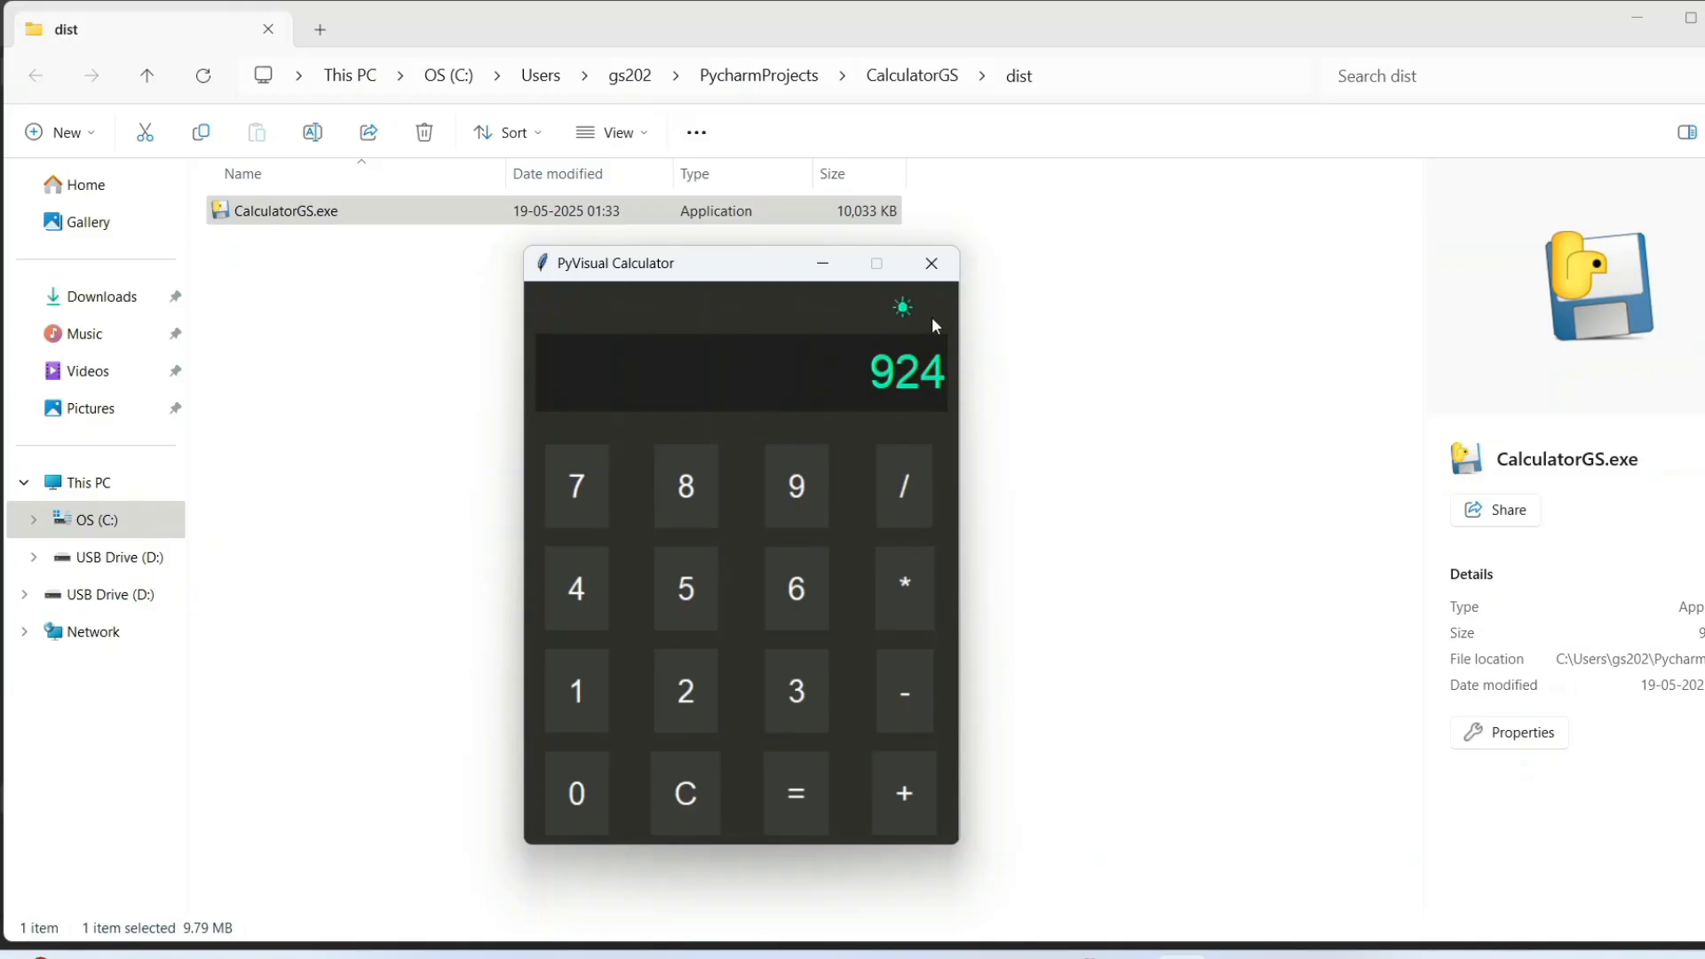
click(929, 263)
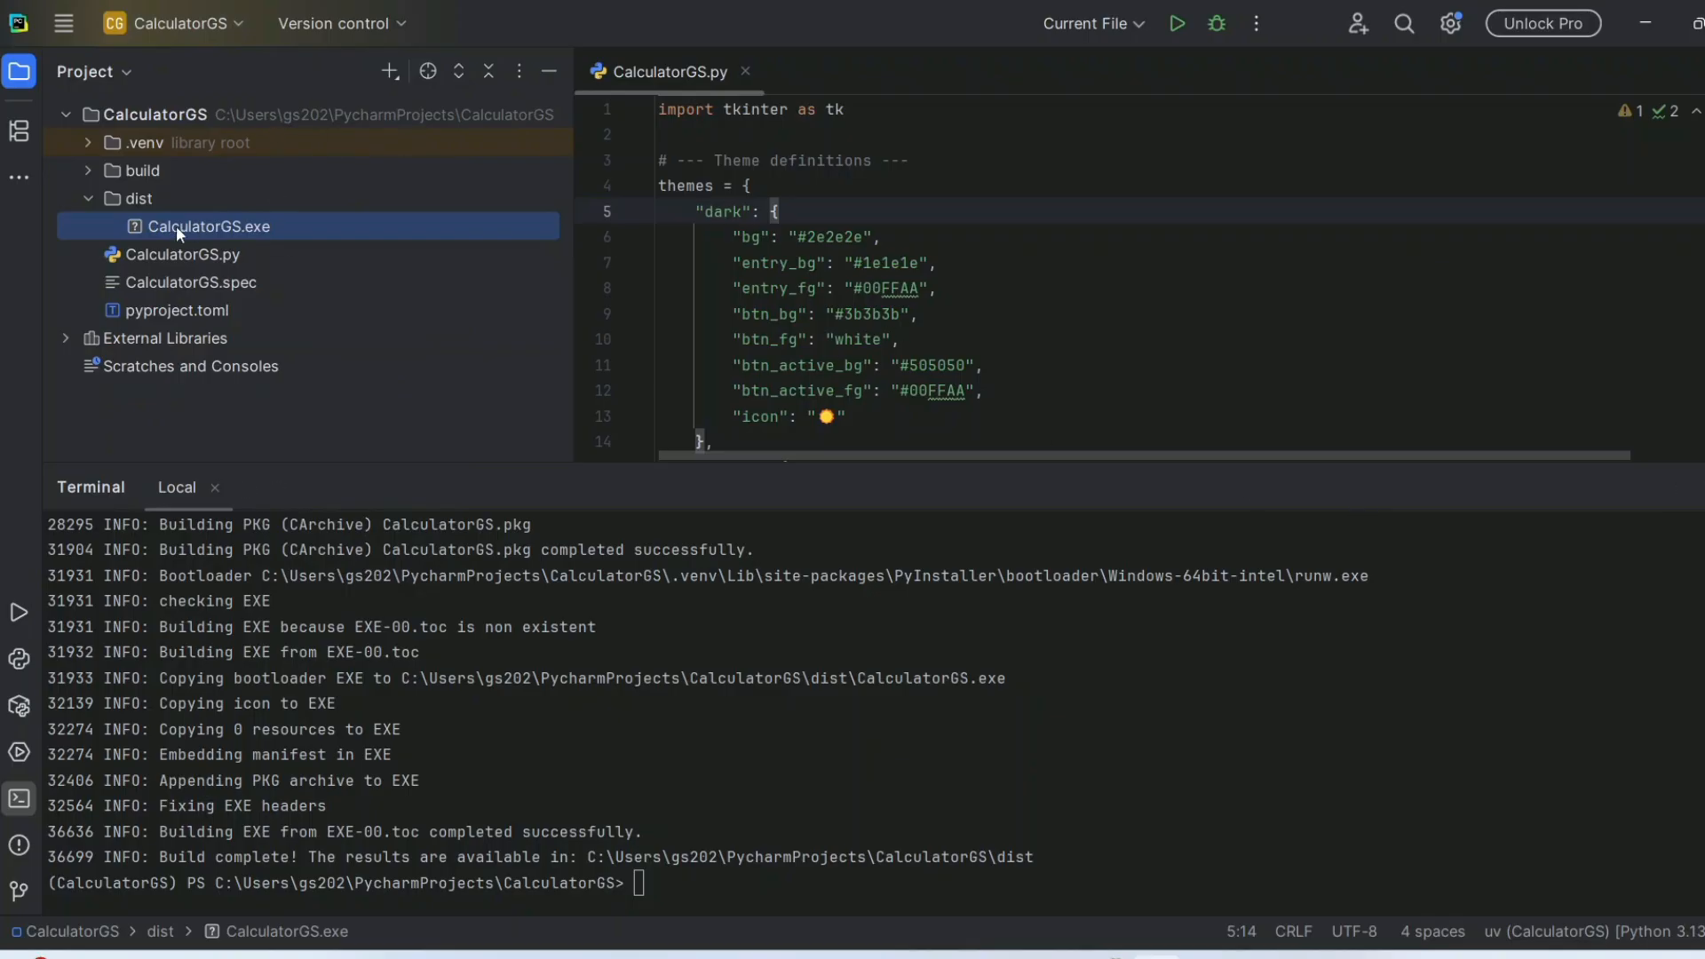
mouse_move(284, 259)
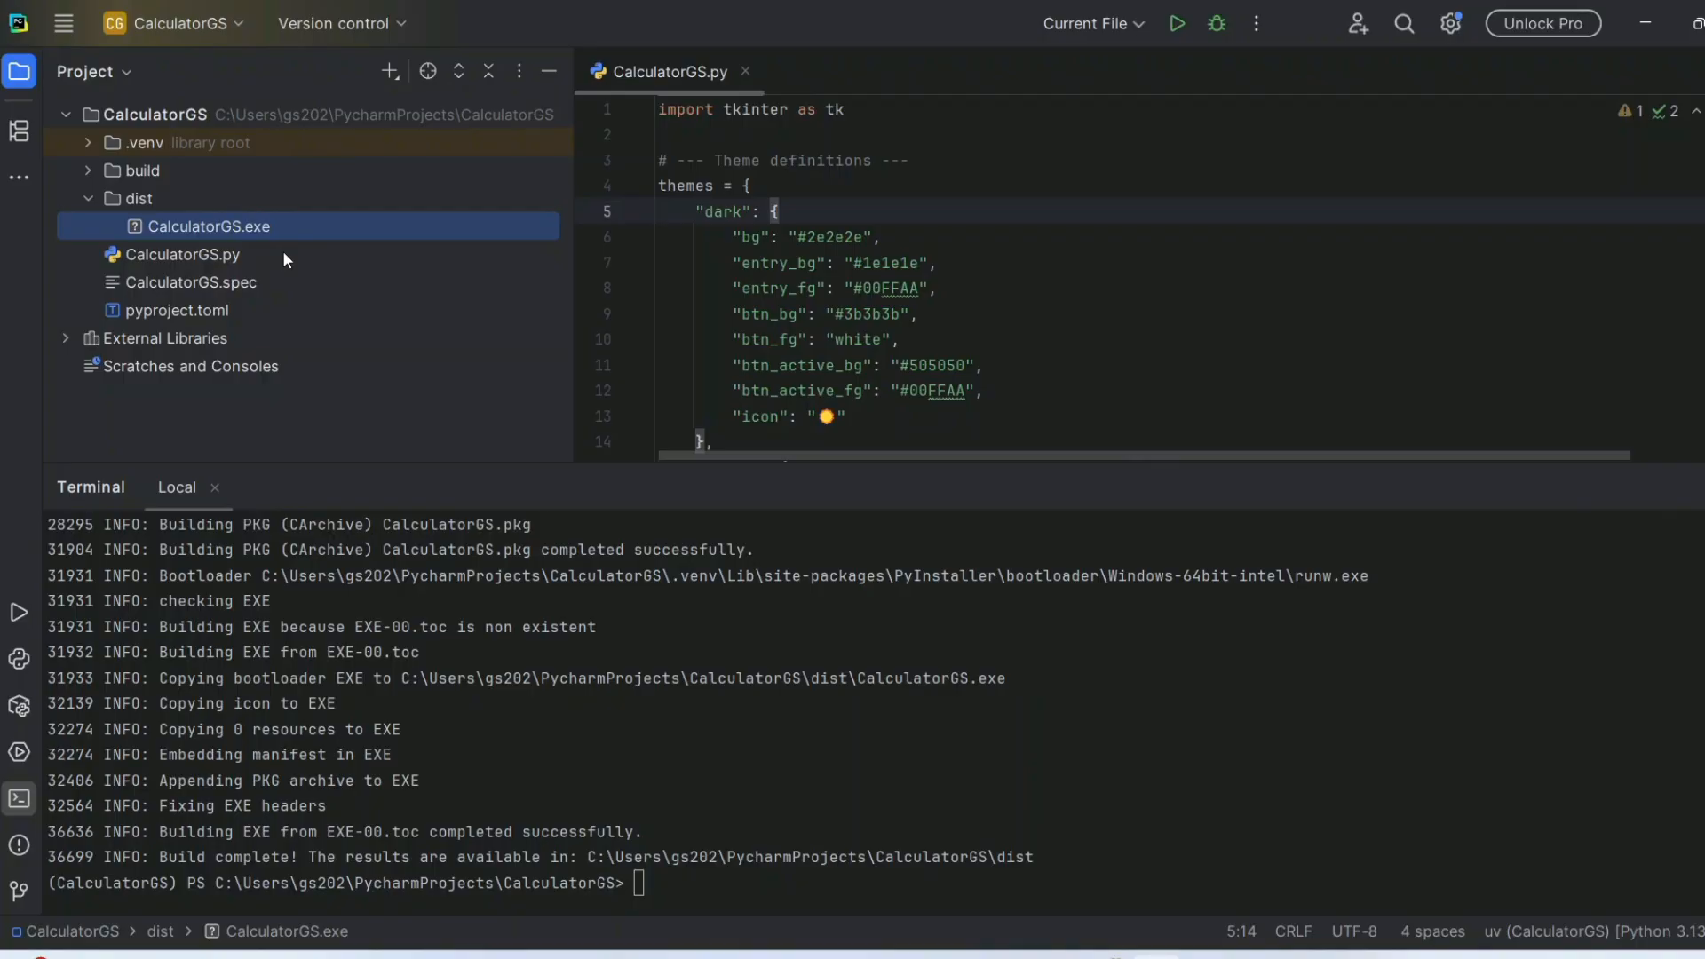
mouse_move(245, 229)
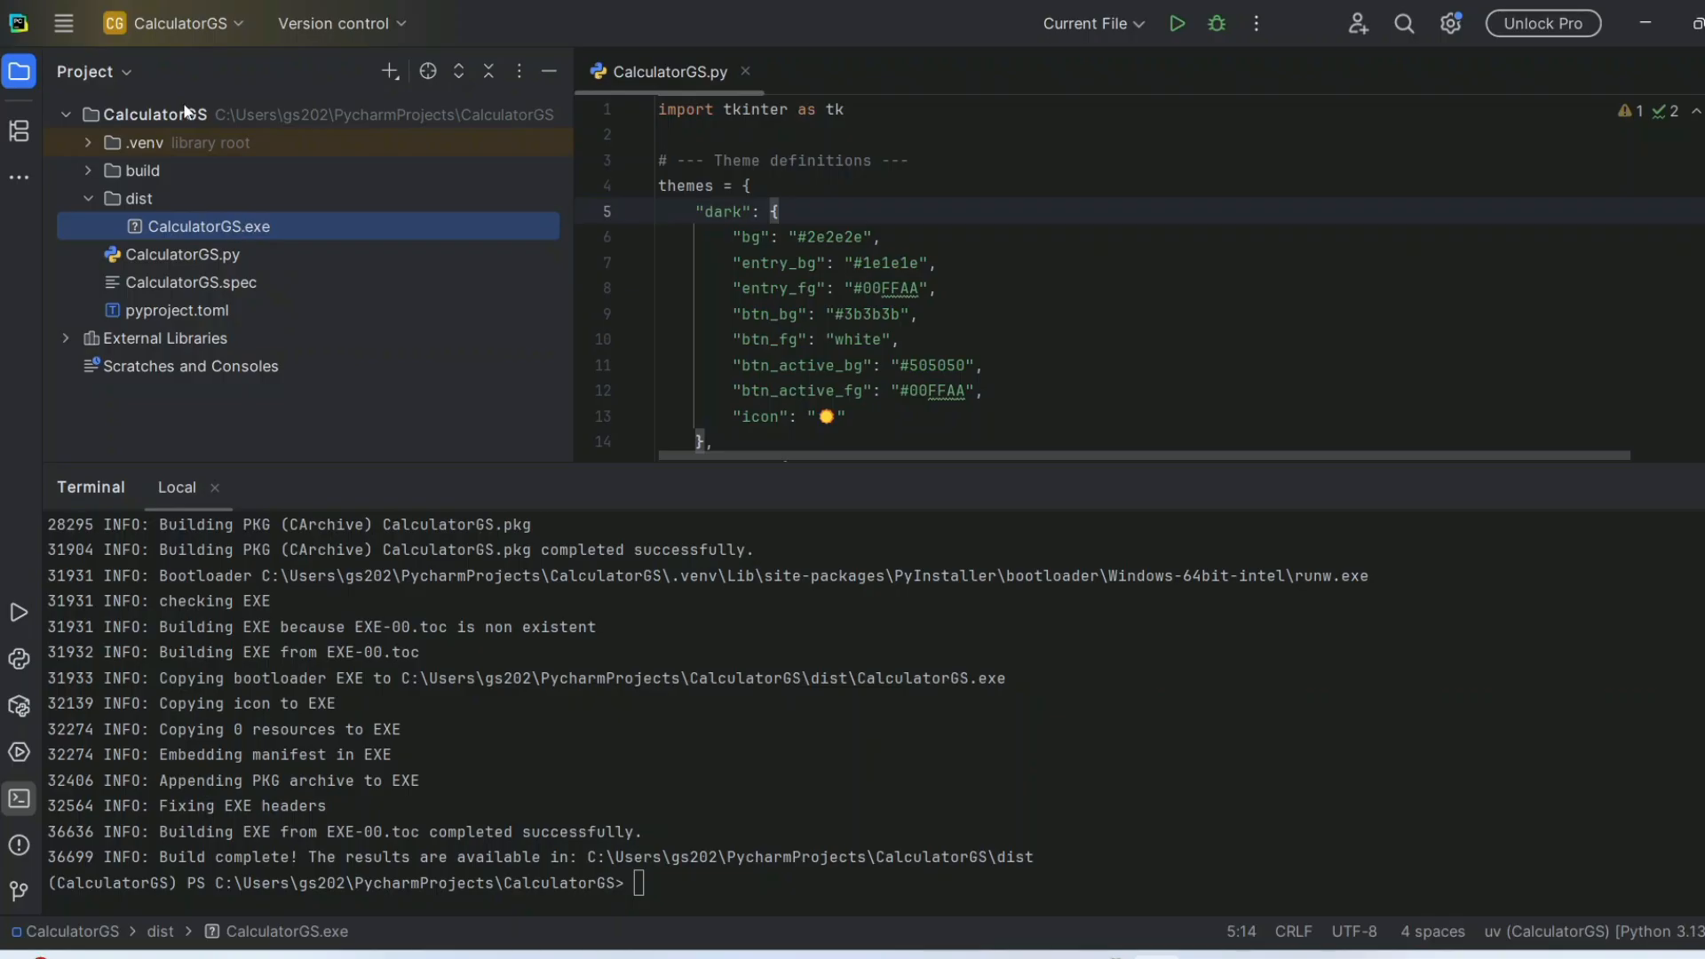
- Open the RockPaperScissorGame recent project in the current window
click(174, 23)
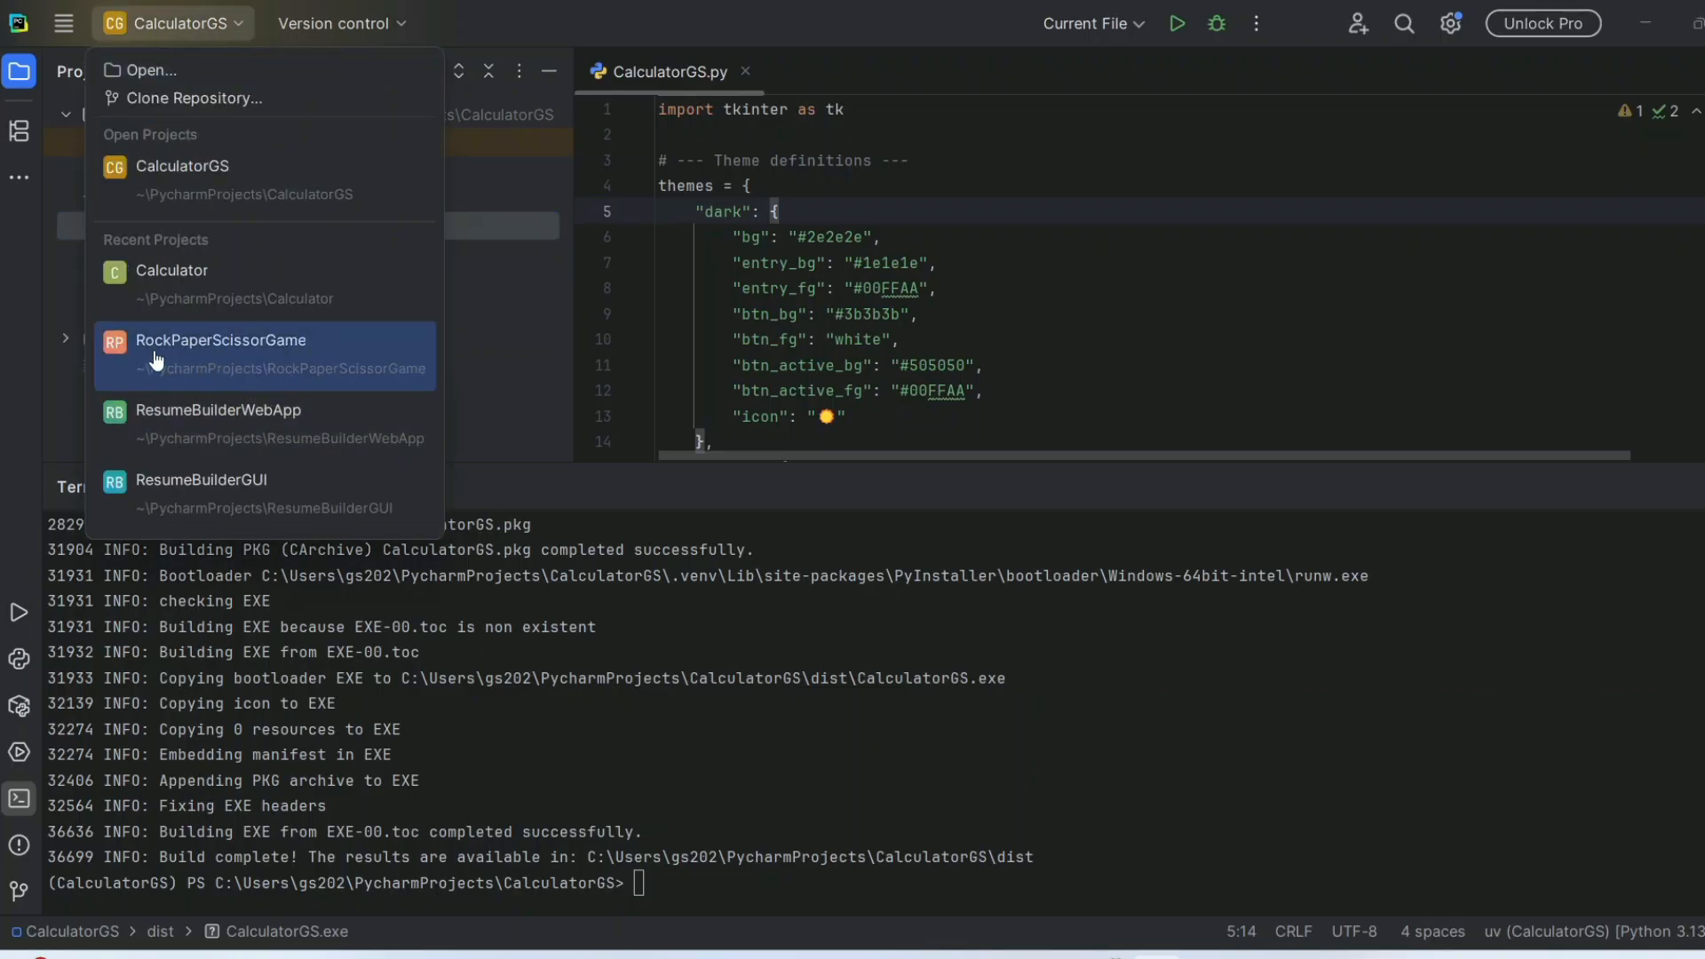
click(220, 339)
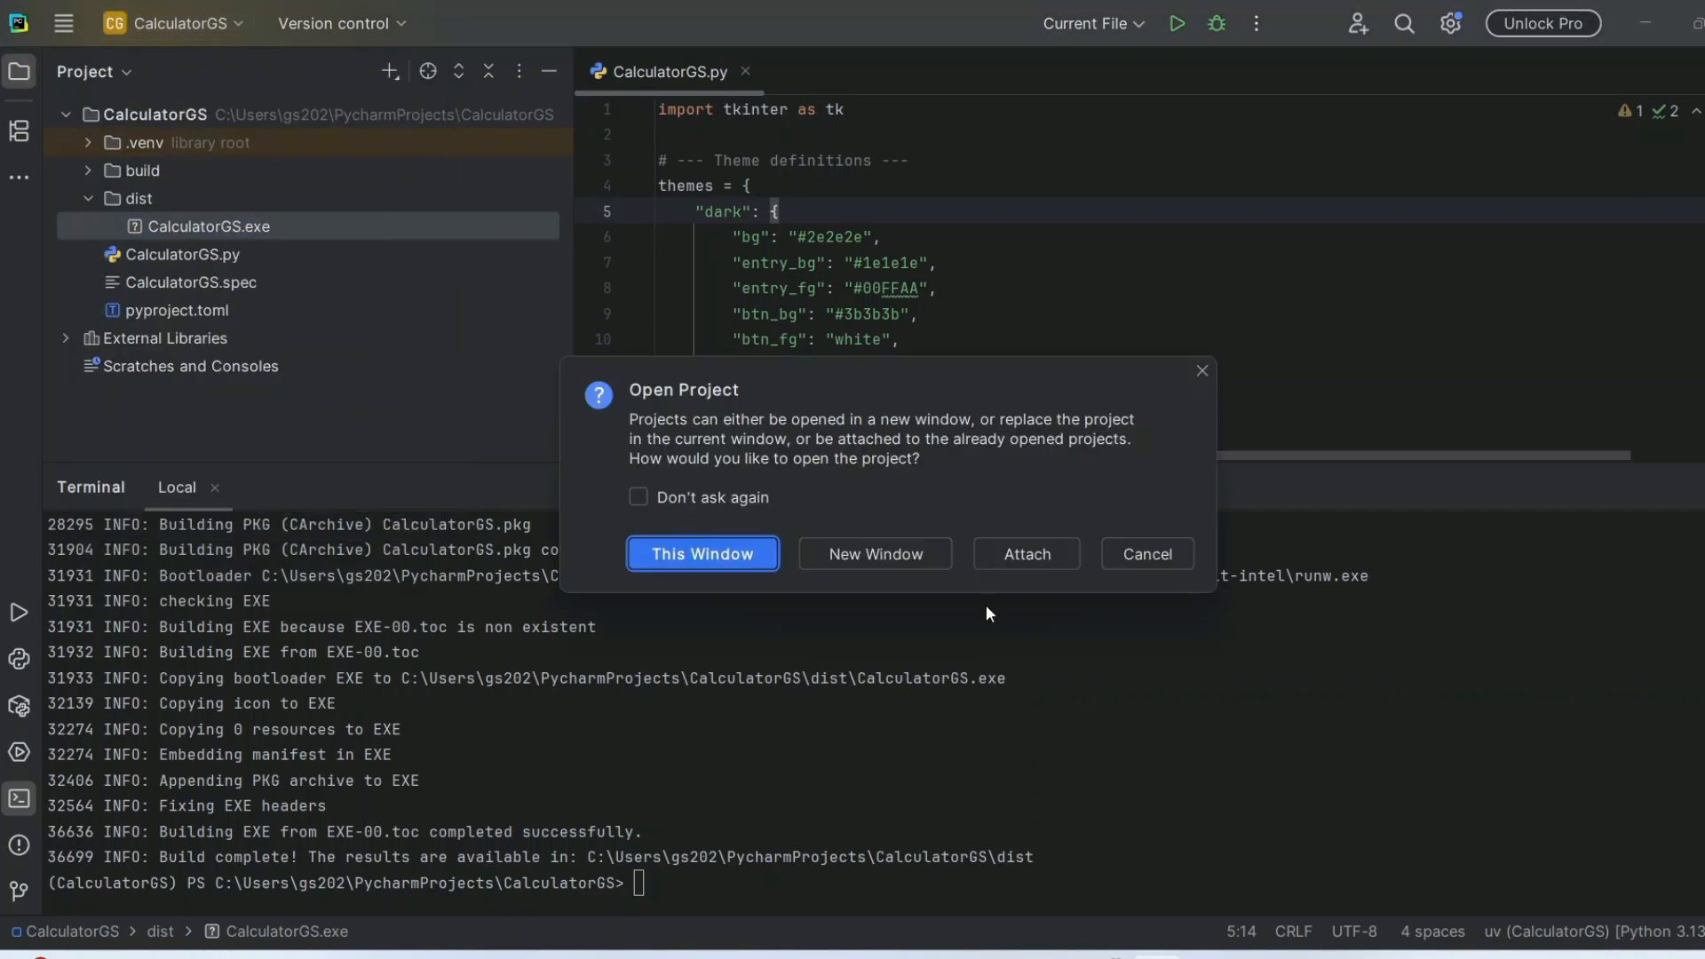
click(702, 554)
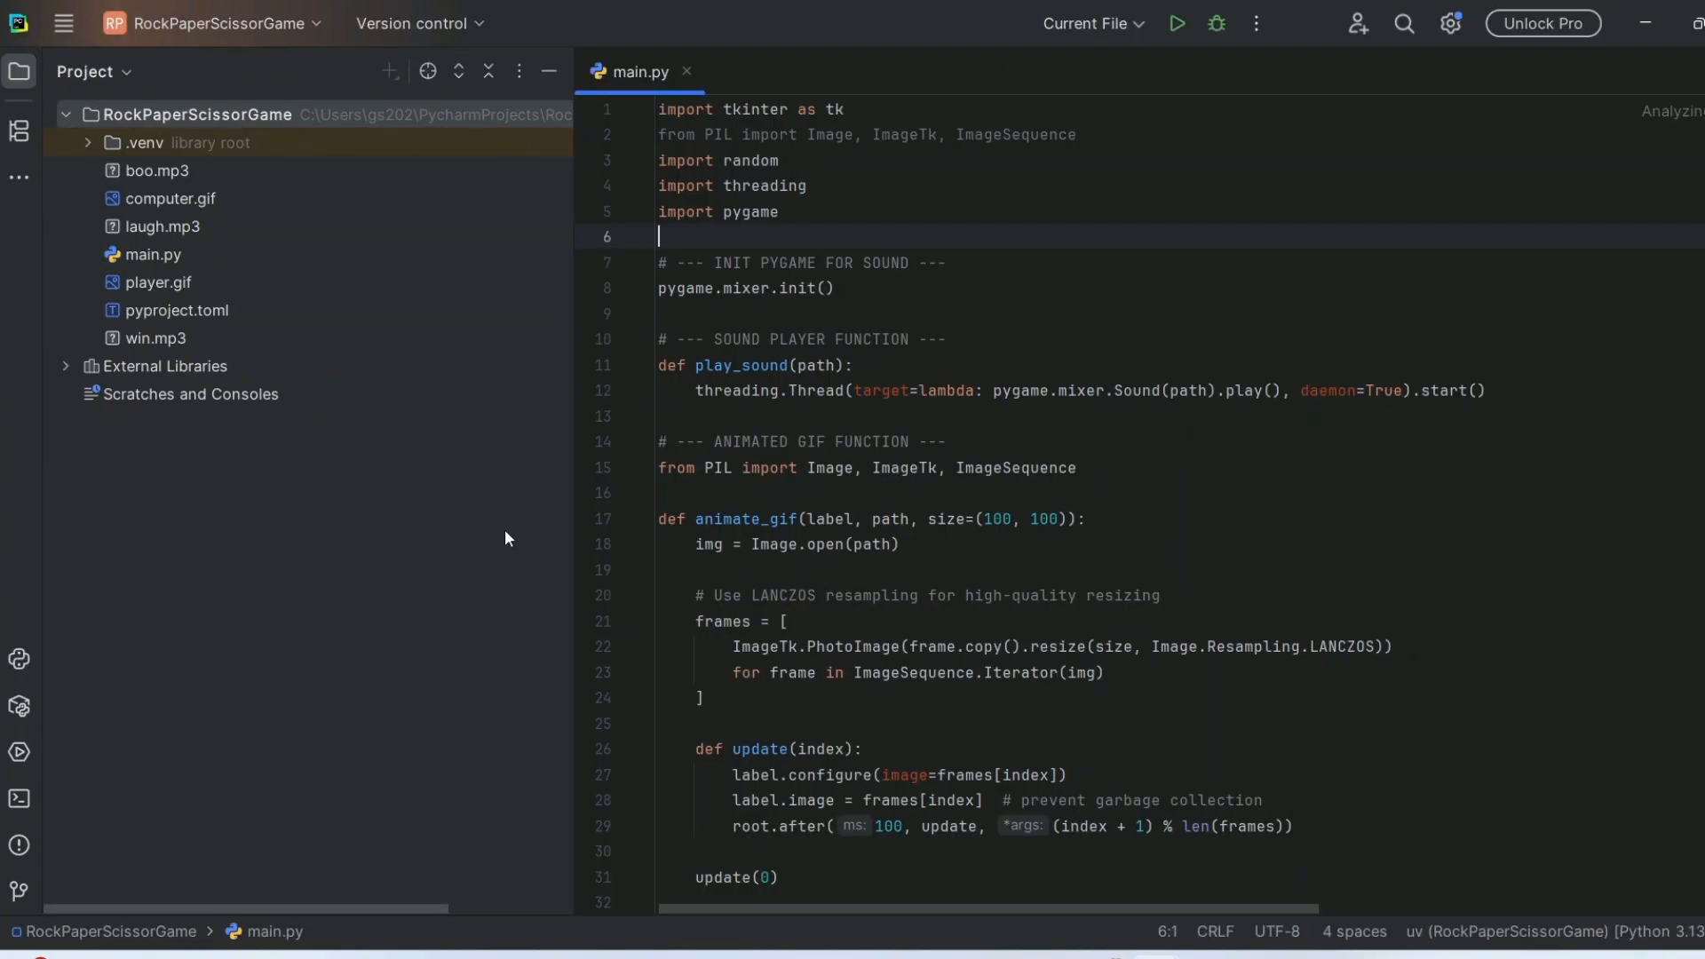
- Look over win.mp3 and laugh.mp3, then run main.py to start the game
click(157, 337)
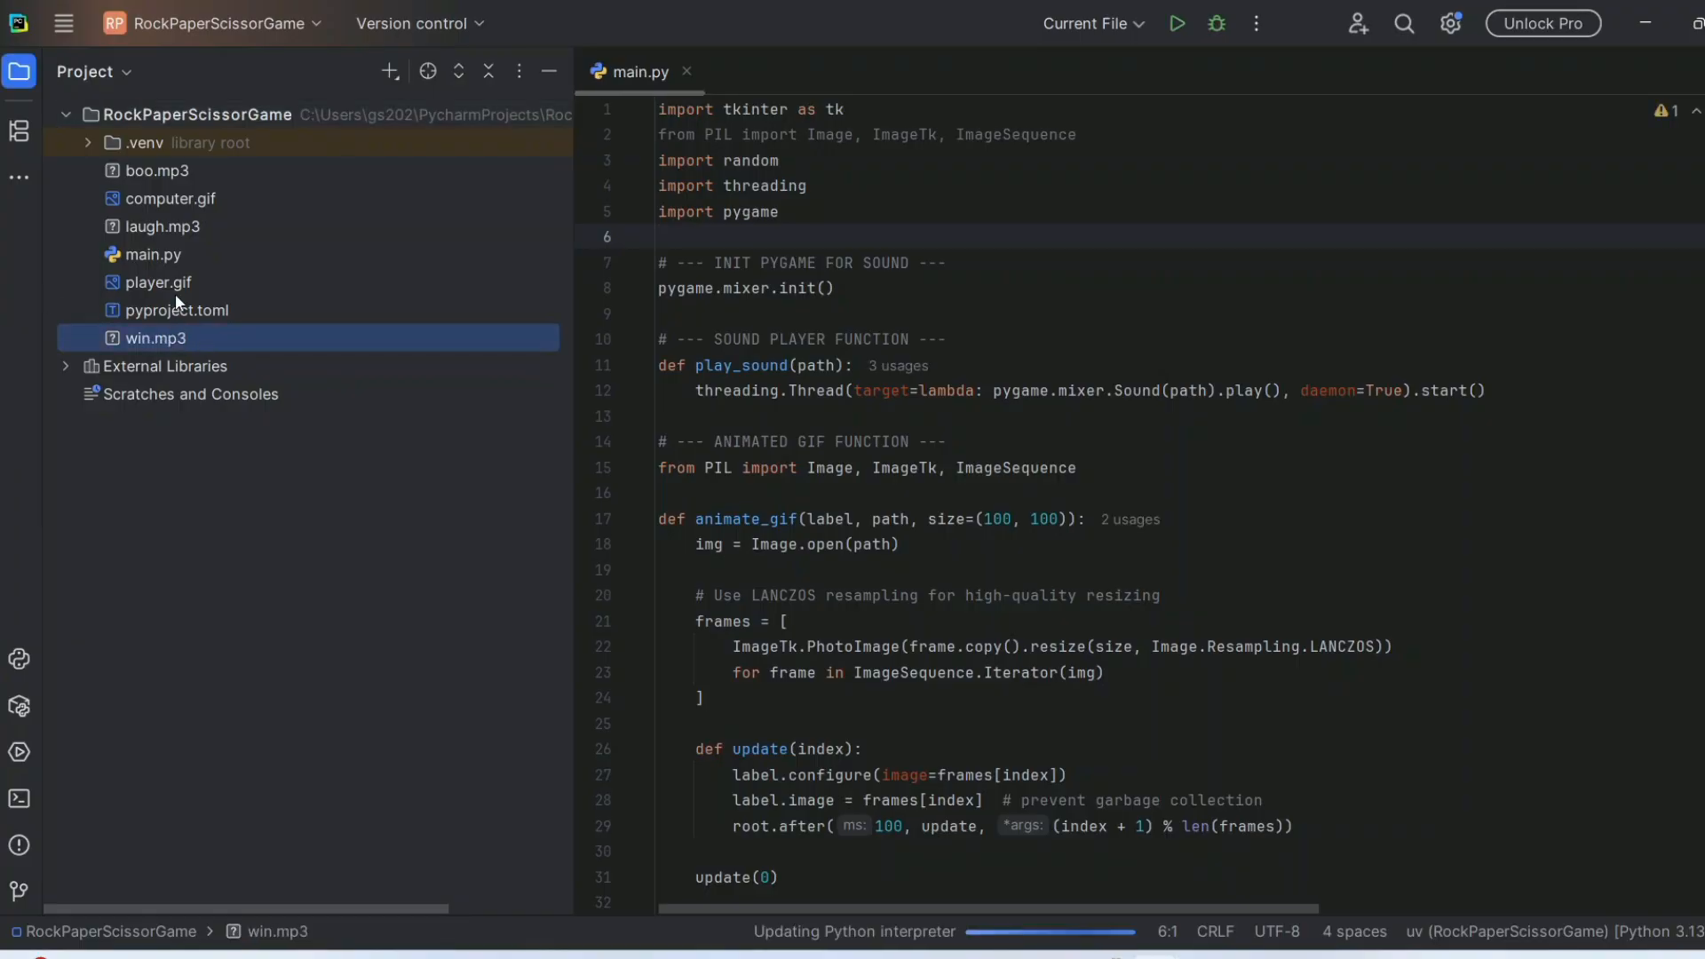
click(163, 225)
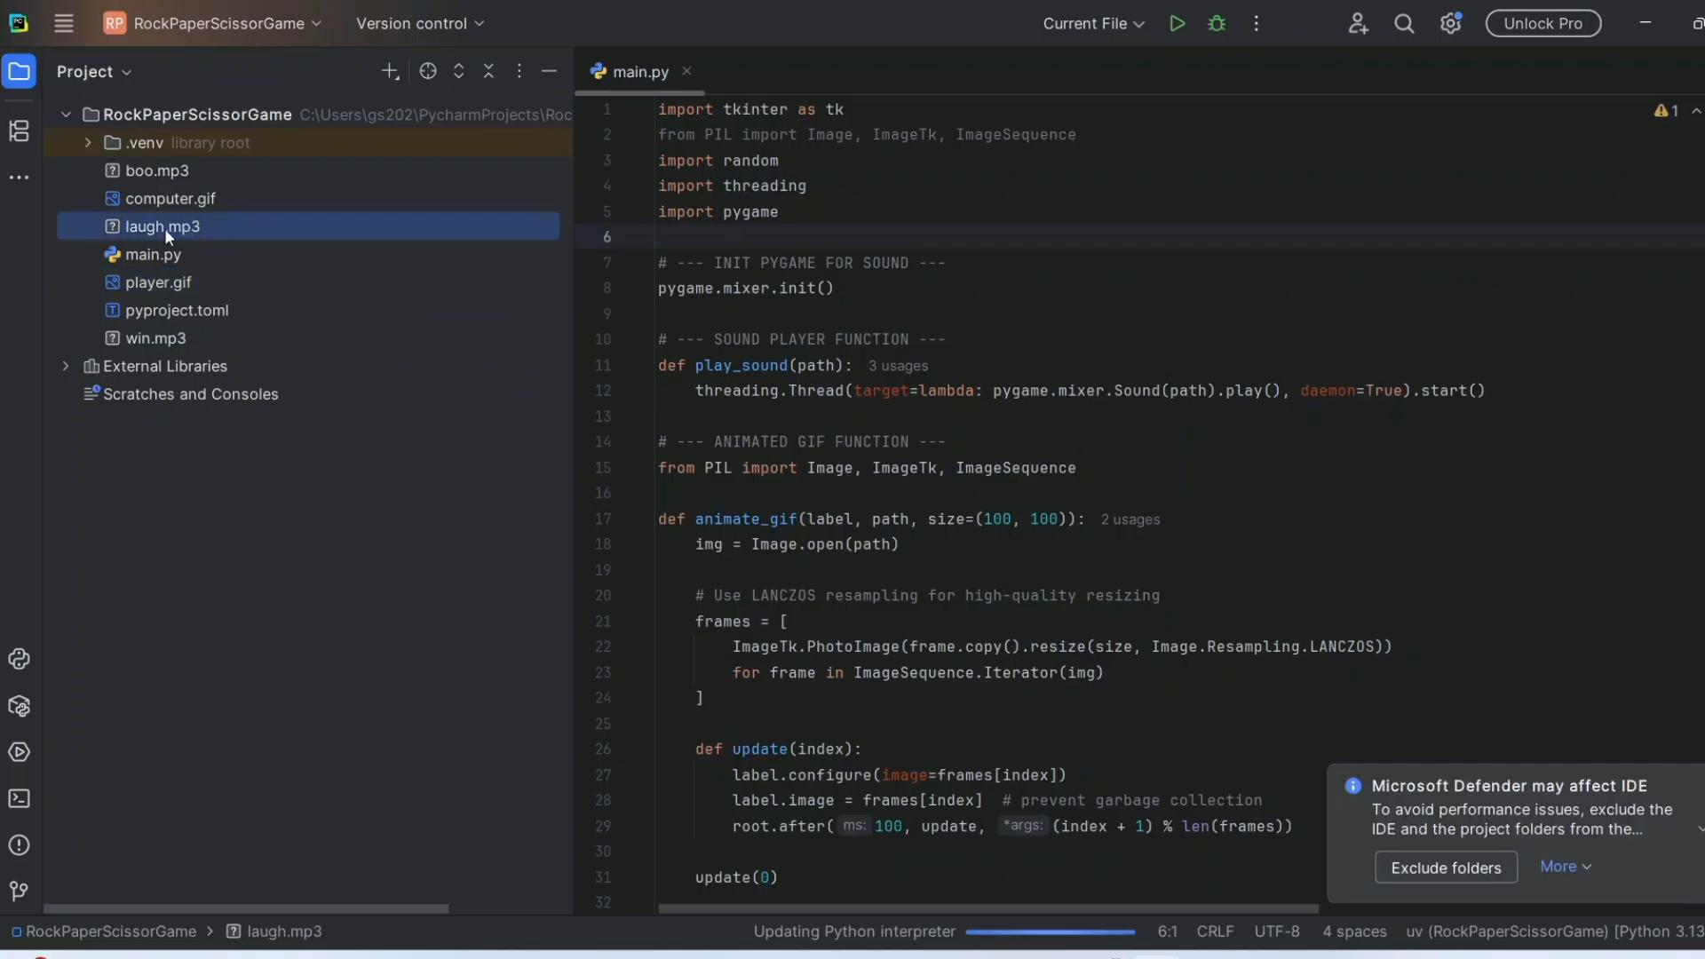
click(154, 254)
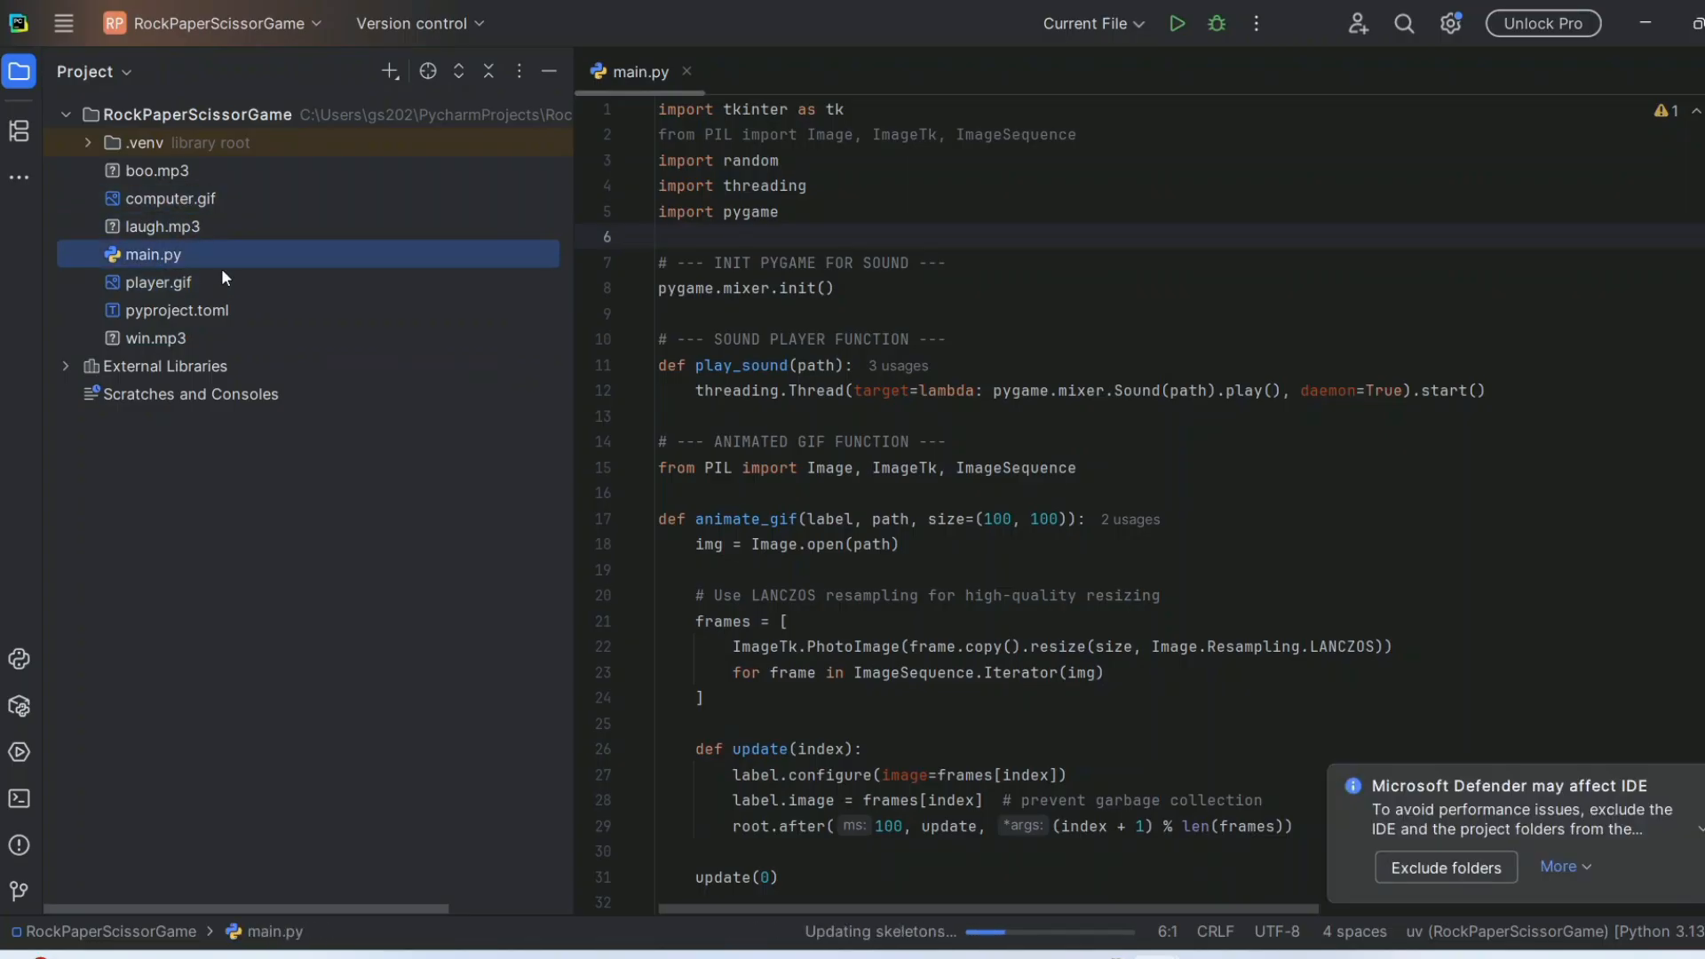
click(1175, 23)
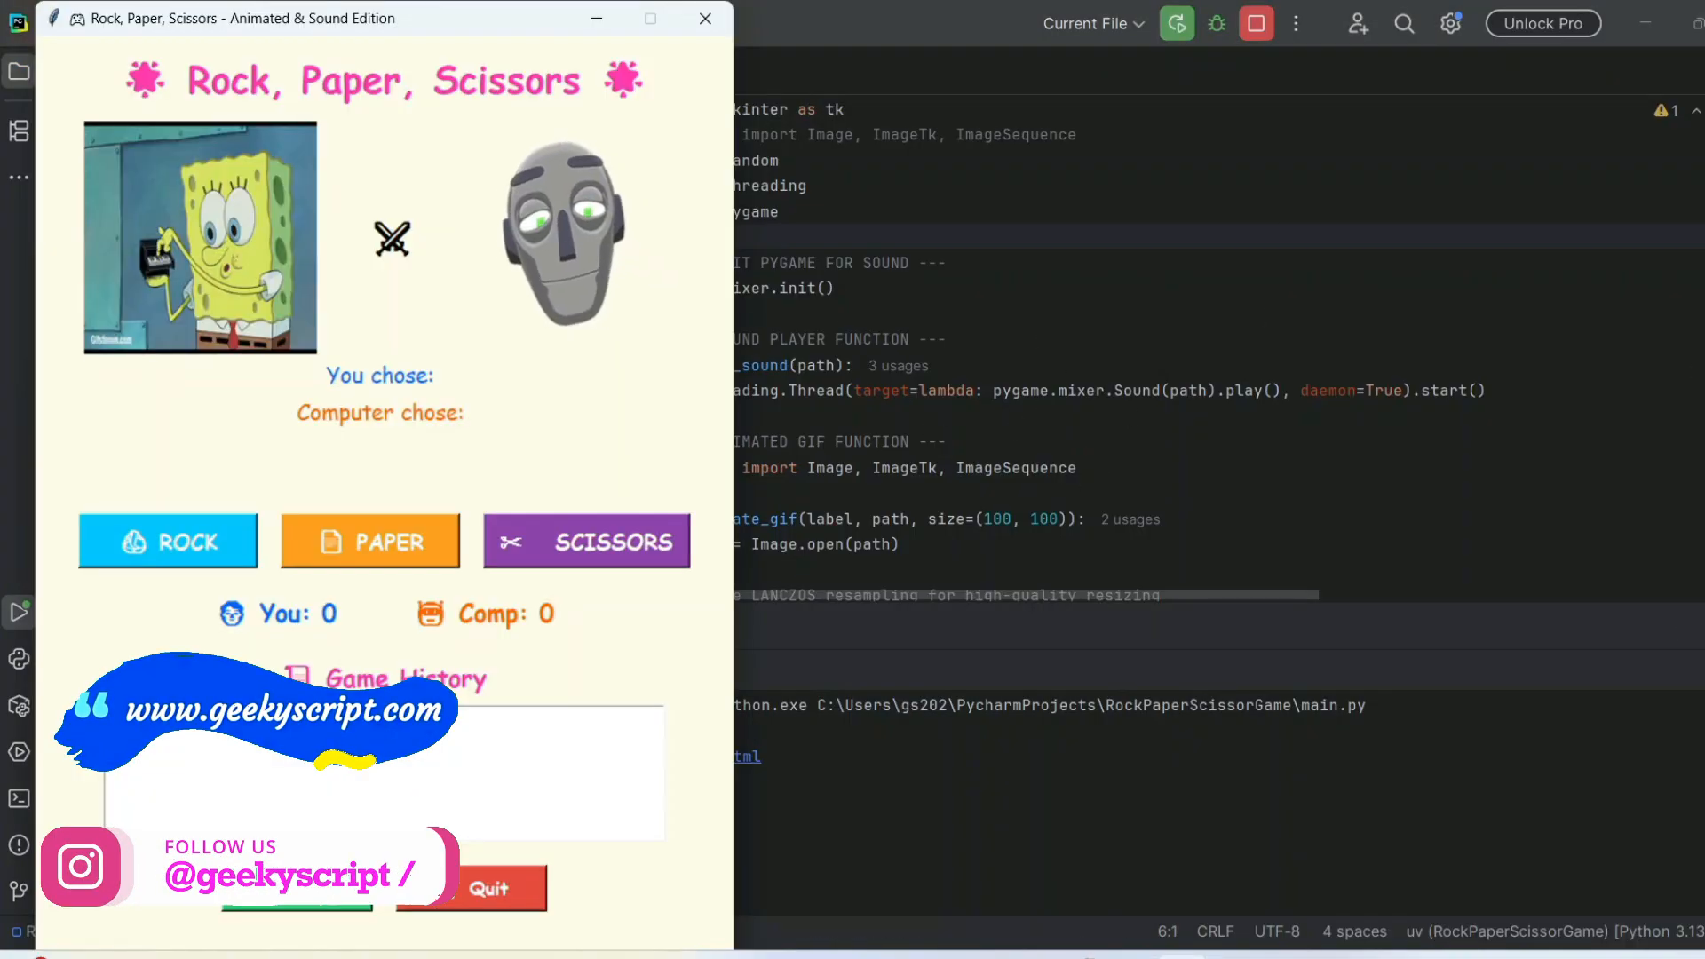
- Play Rock, Scissors and Paper rounds, bringing the score to You 2, Comp 0
click(167, 540)
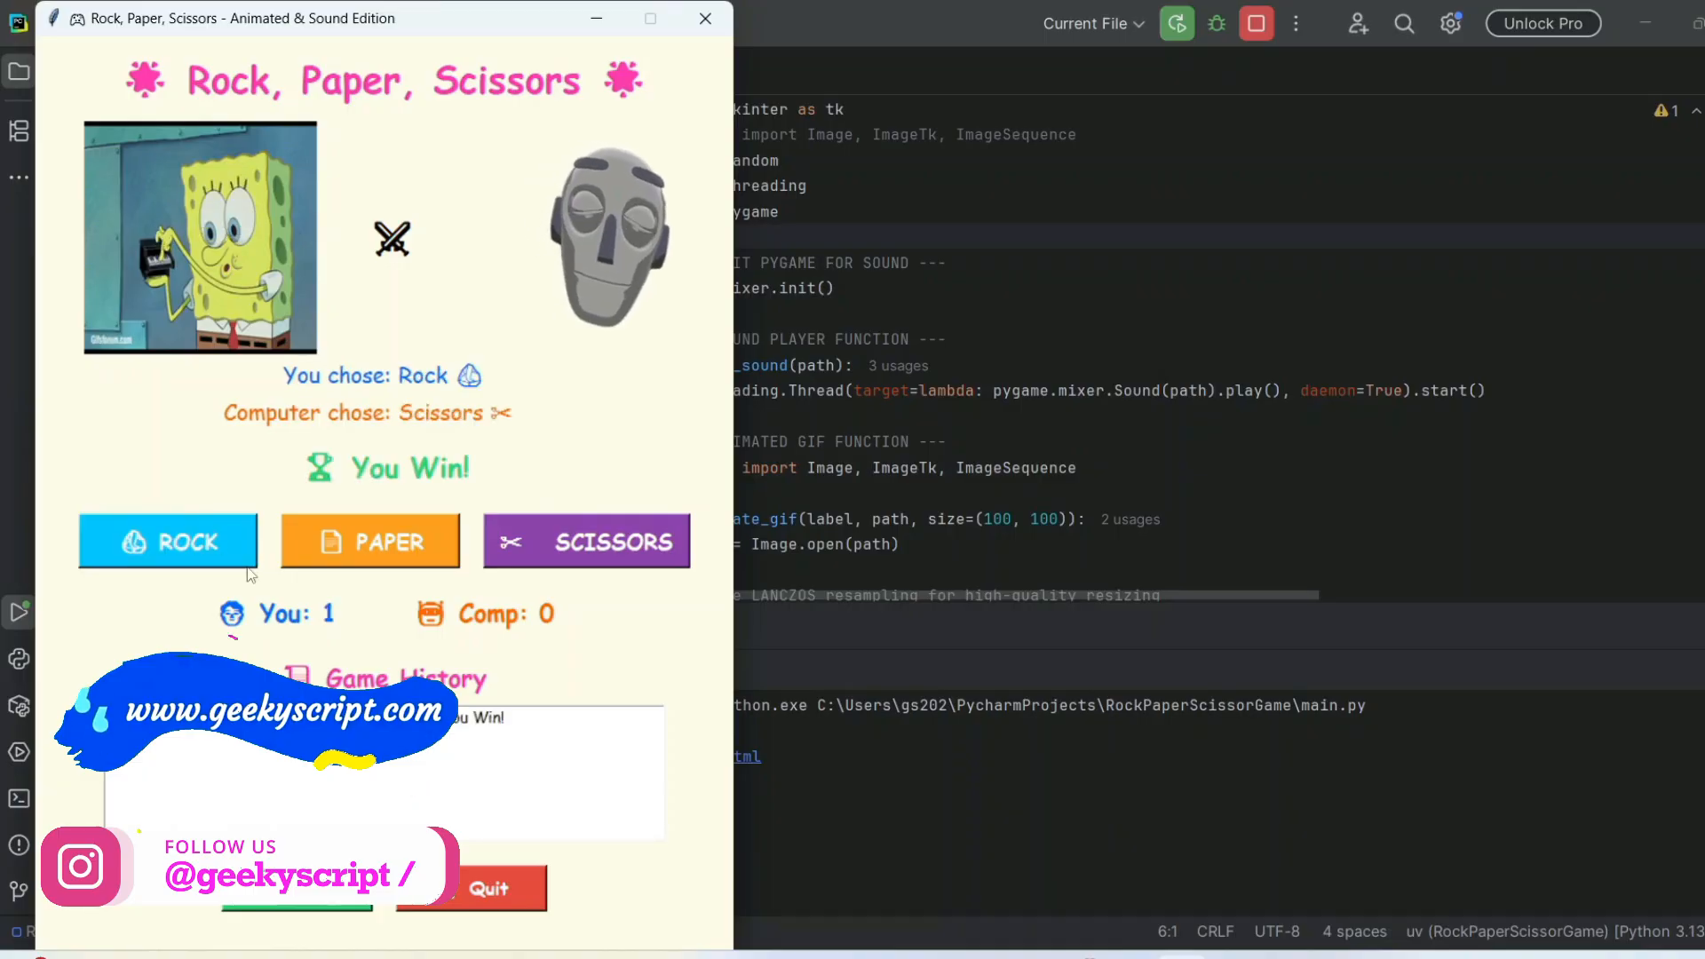
click(586, 540)
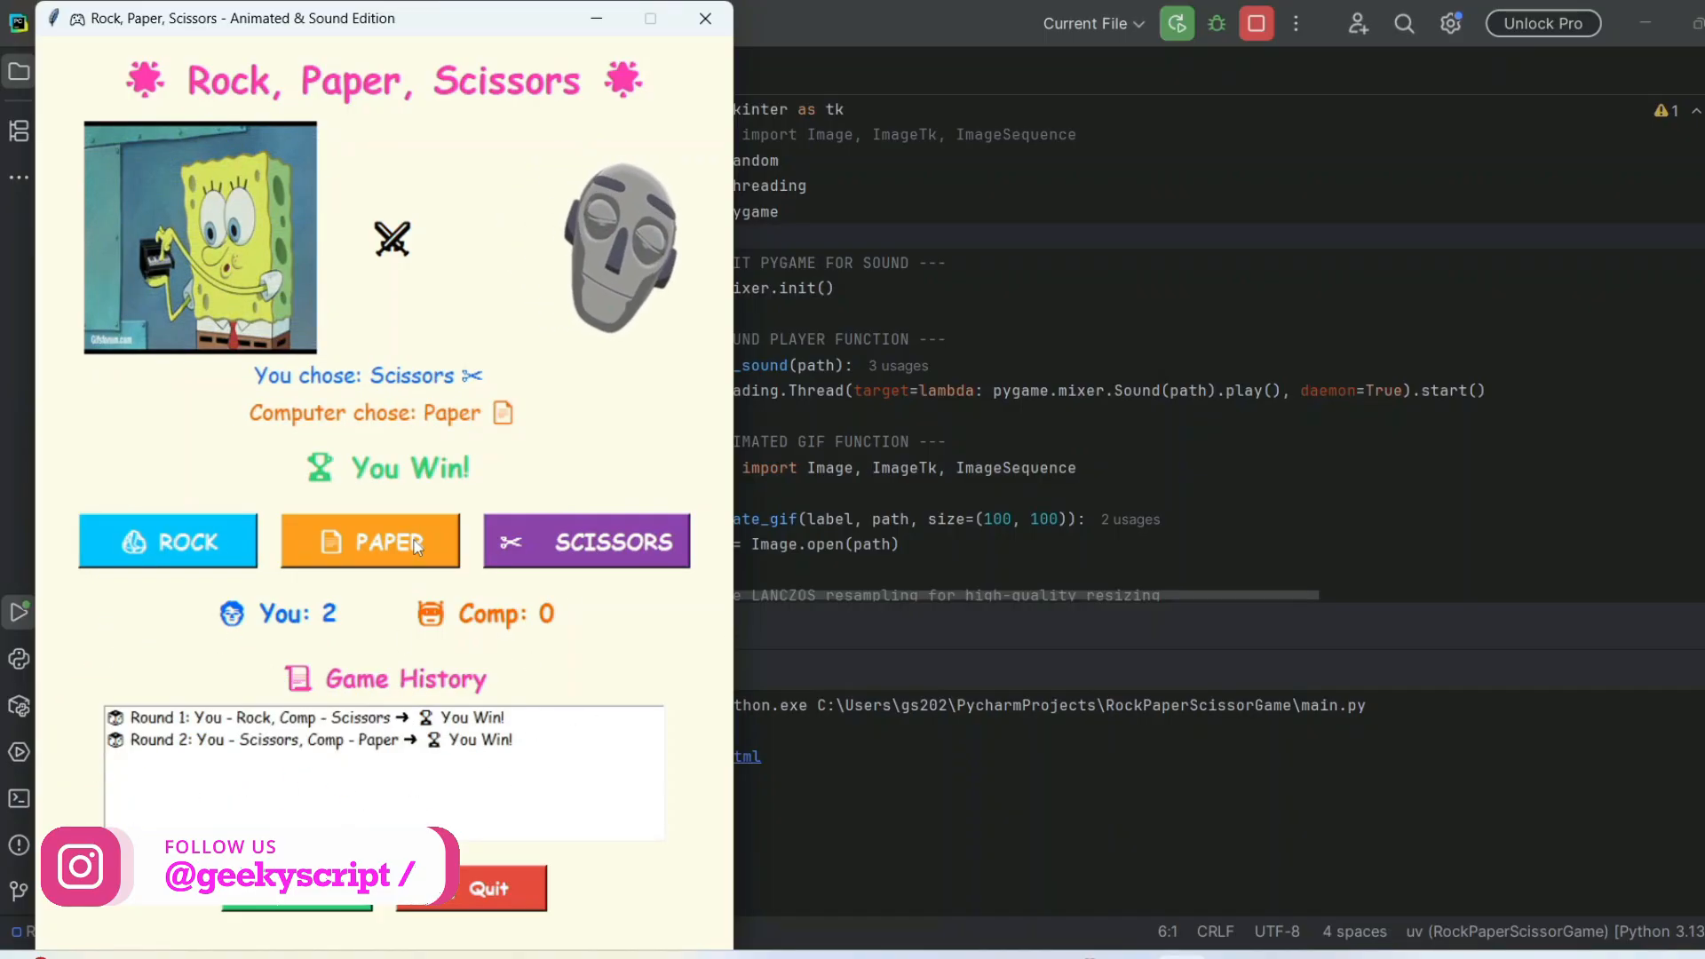
click(369, 542)
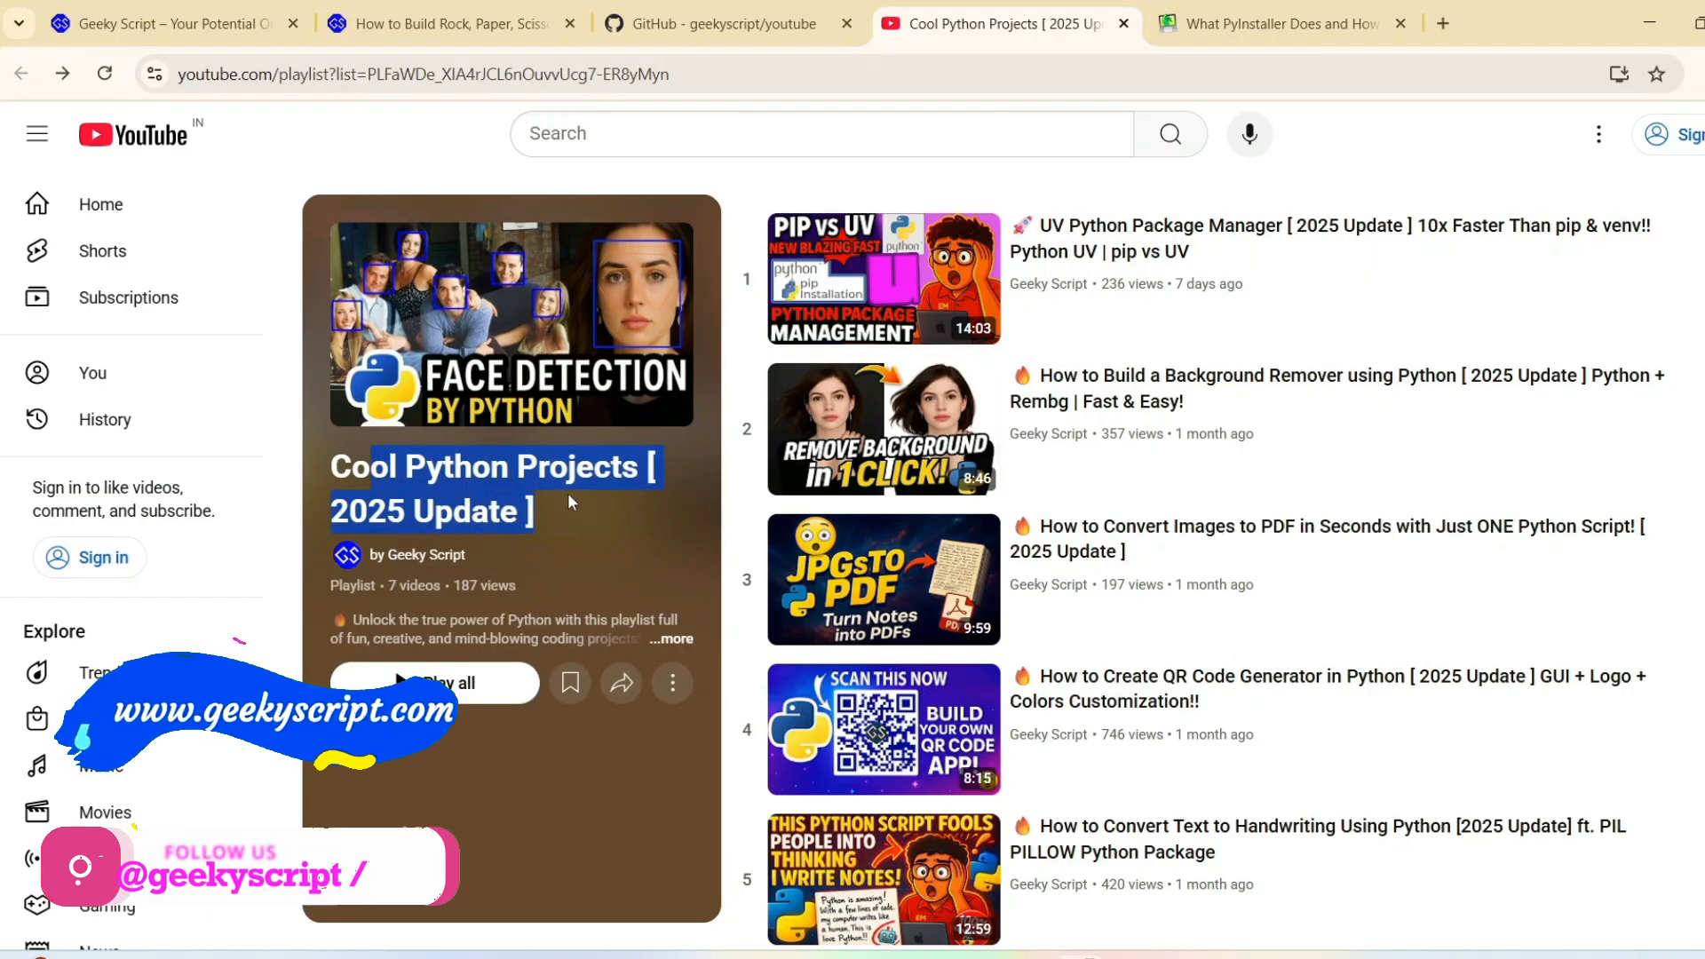
mouse_move(1048, 733)
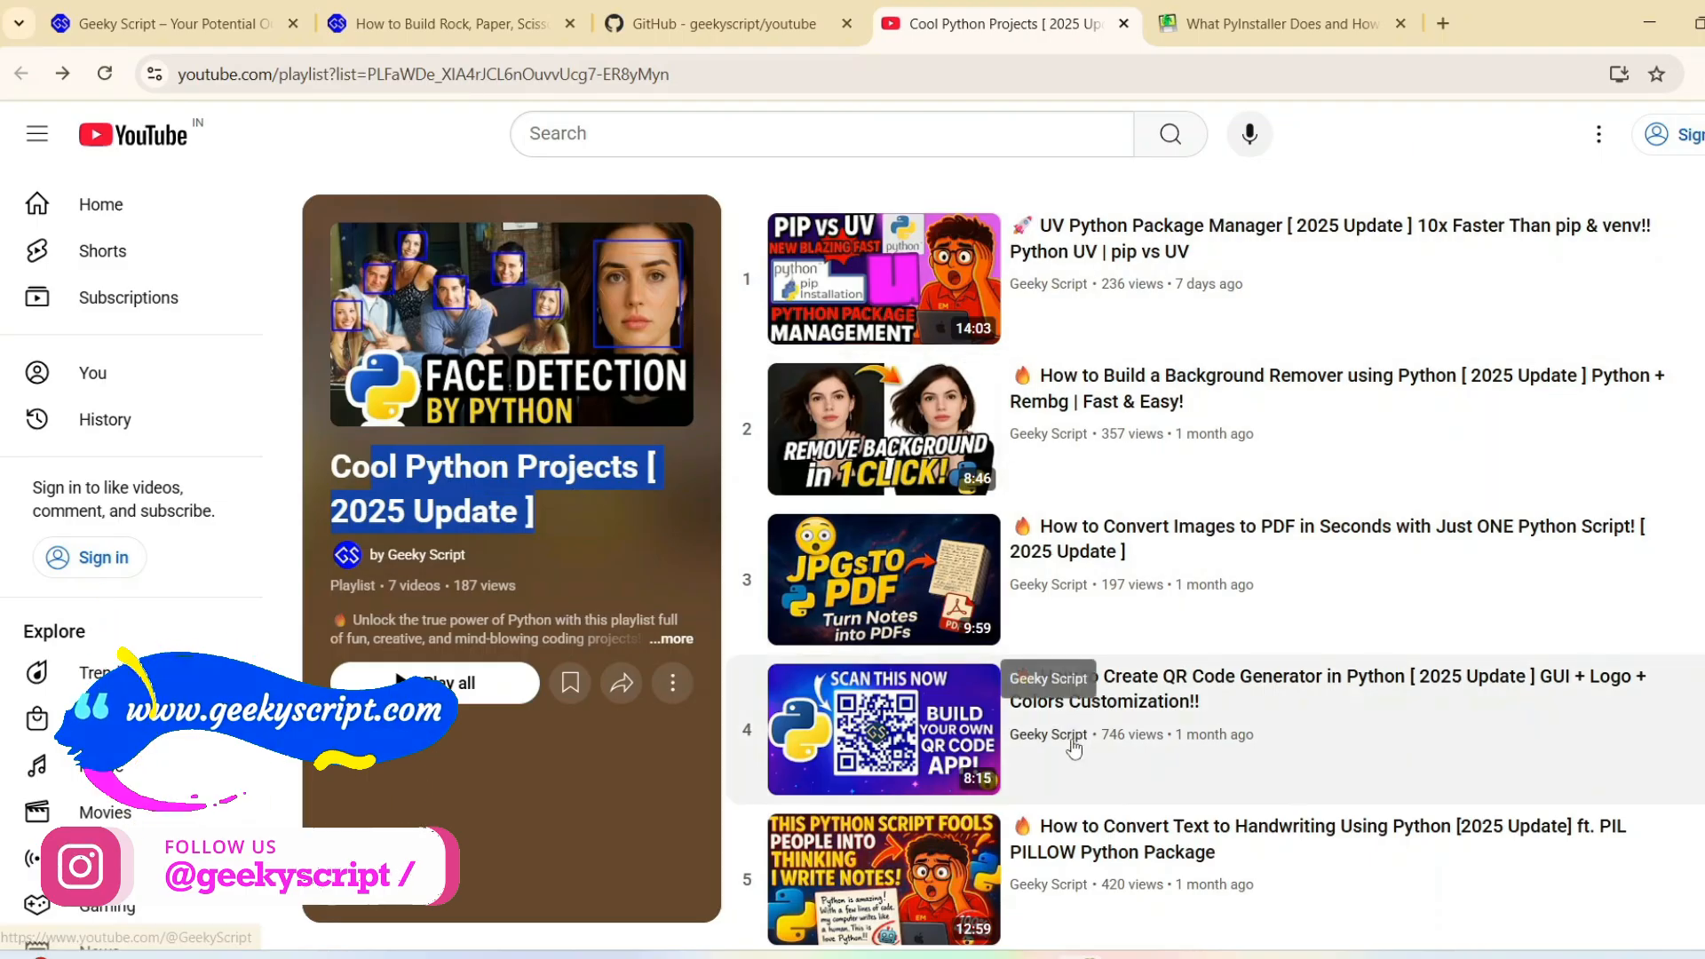
mouse_move(1286, 623)
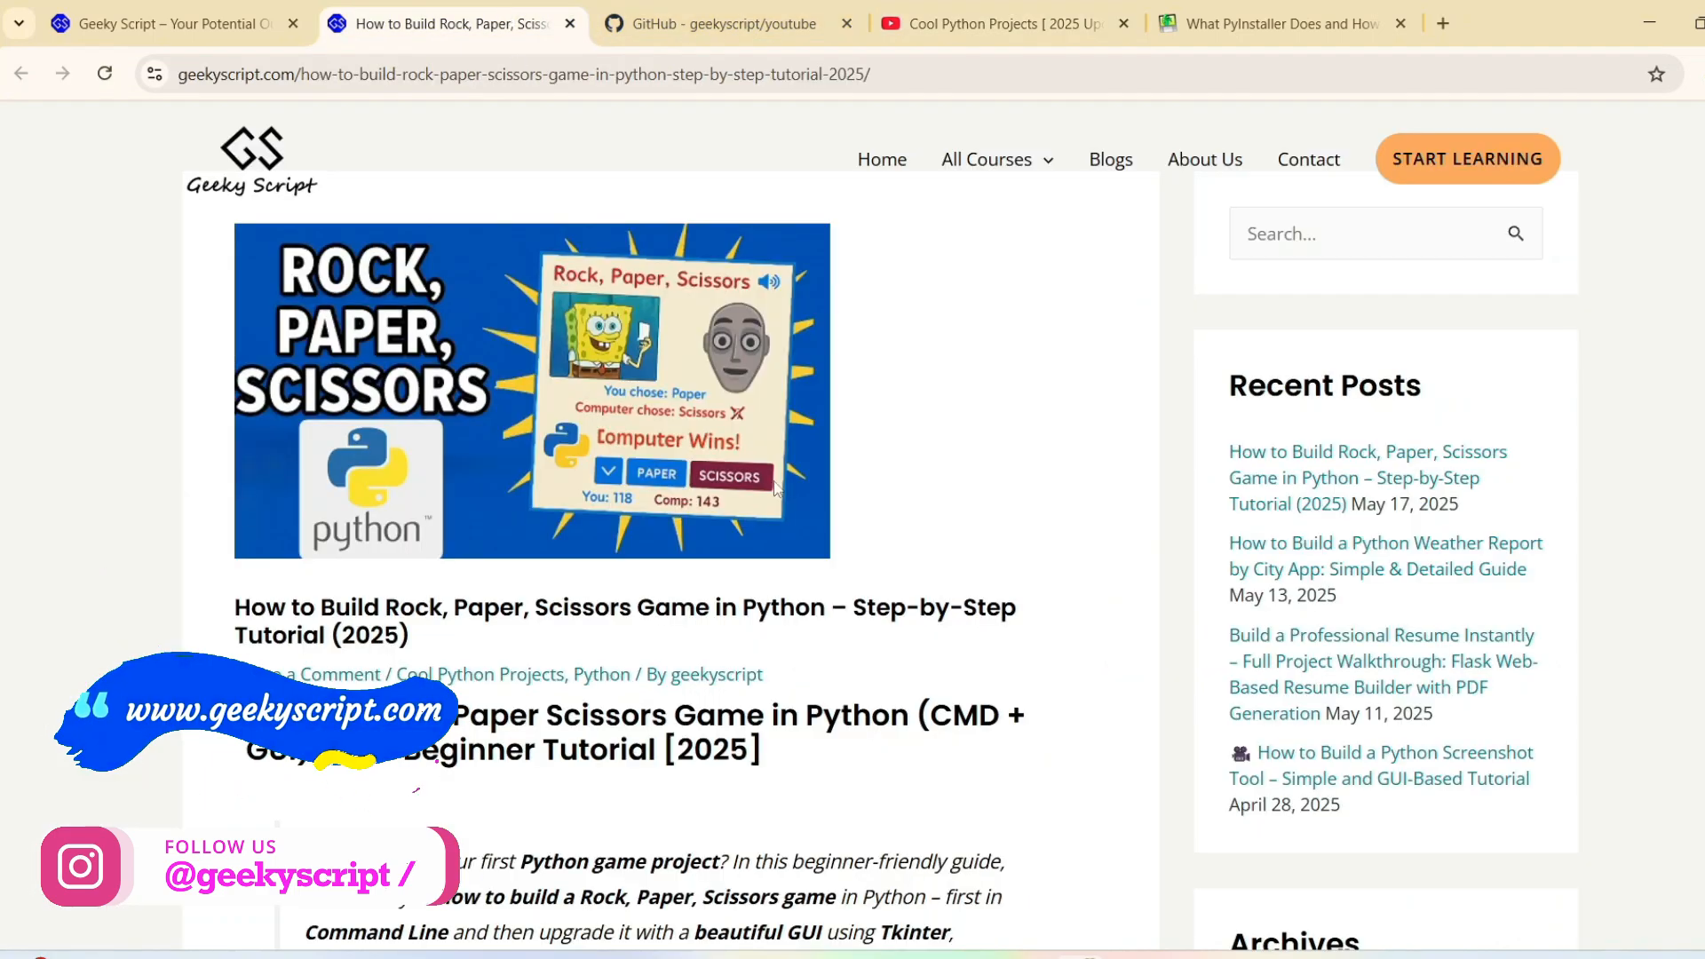
scroll(down, 3)
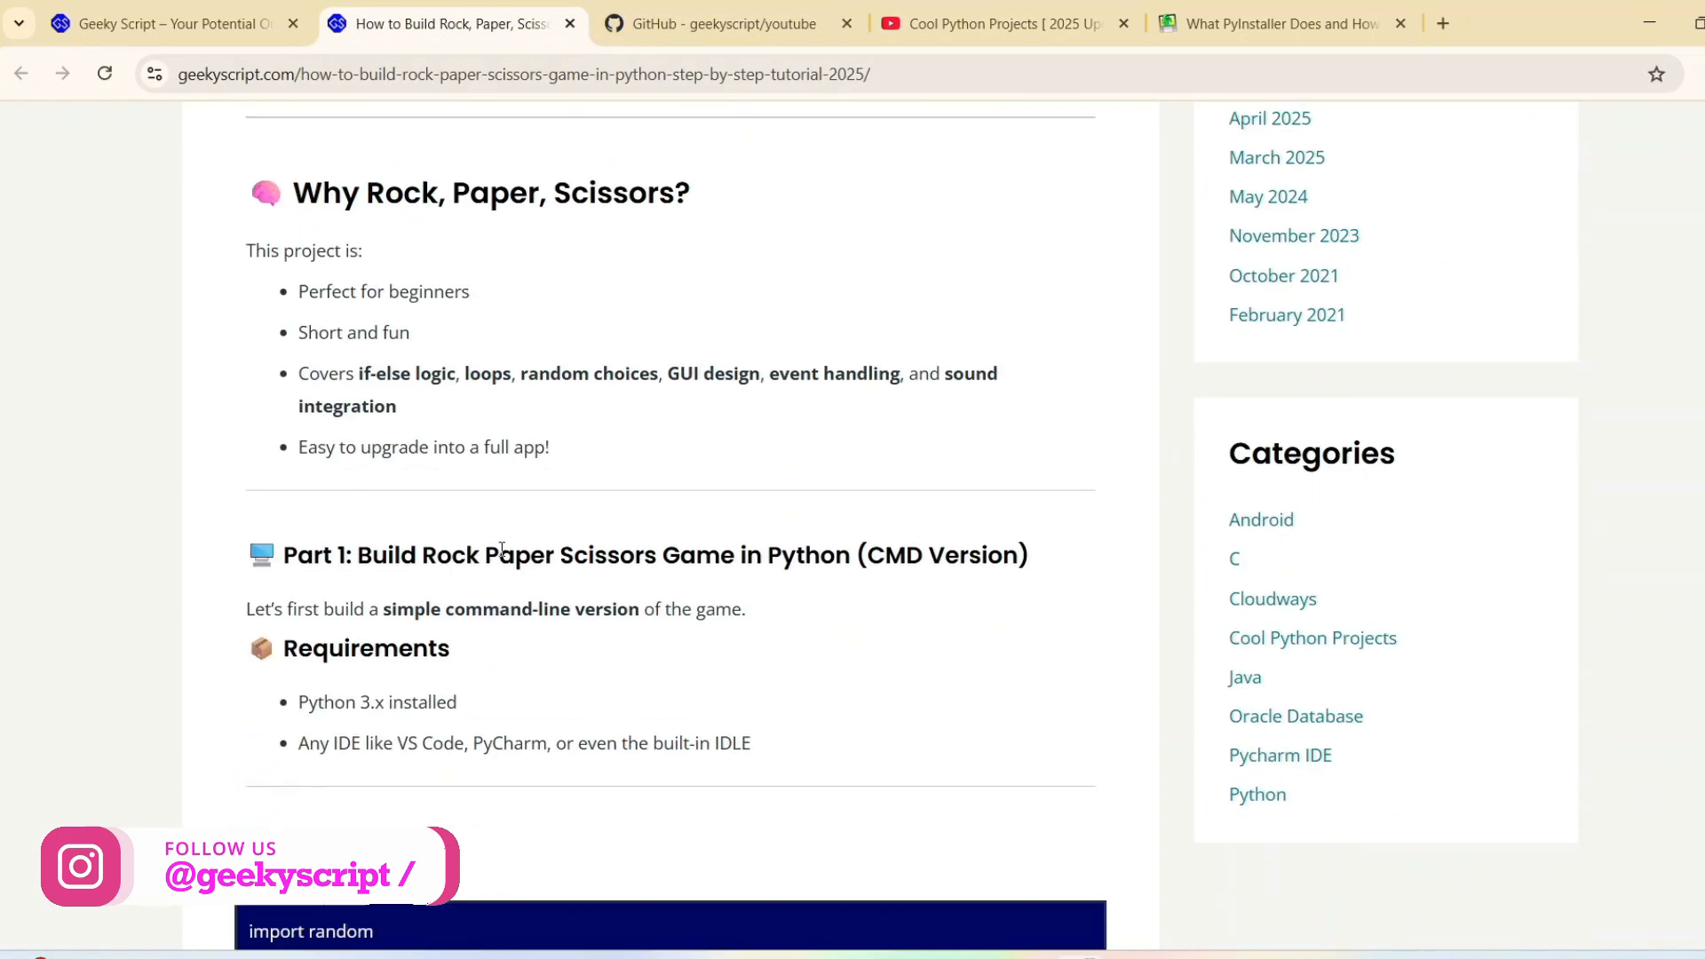
scroll(down, 3)
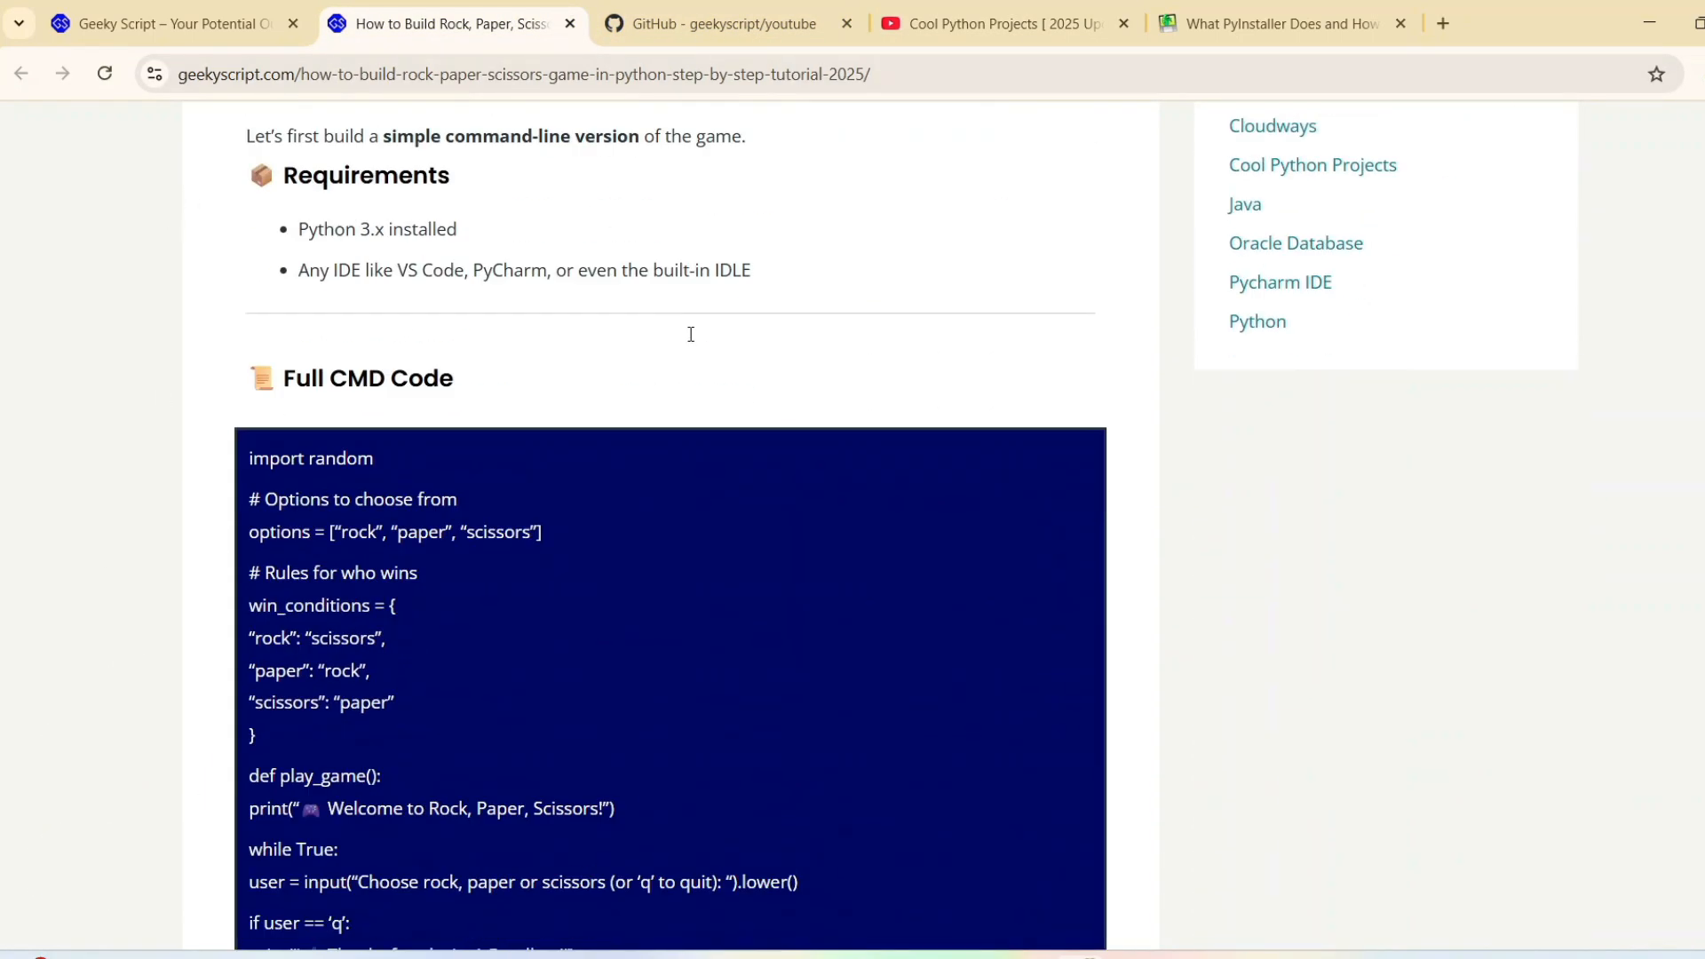
scroll(down, 3)
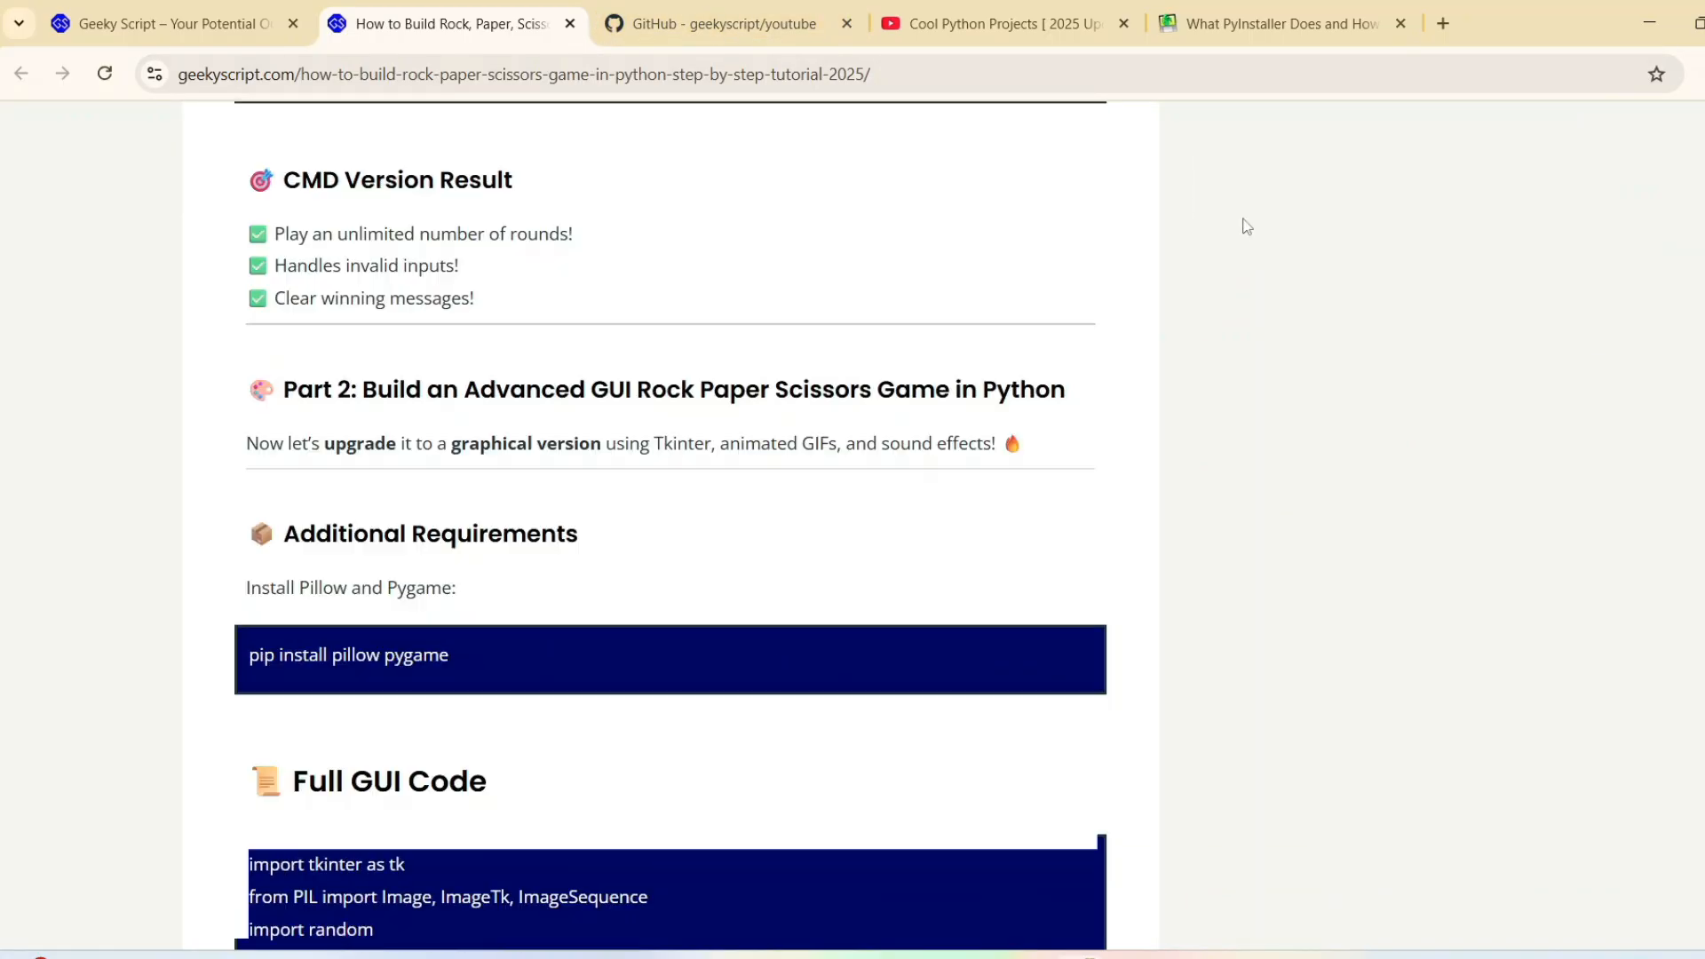
click(995, 23)
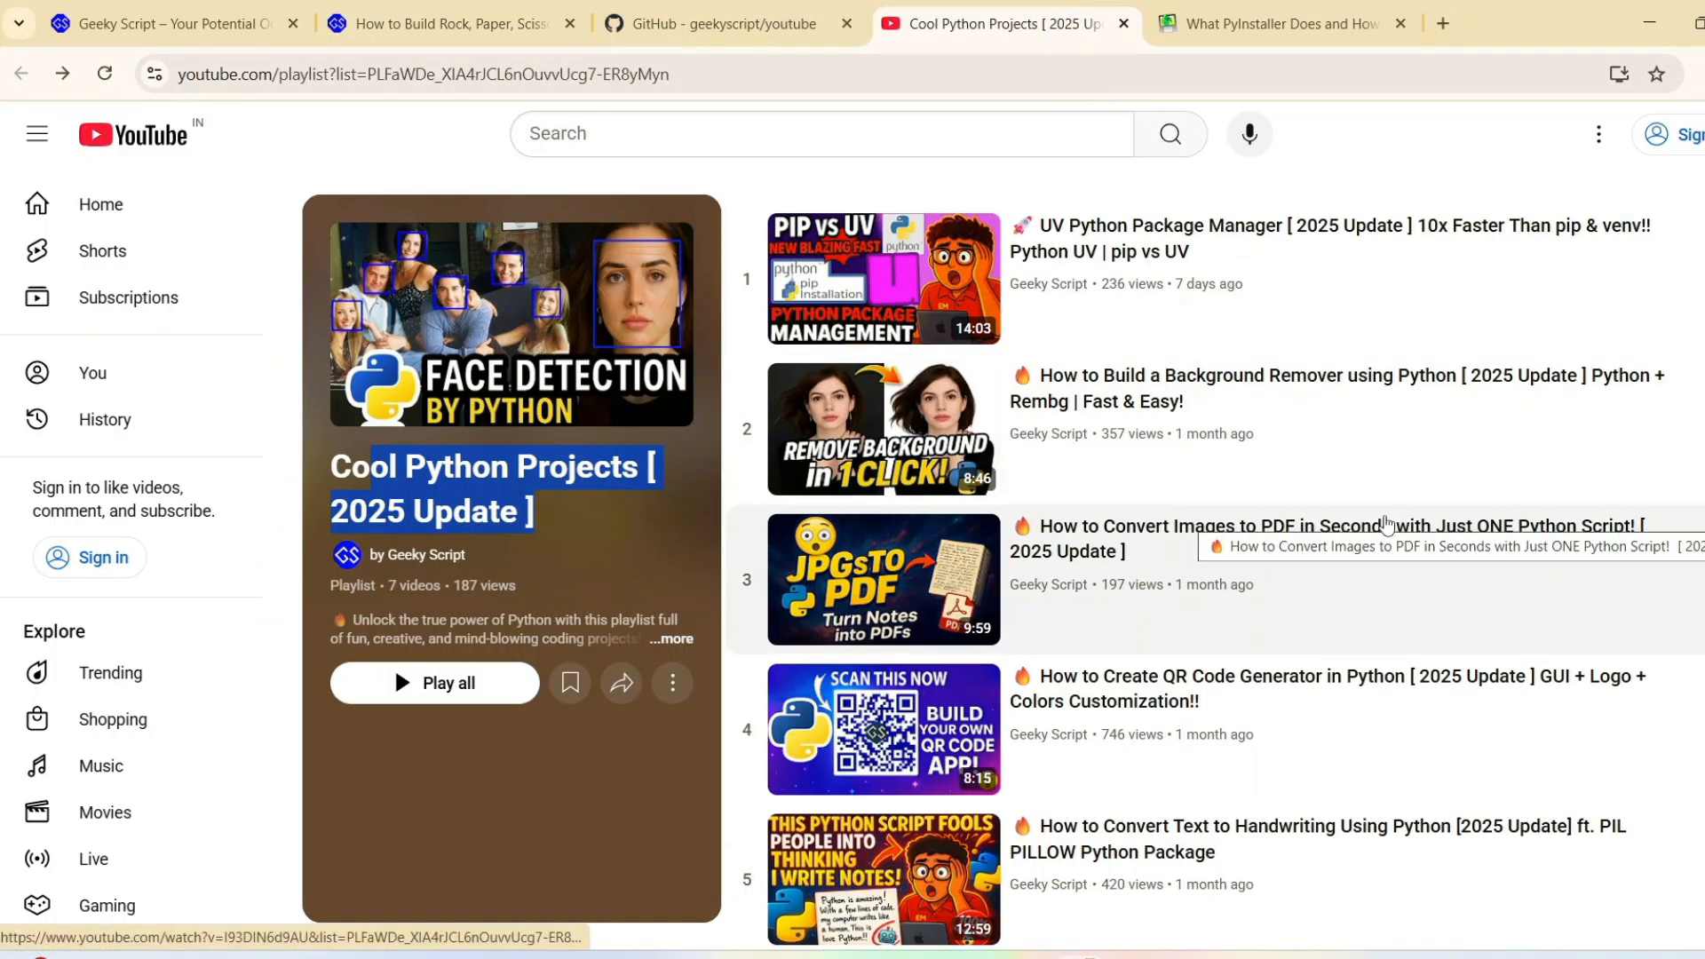